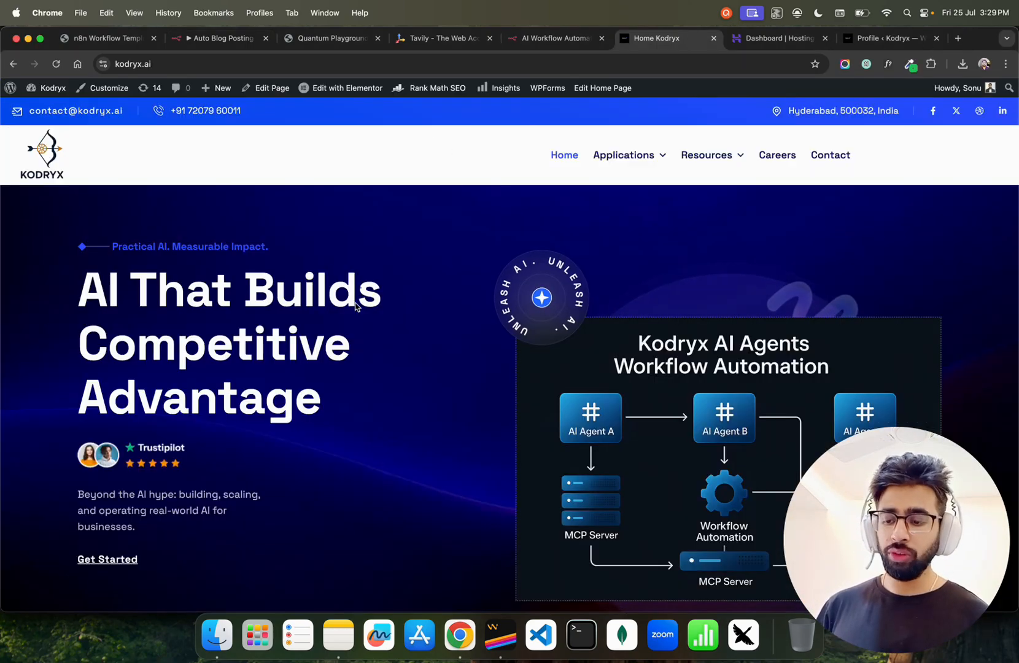
- Scroll the kodryx.ai homepage down to the Latest News & Articles section
{"action": "scroll", "scroll_direction": "down", "scroll_amount": 3}
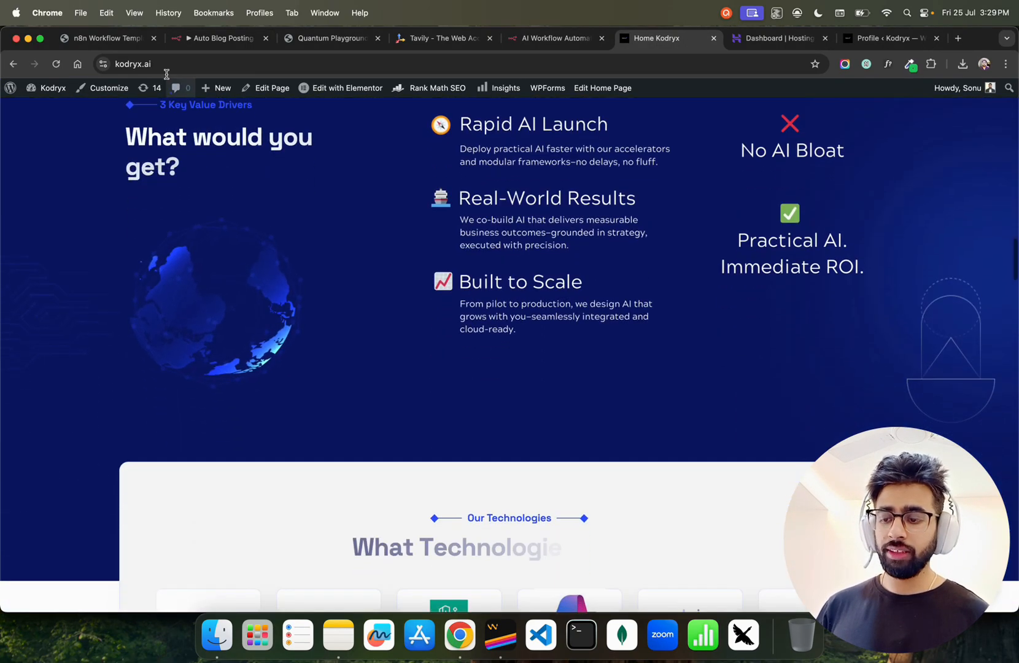
{"action": "scroll", "scroll_direction": "down", "scroll_amount": 3}
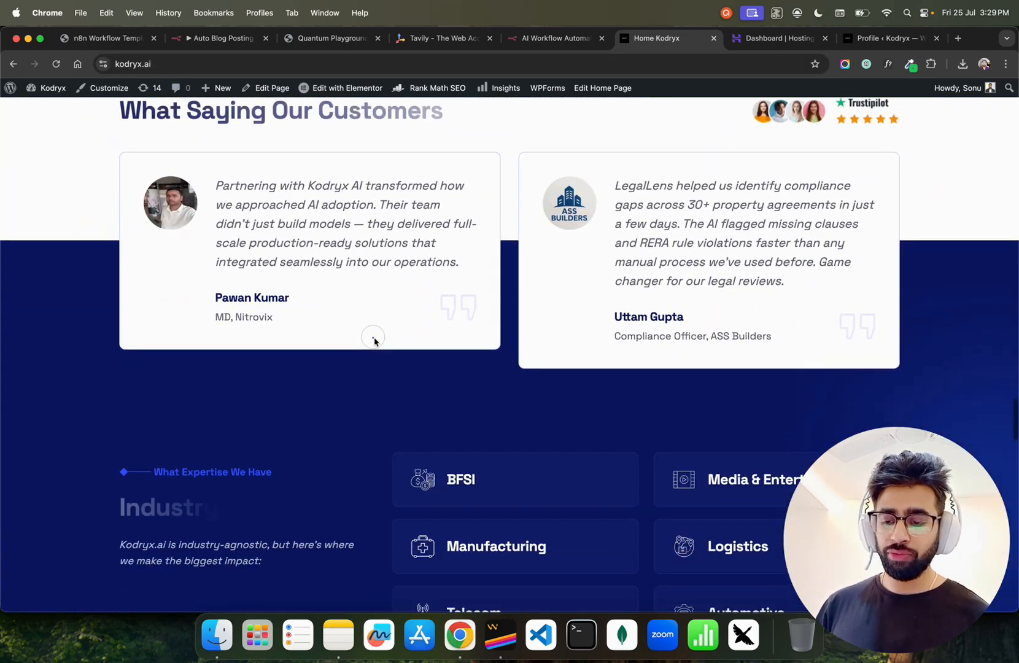
{"action": "scroll", "scroll_direction": "down", "scroll_amount": 3}
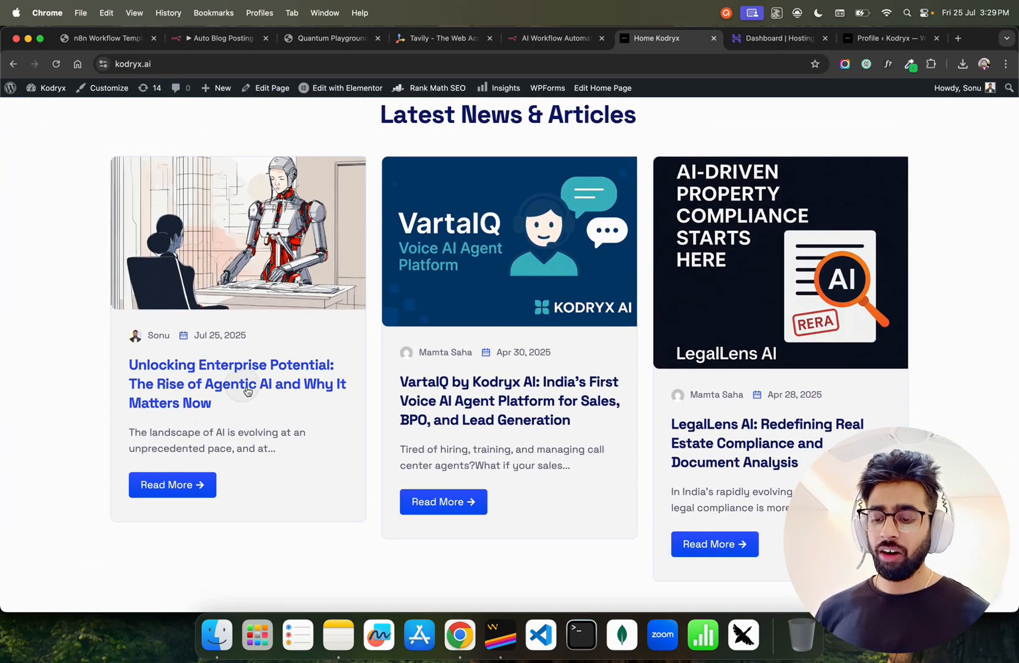
{"action": "mouse_move", "coordinate": [263, 423]}
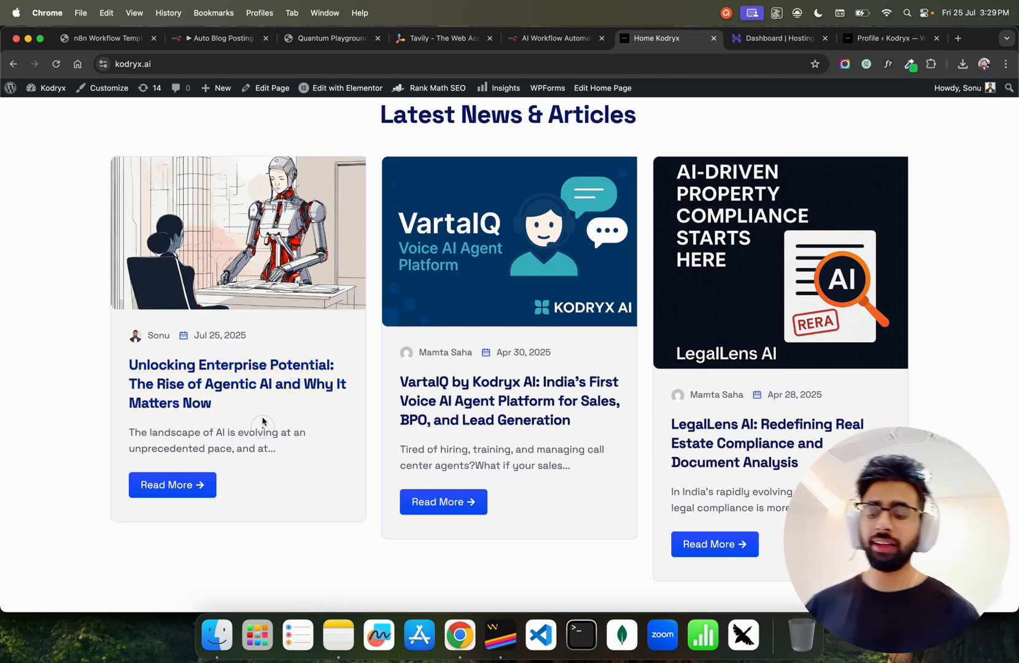
{"action": "mouse_move", "coordinate": [256, 446]}
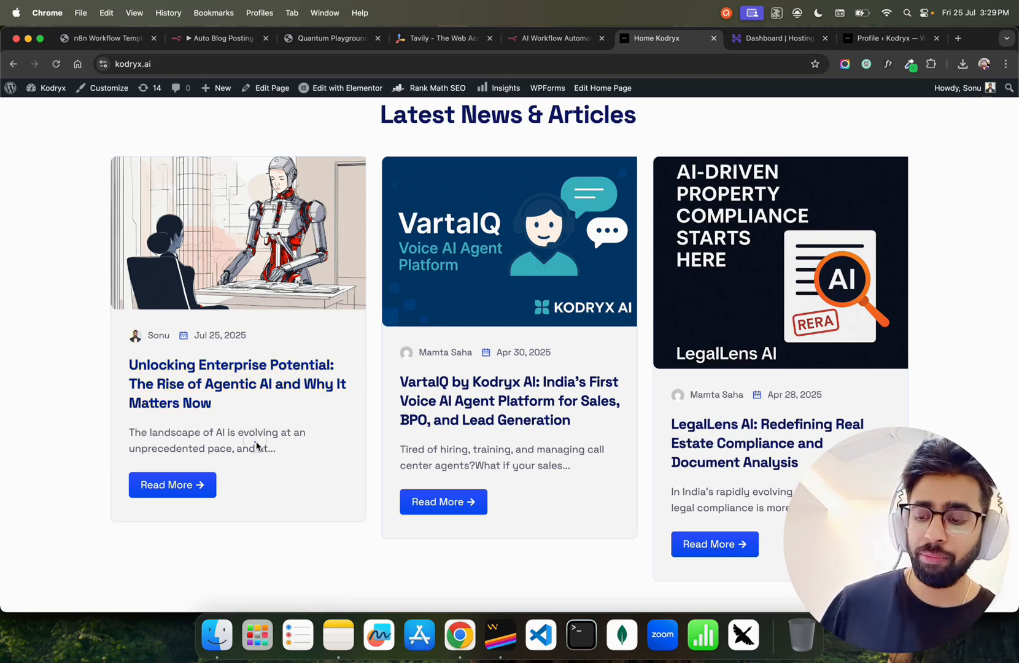
{"action": "mouse_move", "coordinate": [262, 480]}
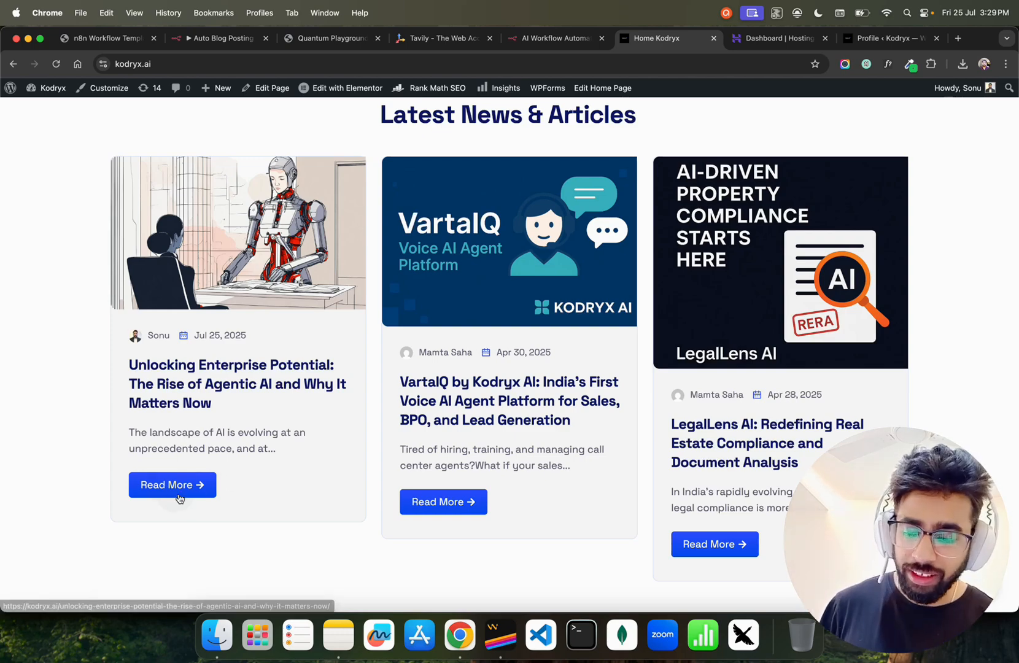
- Open the Jul 25, 2025 Agentic AI post and read down to its Kodryx AI perspective
{"action": "left_click", "coordinate": [173, 484]}
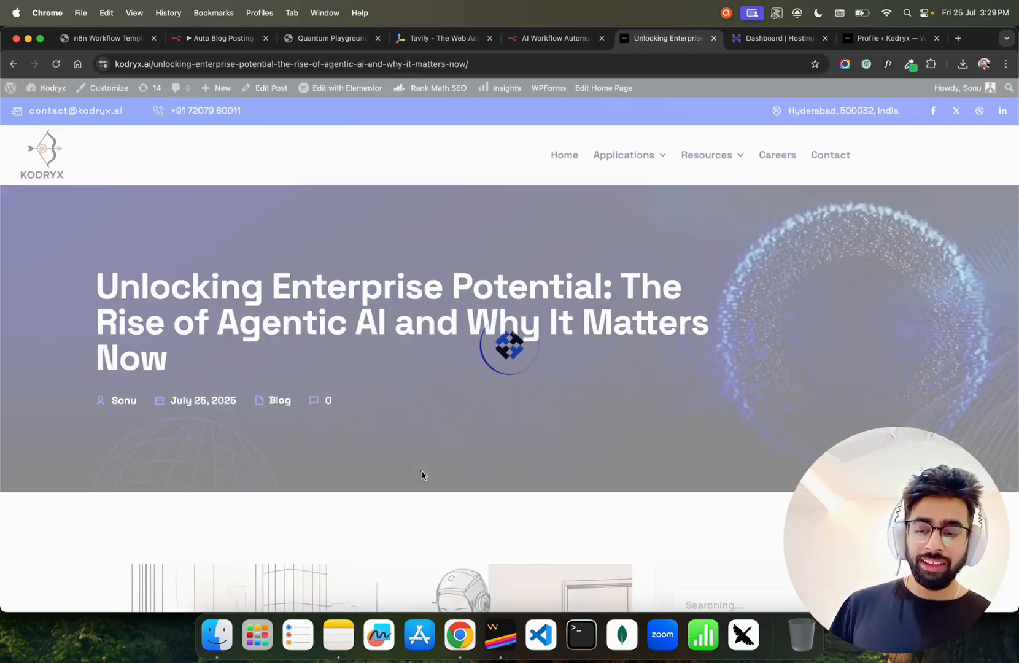
{"action": "scroll", "scroll_direction": "down", "scroll_amount": 3}
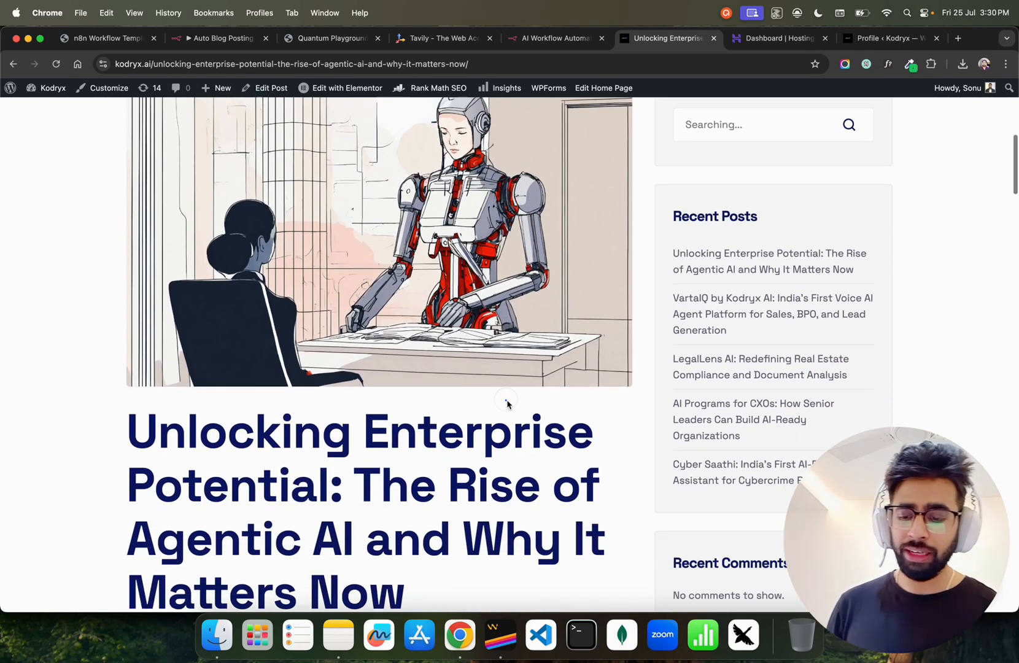
{"action": "scroll", "scroll_direction": "down", "scroll_amount": 3}
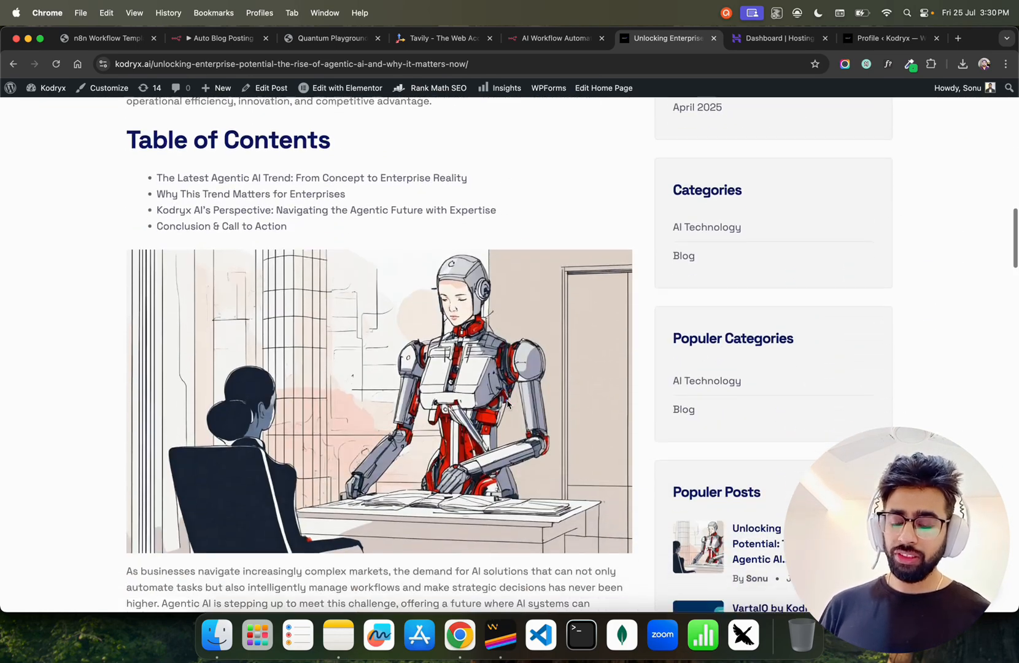
{"action": "scroll", "scroll_direction": "down", "scroll_amount": 3}
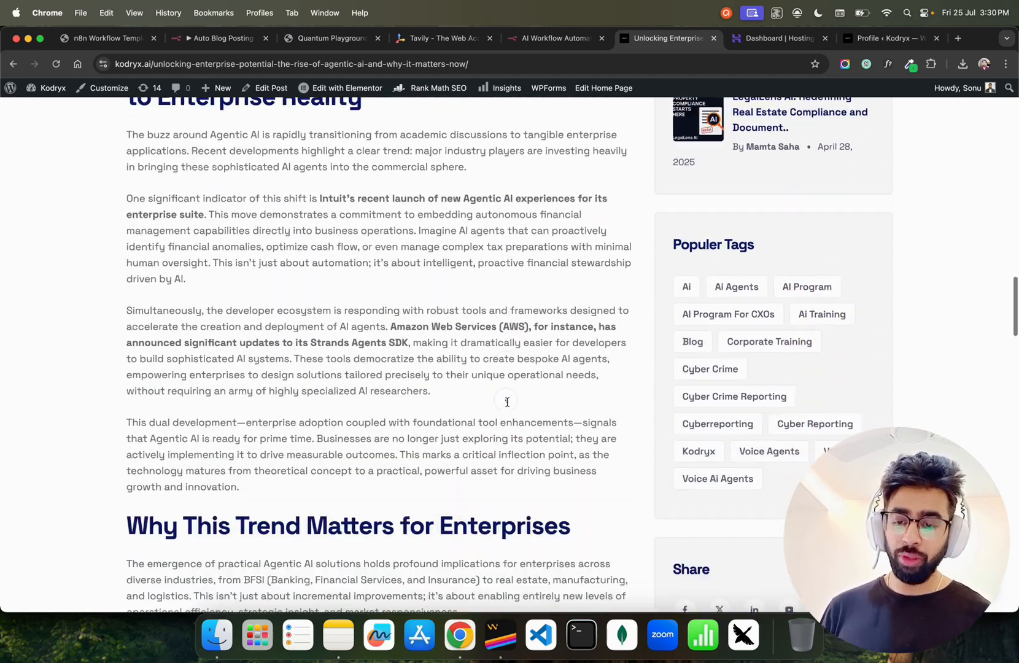
{"action": "scroll", "scroll_direction": "down", "scroll_amount": 3}
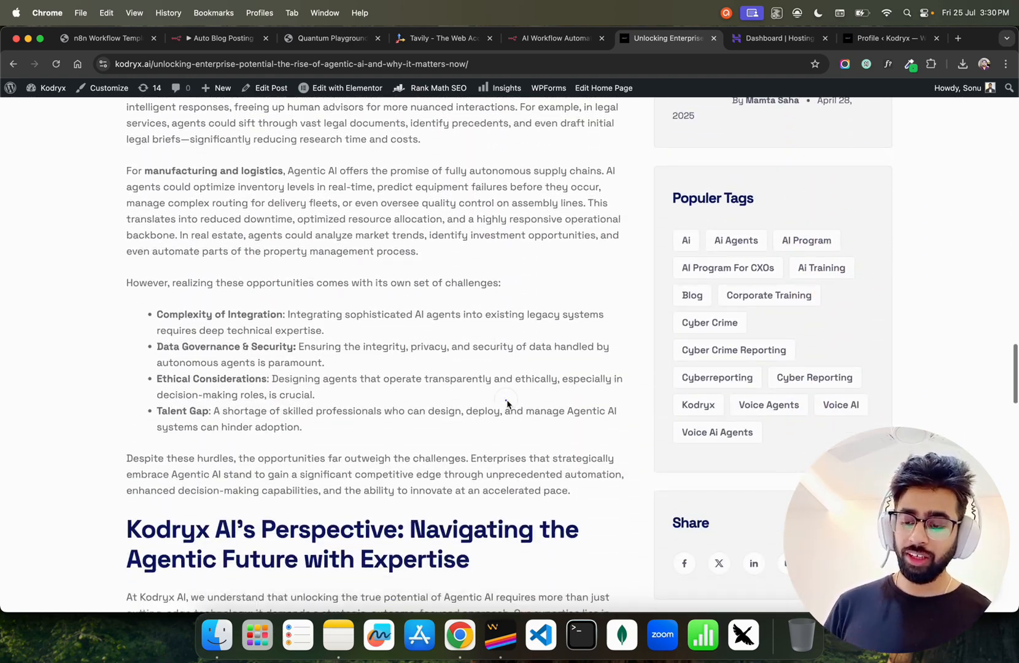
{"action": "scroll", "scroll_direction": "down", "scroll_amount": 3}
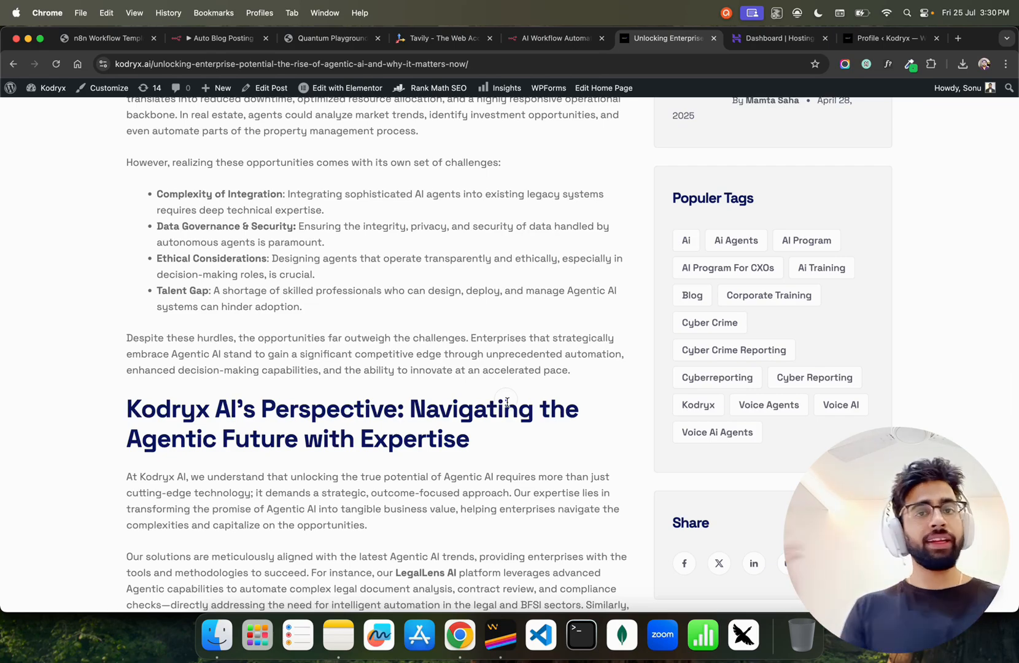
{"action": "scroll", "scroll_direction": "down", "scroll_amount": 3}
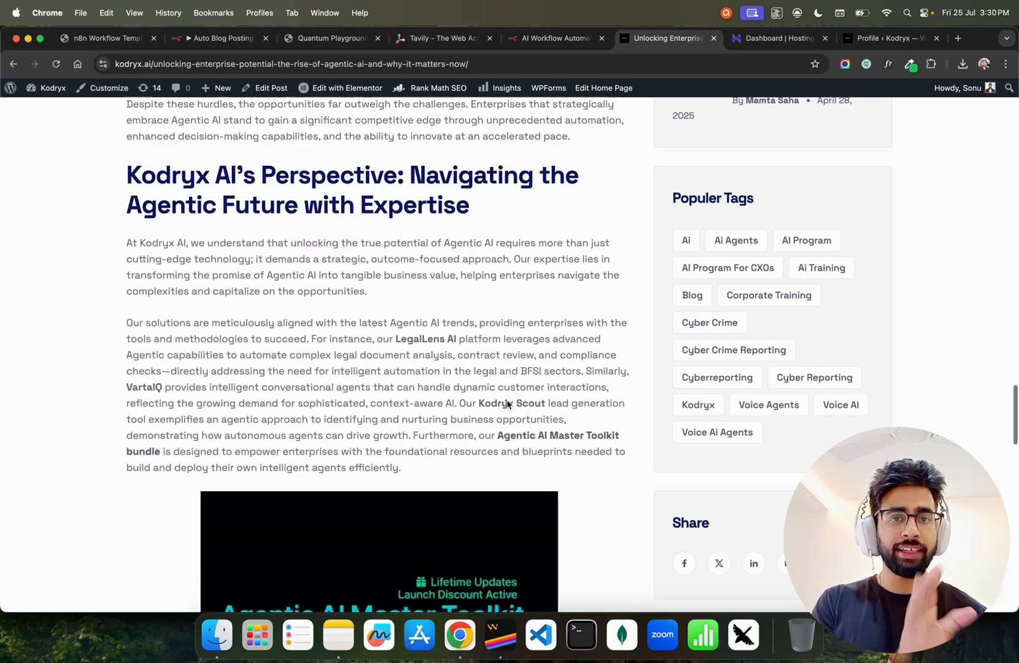
{"action": "scroll", "scroll_direction": "down", "scroll_amount": 3}
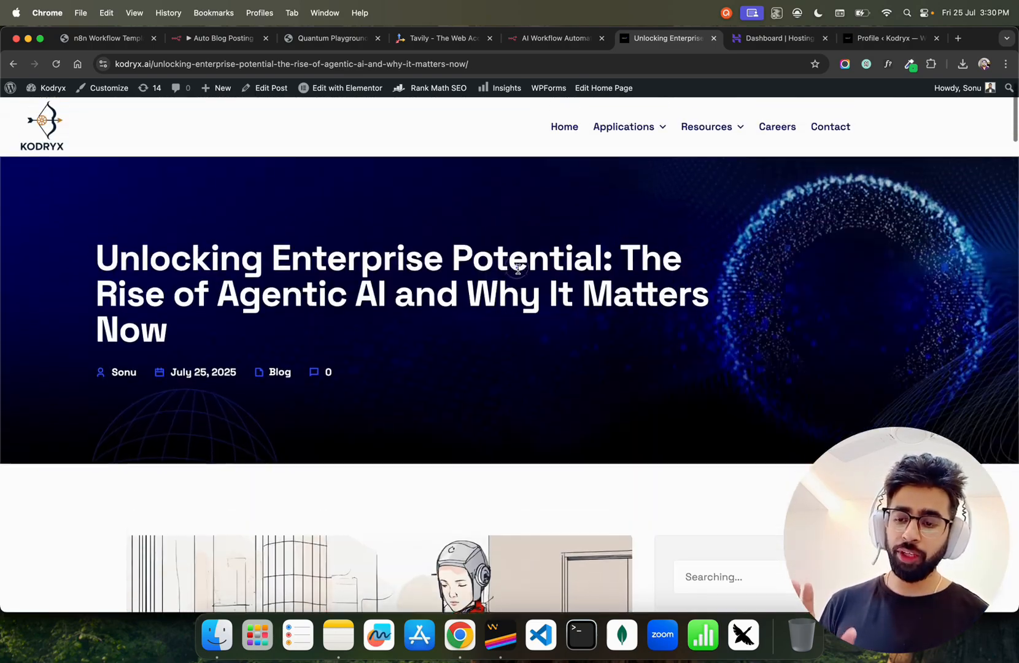
- Return to the Kodryx homepage and browse its why-choose-us and technologies sections
{"action": "left_click", "coordinate": [13, 64]}
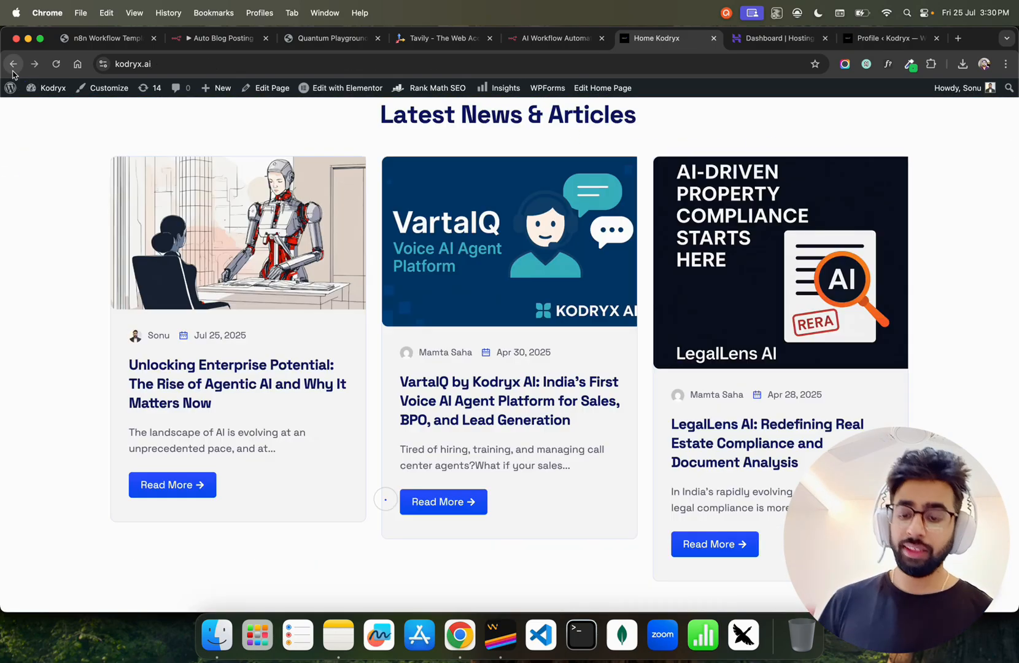
{"action": "scroll", "scroll_direction": "up", "scroll_amount": 3}
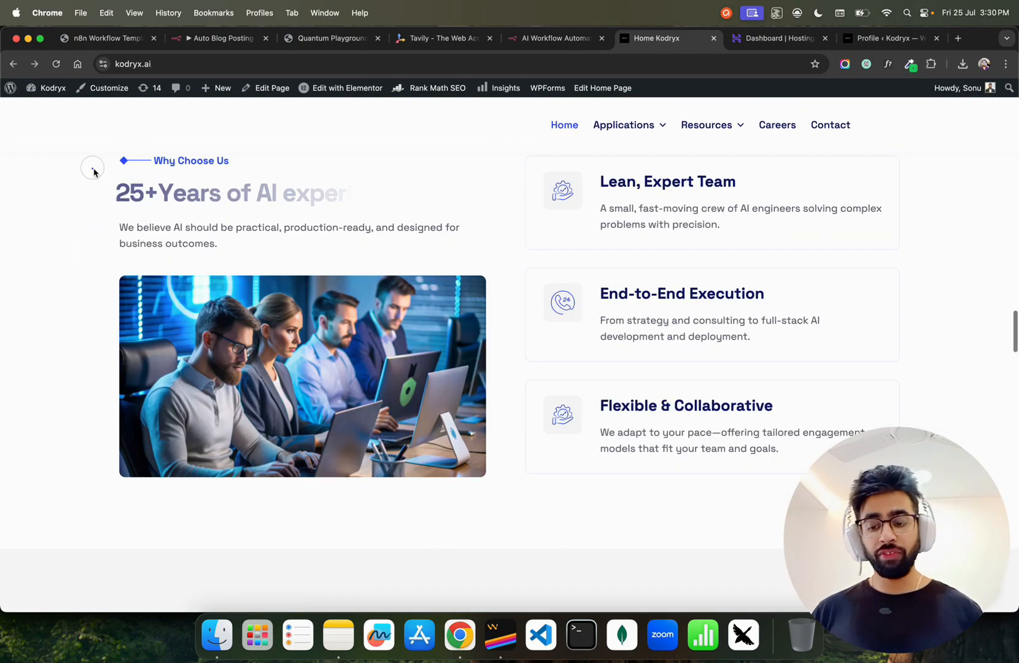
{"action": "scroll", "scroll_direction": "down", "scroll_amount": 3}
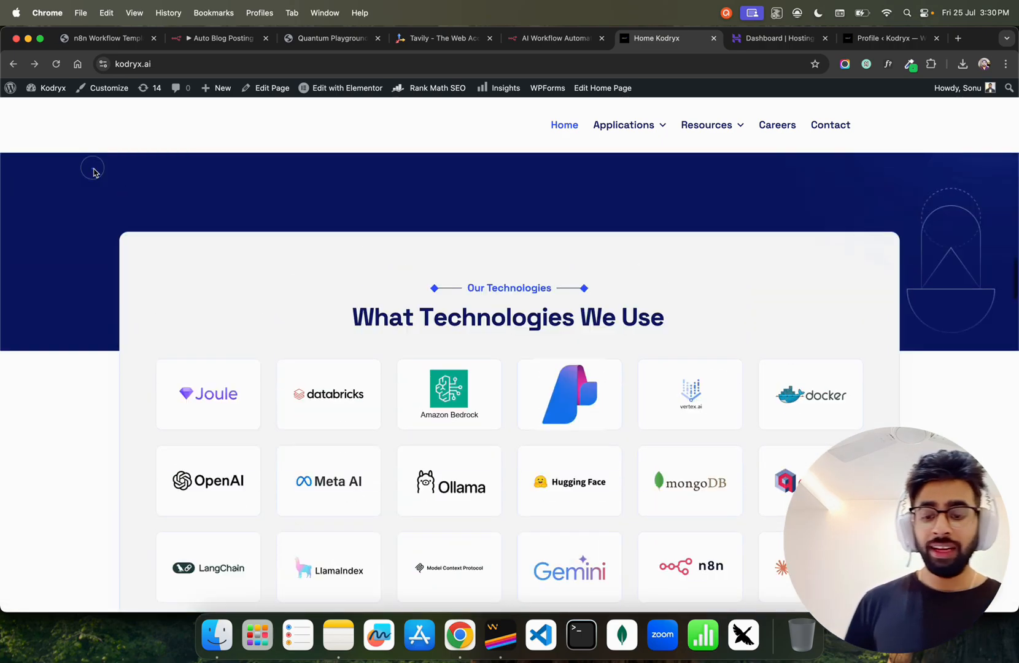
{"action": "scroll", "scroll_direction": "down", "scroll_amount": 3}
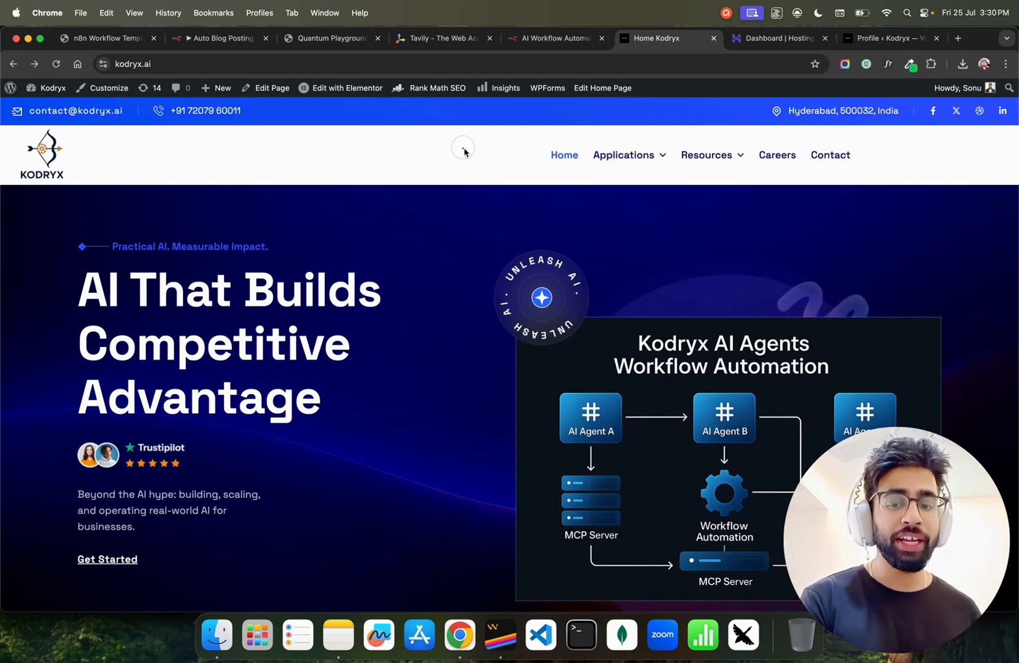
- Glance at the n8n.io homepage, then bring up the Auto Blog Posting on Wordpress Site workflow
{"action": "left_click", "coordinate": [556, 38]}
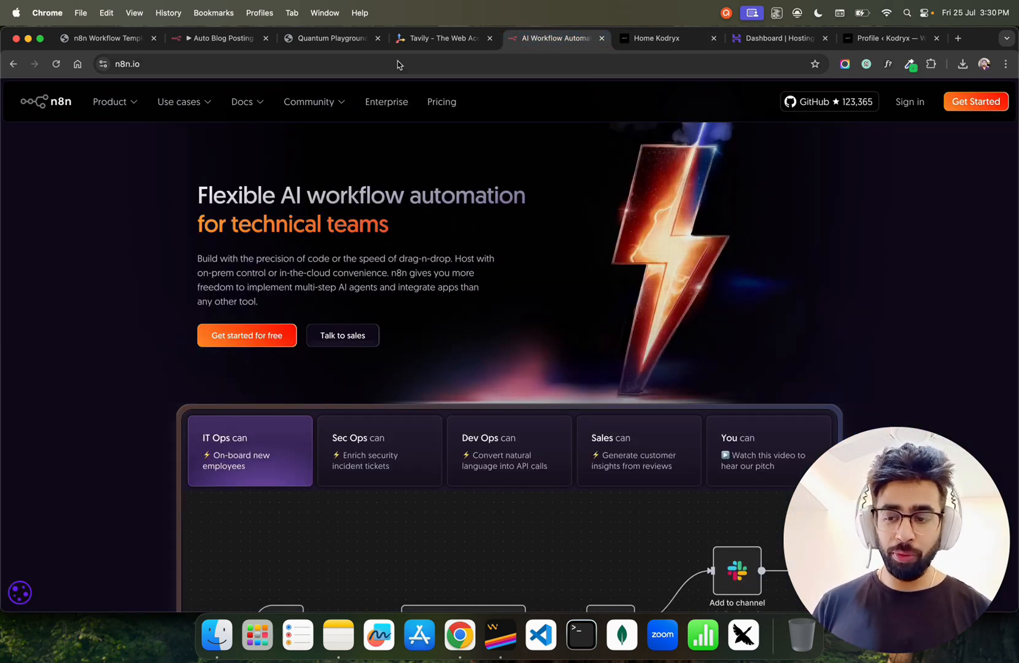
{"action": "left_click", "coordinate": [219, 37]}
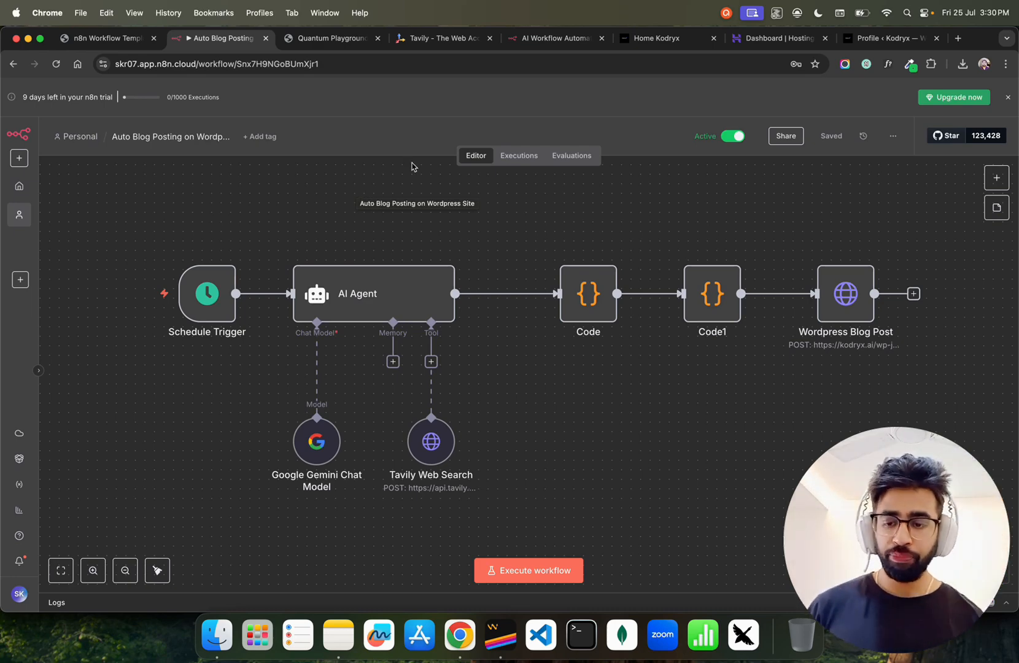
- Switch to the n8n.io homepage about flexible AI workflow automation
{"action": "left_click", "coordinate": [554, 38]}
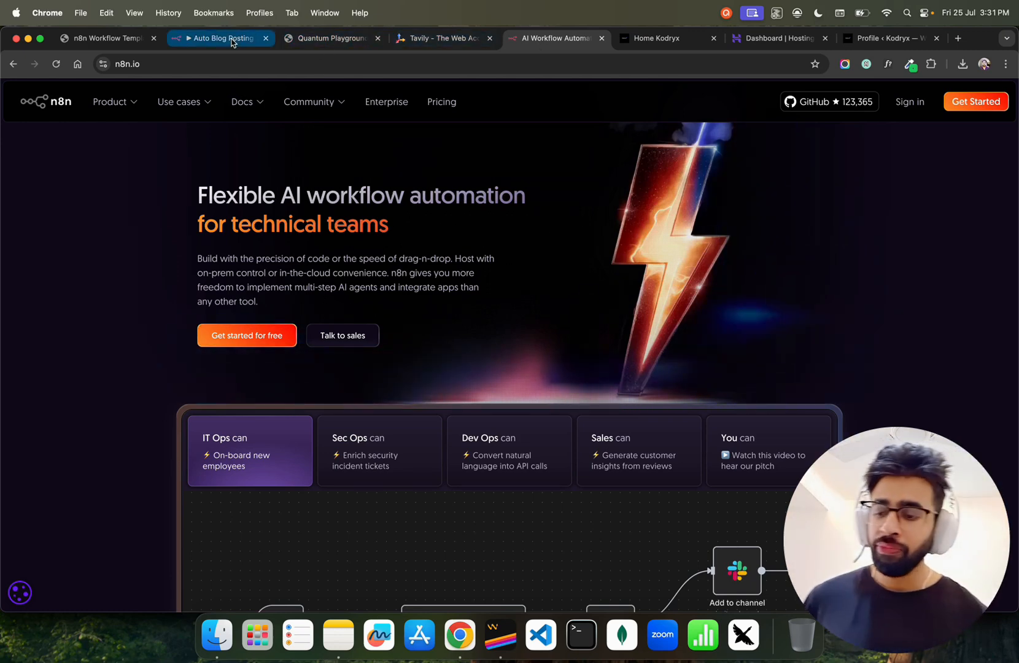
- Switch back to the Auto Blog Posting on Wordpress Site workflow editor
{"action": "left_click", "coordinate": [220, 38]}
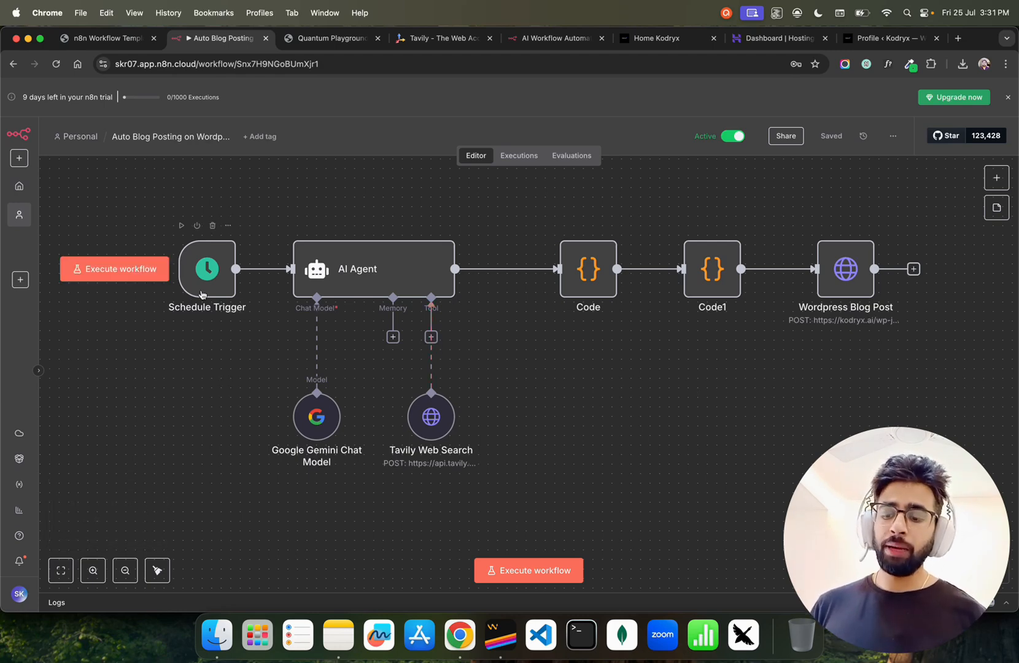
{"action": "double_click", "coordinate": [207, 268]}
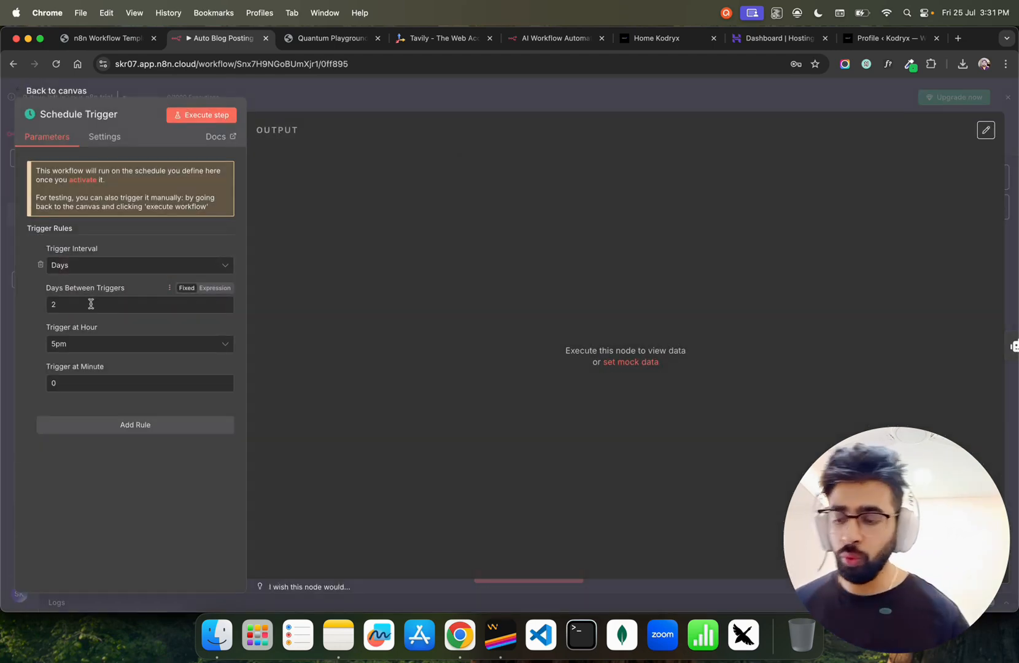
{"action": "mouse_move", "coordinate": [270, 203]}
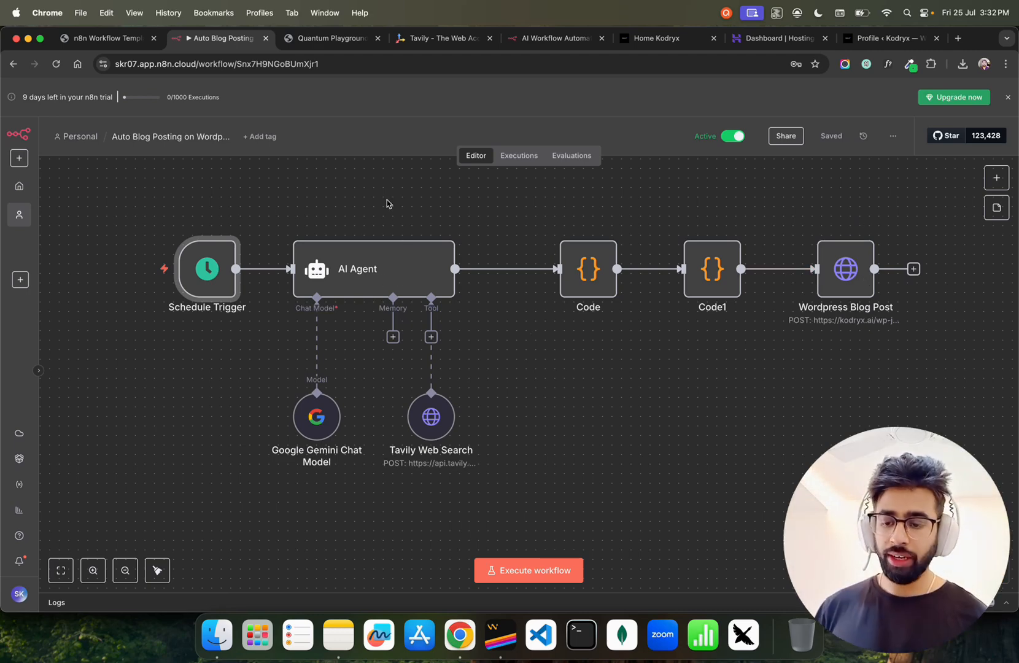
- Switch to the n8n Workflow Templates gallery listing 86 templates
{"action": "left_click", "coordinate": [106, 38]}
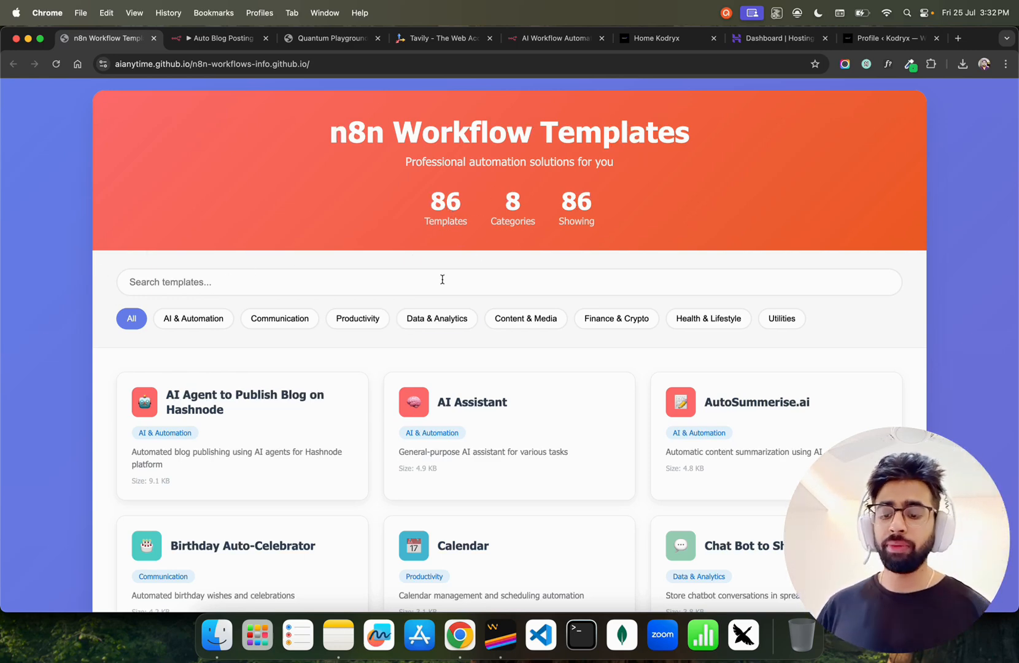
{"action": "scroll", "scroll_direction": "down", "scroll_amount": 3}
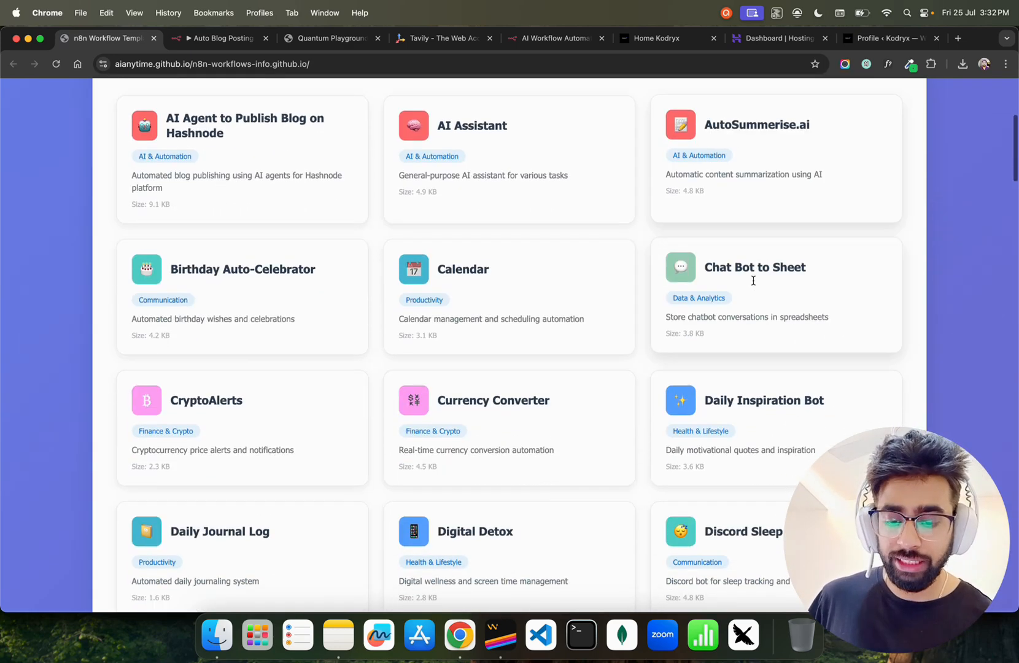
{"action": "scroll", "scroll_direction": "down", "scroll_amount": 3}
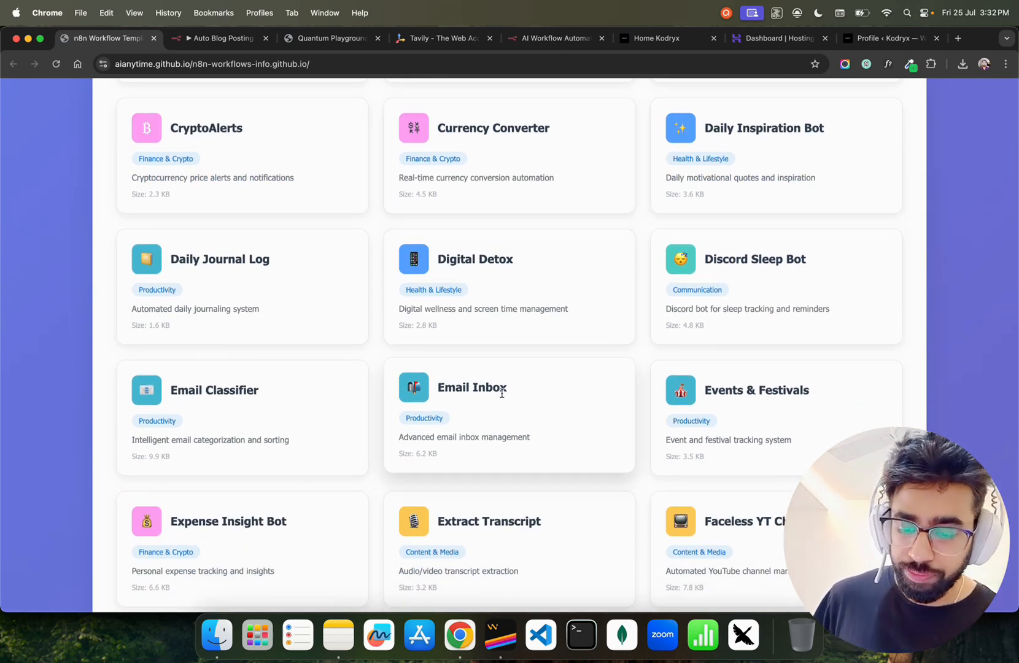
{"action": "scroll", "scroll_direction": "down", "scroll_amount": 3}
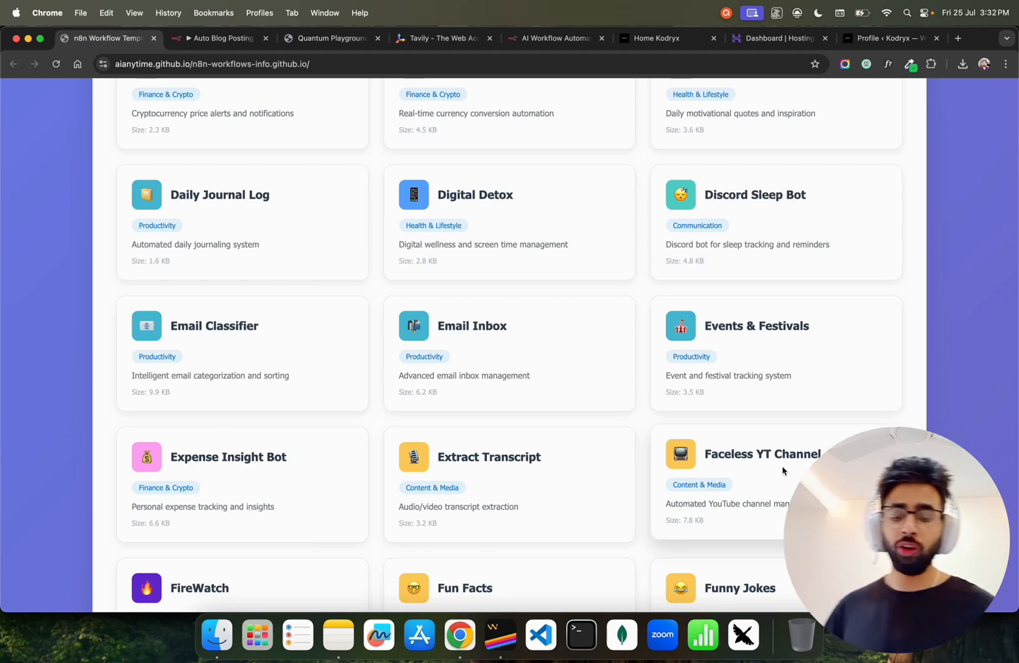
{"action": "scroll", "scroll_direction": "down", "scroll_amount": 3}
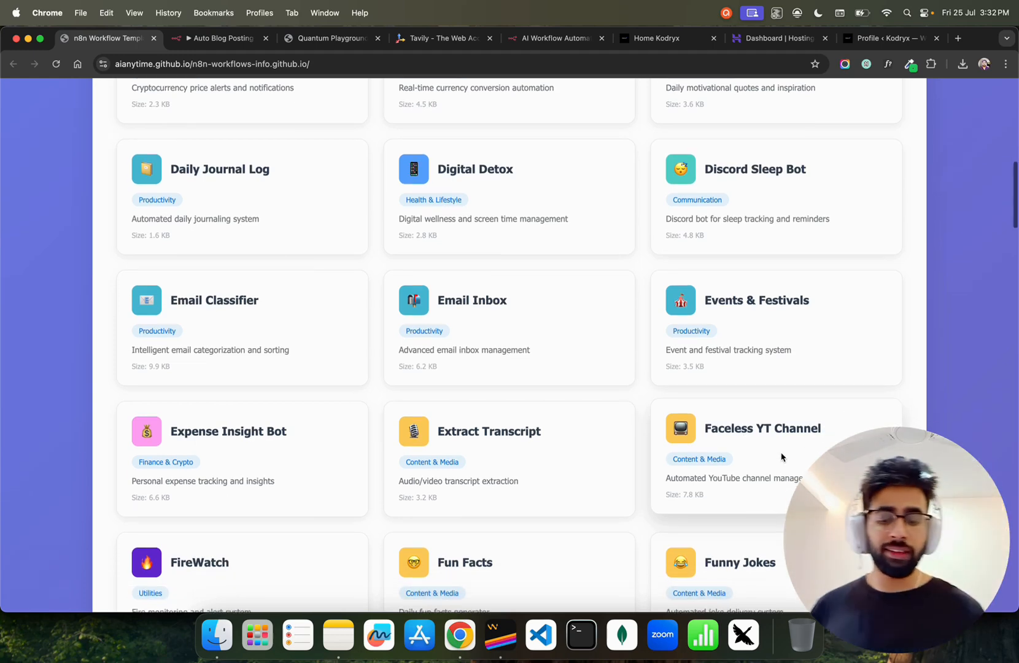
{"action": "scroll", "scroll_direction": "down", "scroll_amount": 3}
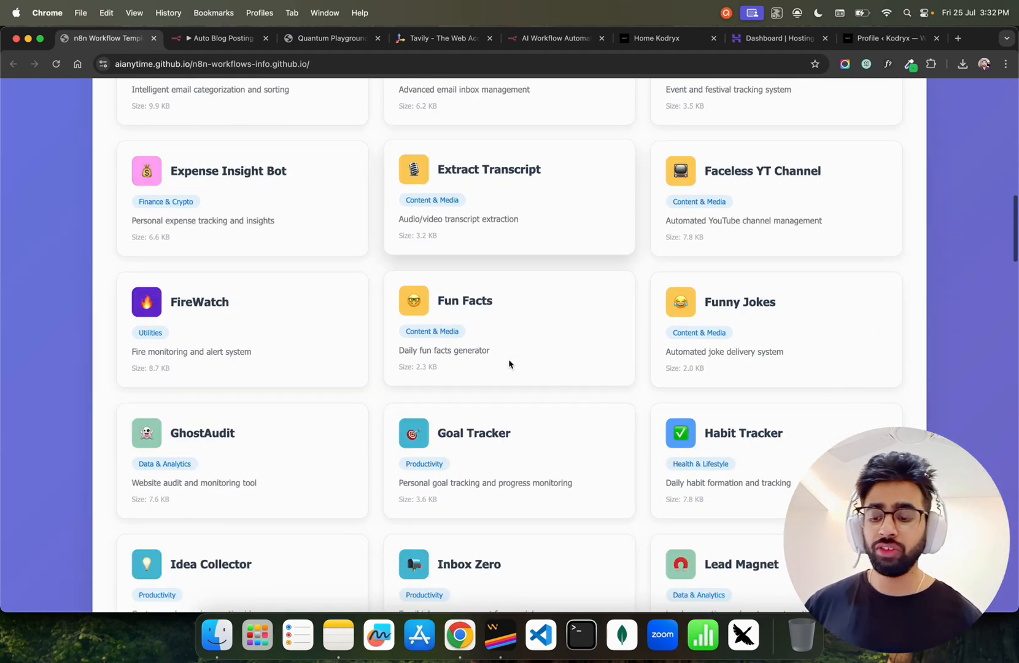
{"action": "scroll", "scroll_direction": "down", "scroll_amount": 3}
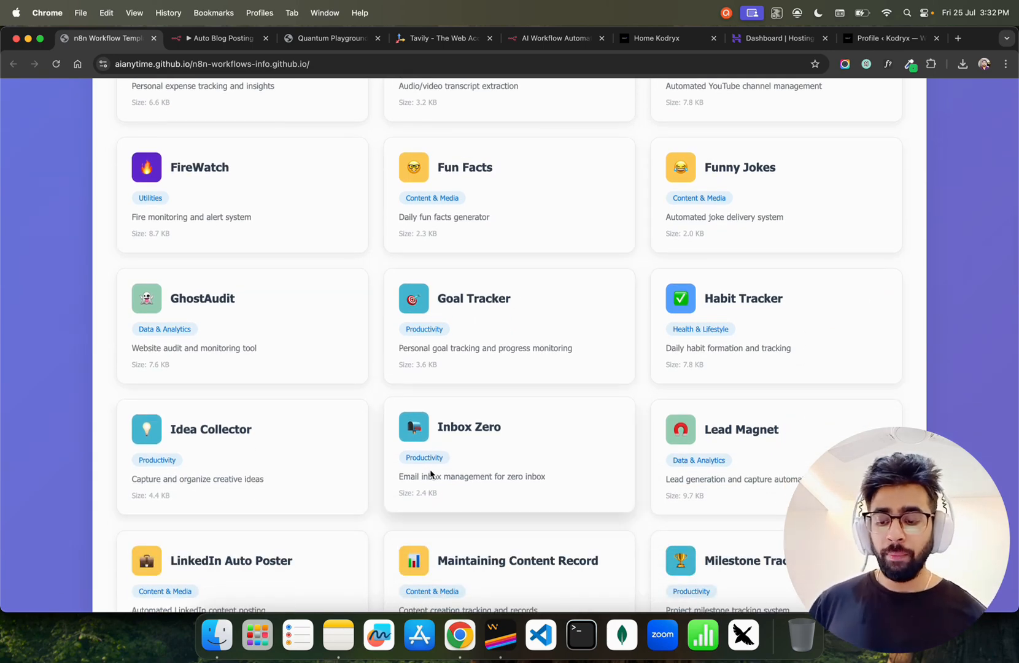
{"action": "scroll", "scroll_direction": "down", "scroll_amount": 3}
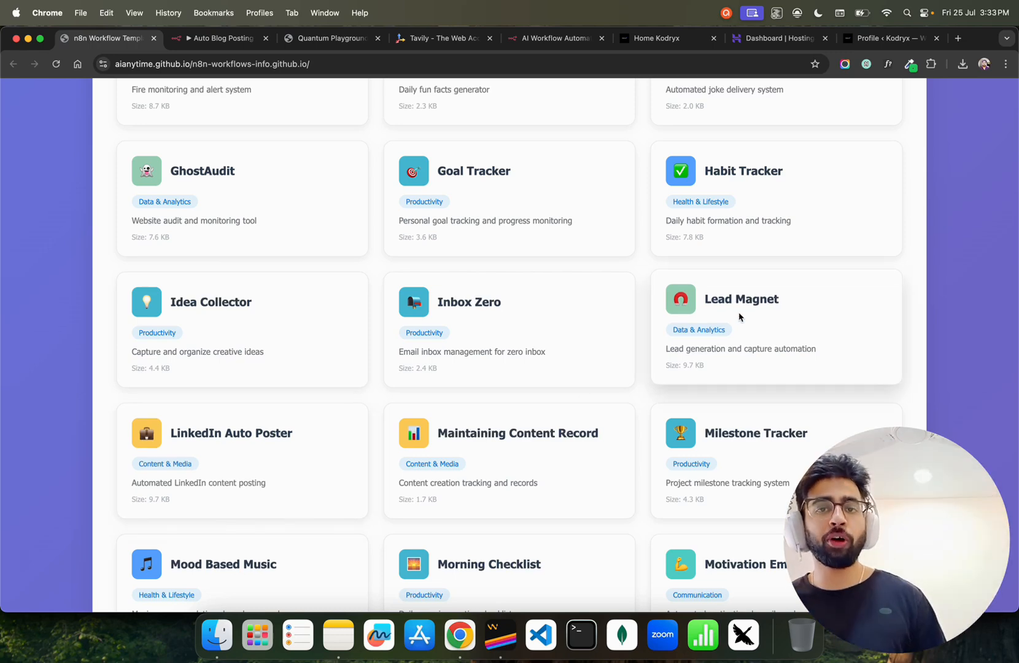
{"action": "scroll", "scroll_direction": "down", "scroll_amount": 3}
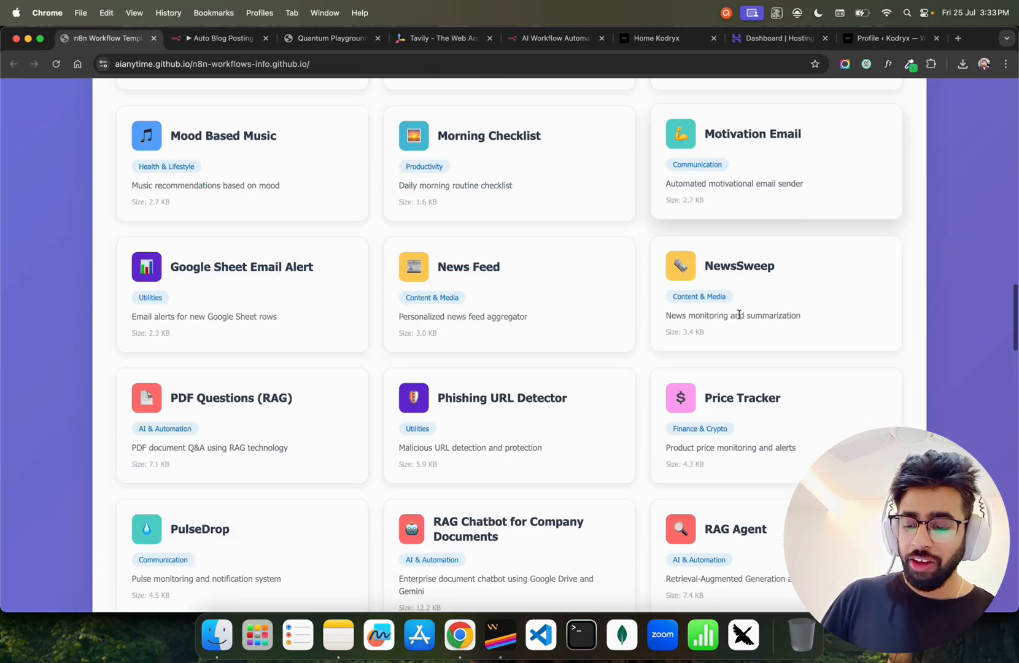
{"action": "scroll", "scroll_direction": "down", "scroll_amount": 3}
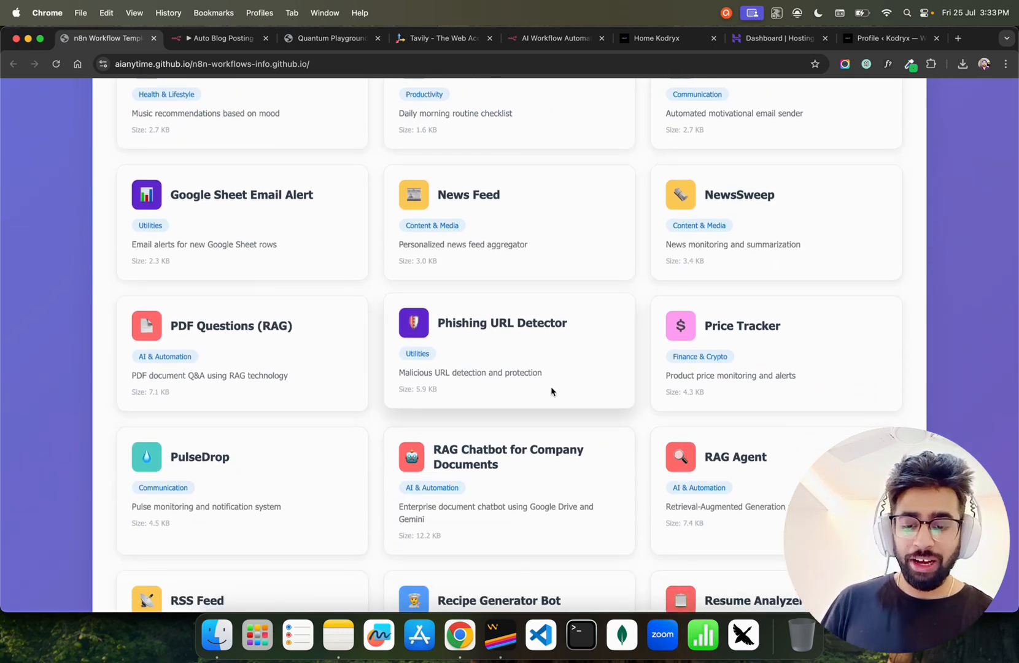
{"action": "scroll", "scroll_direction": "down", "scroll_amount": 3}
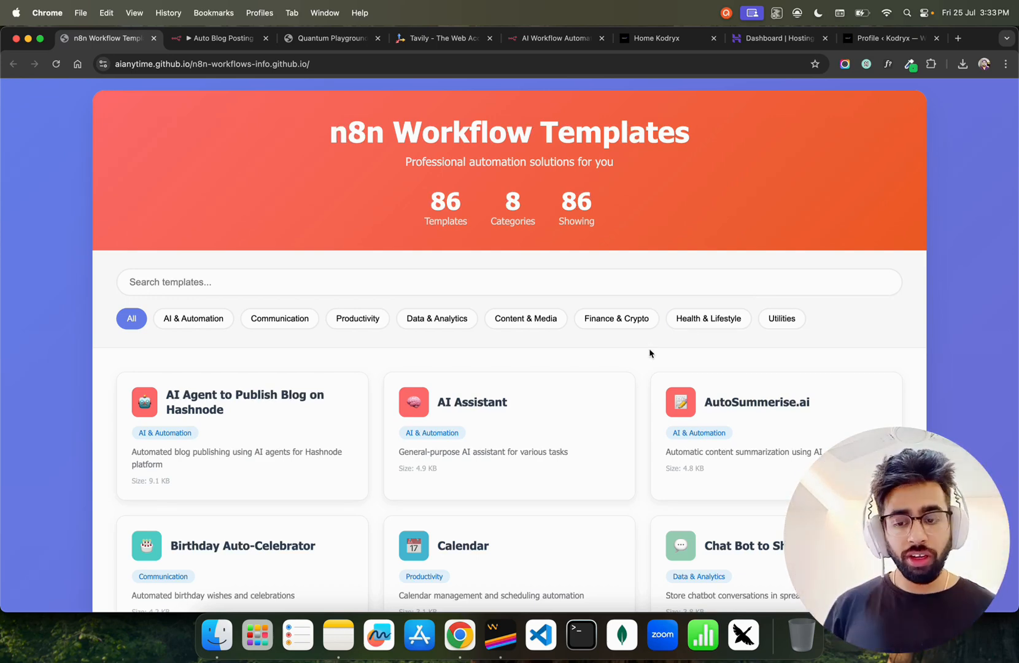
{"action": "scroll", "scroll_direction": "down", "scroll_amount": 3}
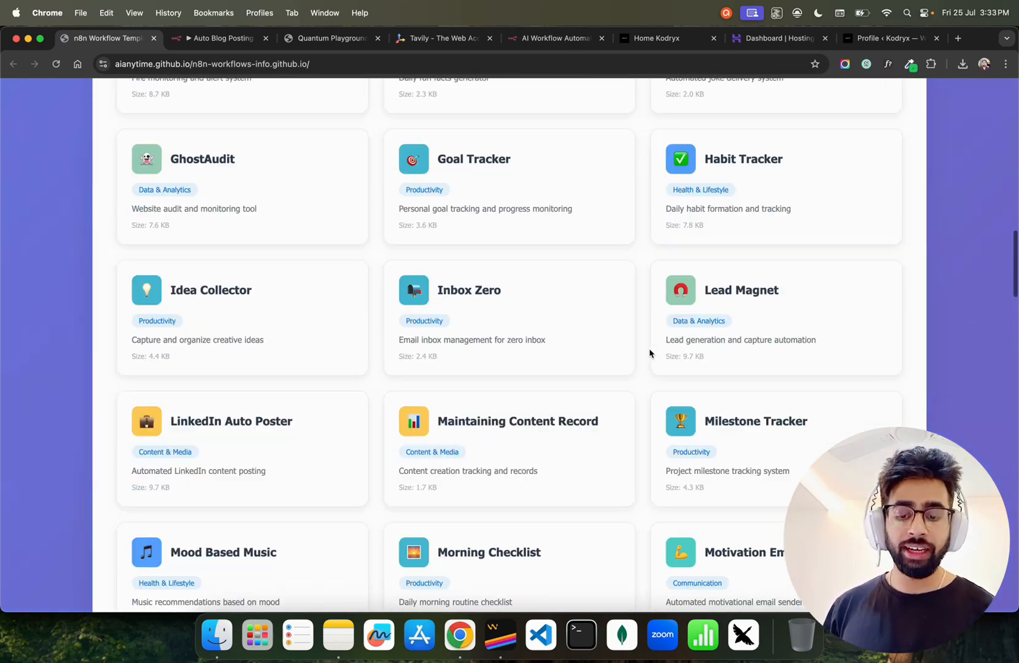
{"action": "scroll", "scroll_direction": "down", "scroll_amount": 3}
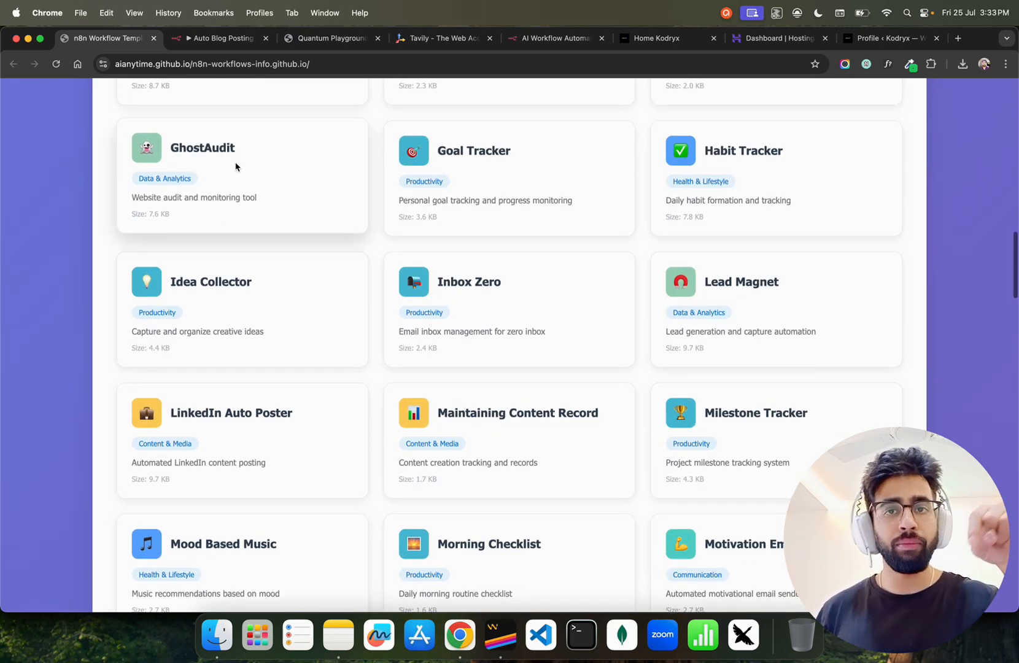
{"action": "left_click", "coordinate": [218, 38]}
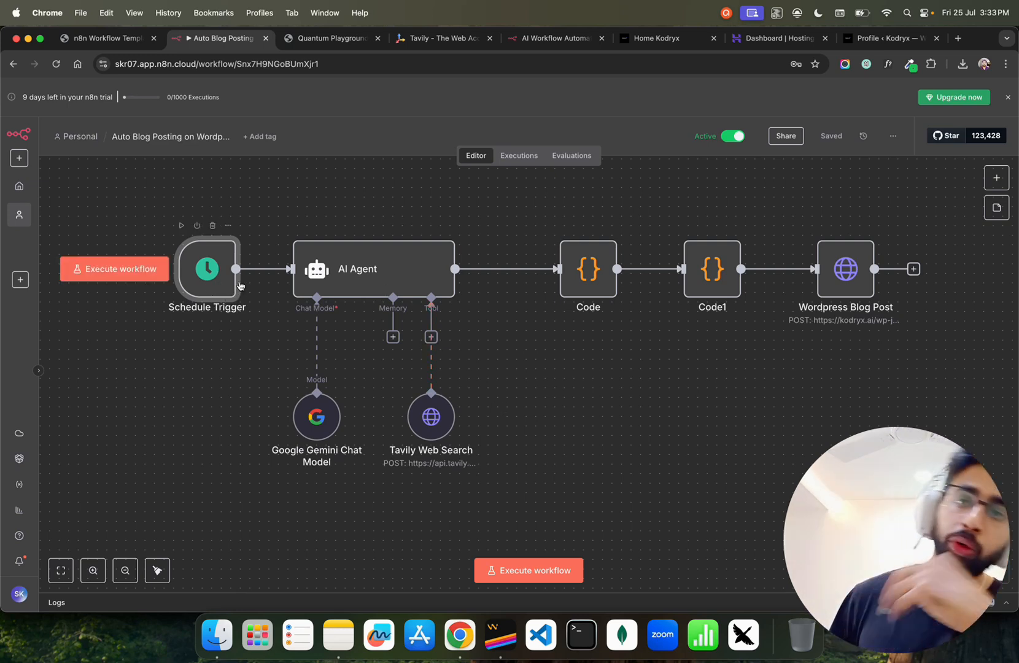
{"action": "mouse_move", "coordinate": [328, 274]}
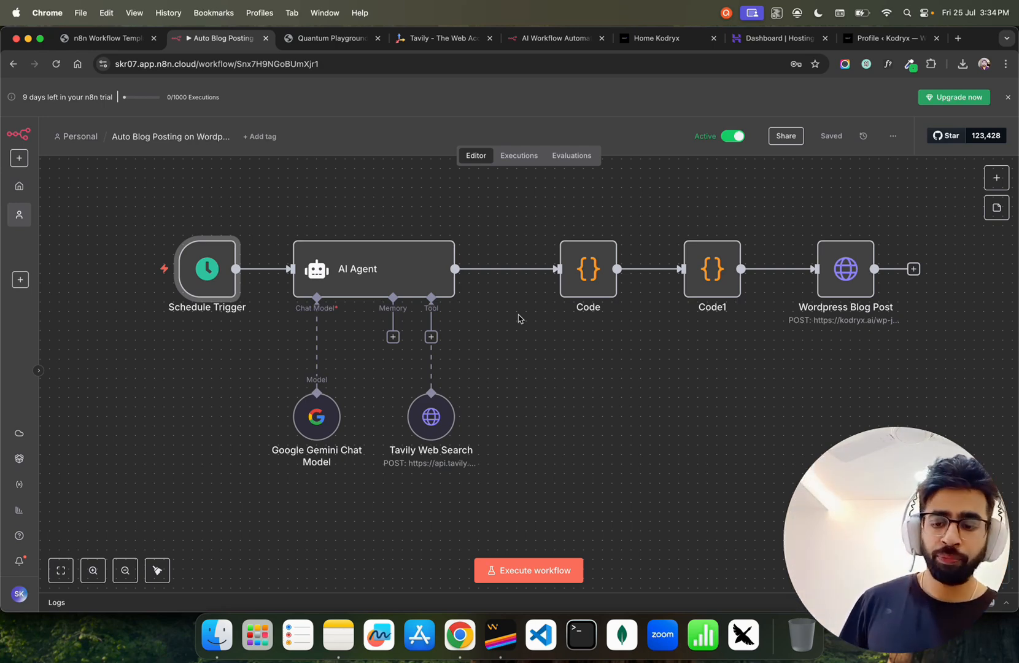
{"action": "mouse_move", "coordinate": [458, 429]}
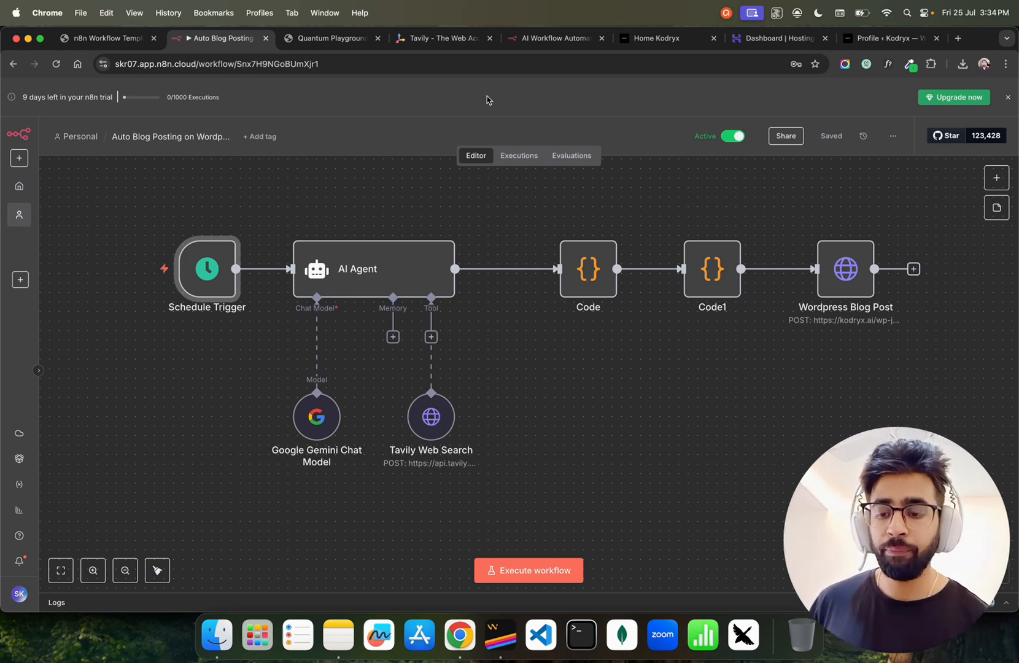
- View Tavily's Connect Your LLM to the Web site, then return to the workflow editor
{"action": "left_click", "coordinate": [444, 37]}
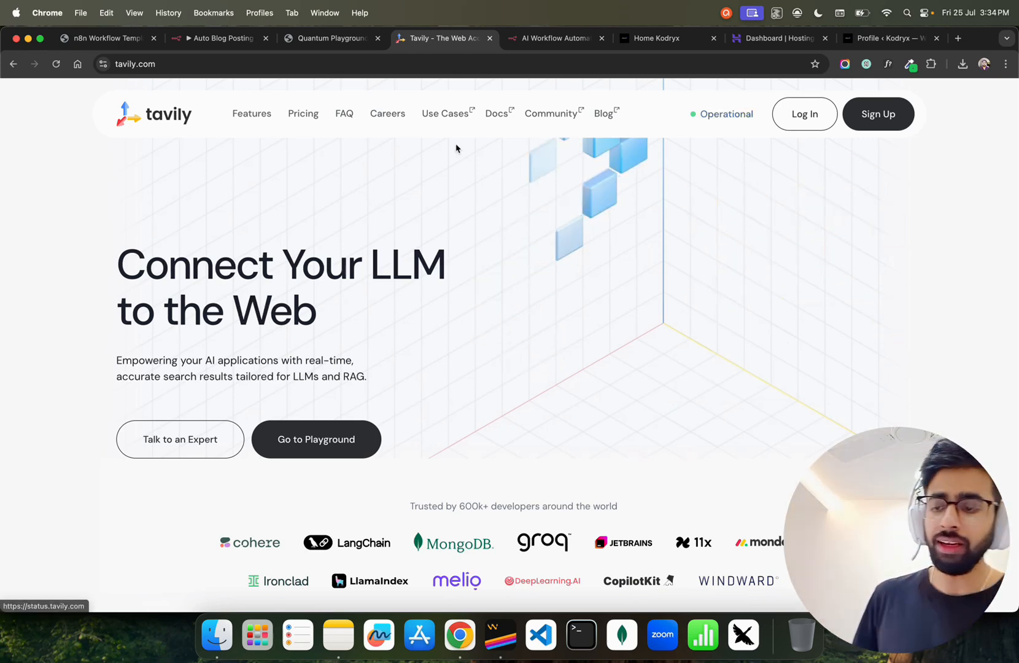
{"action": "left_click", "coordinate": [220, 37]}
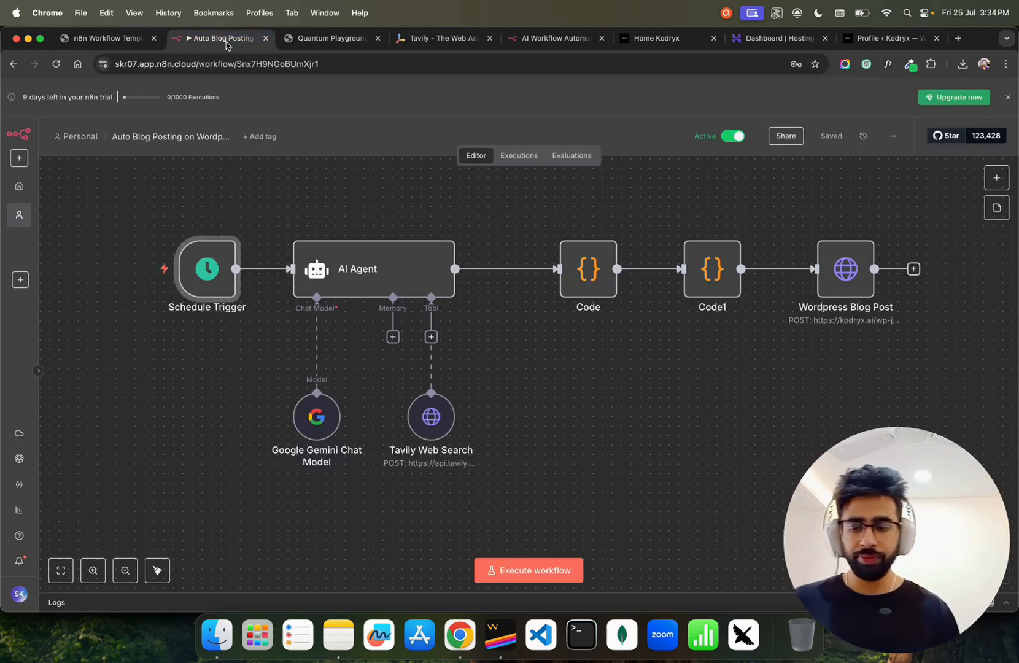
{"action": "mouse_move", "coordinate": [331, 427]}
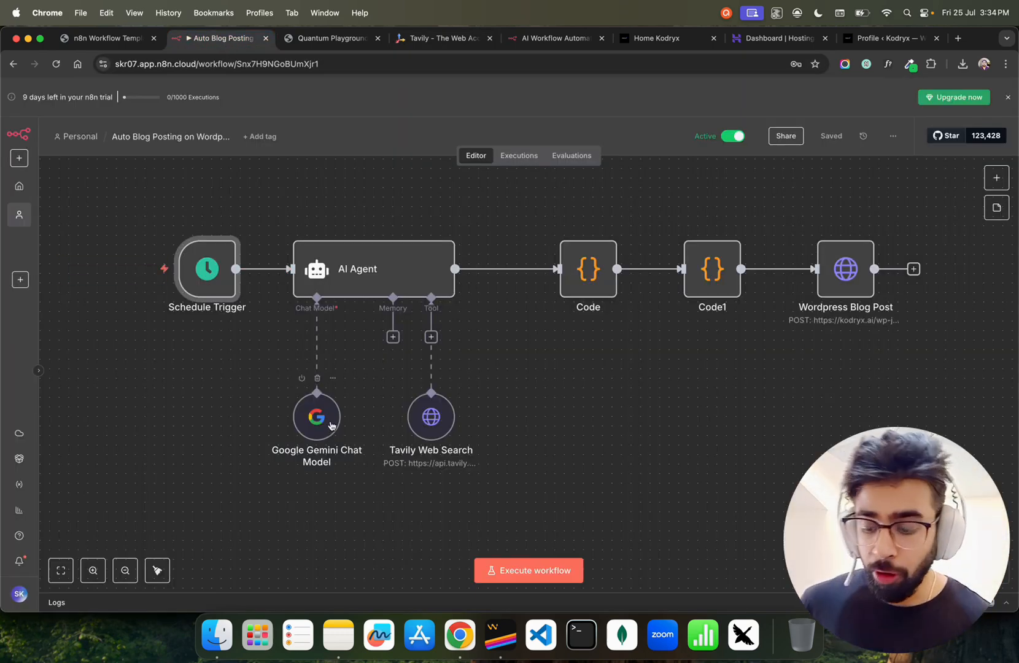
{"action": "double_click", "coordinate": [374, 269]}
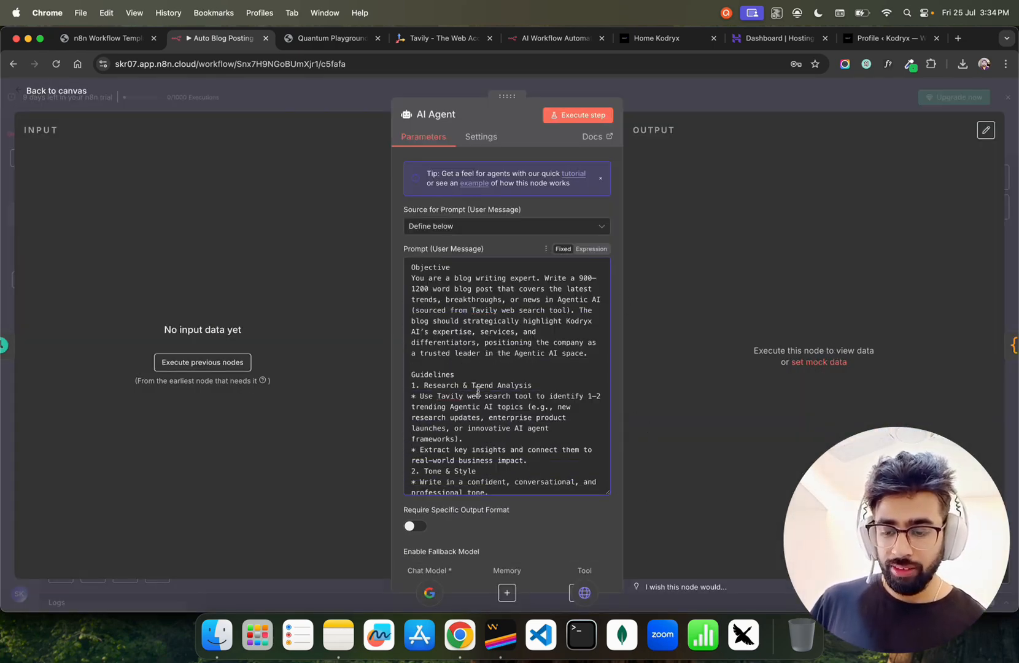
{"action": "scroll", "scroll_direction": "down", "scroll_amount": 3}
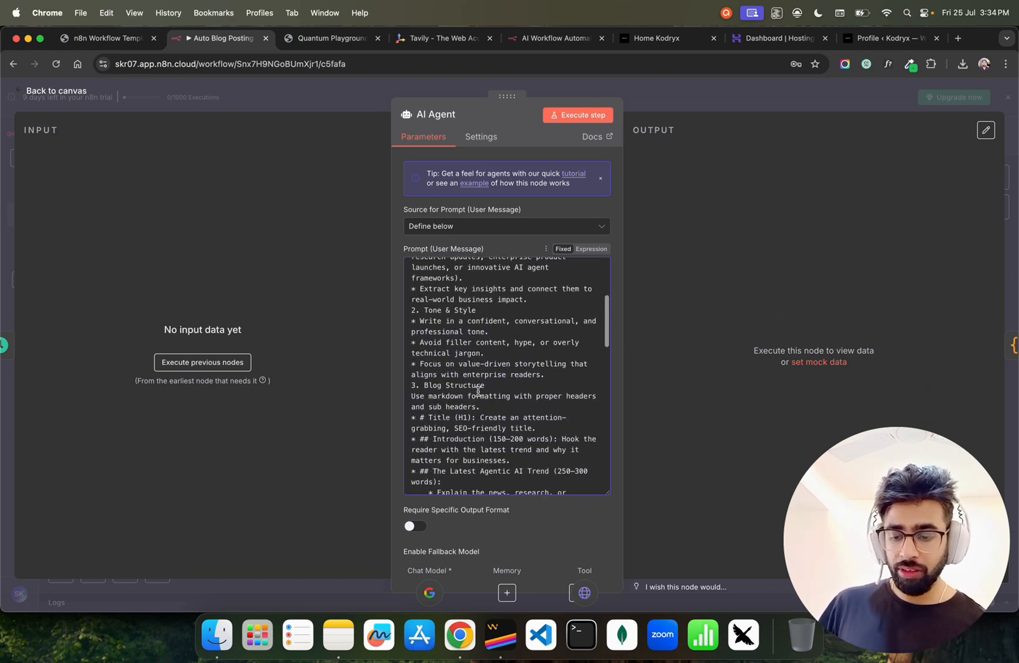
{"action": "scroll", "scroll_direction": "down", "scroll_amount": 3}
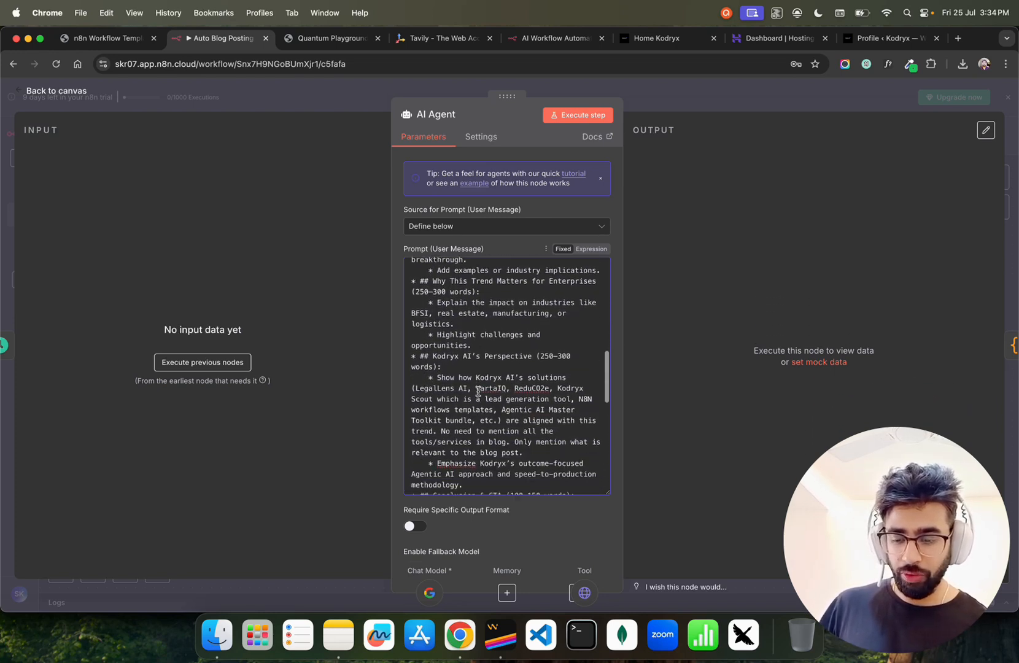
{"action": "scroll", "scroll_direction": "down", "scroll_amount": 3}
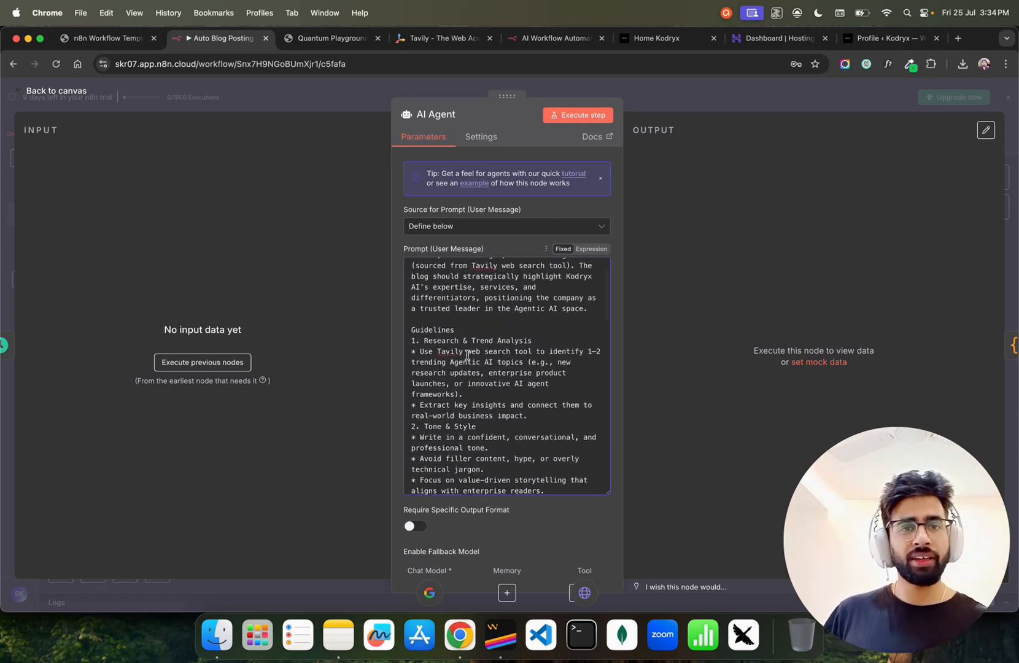
{"action": "mouse_move", "coordinate": [474, 348]}
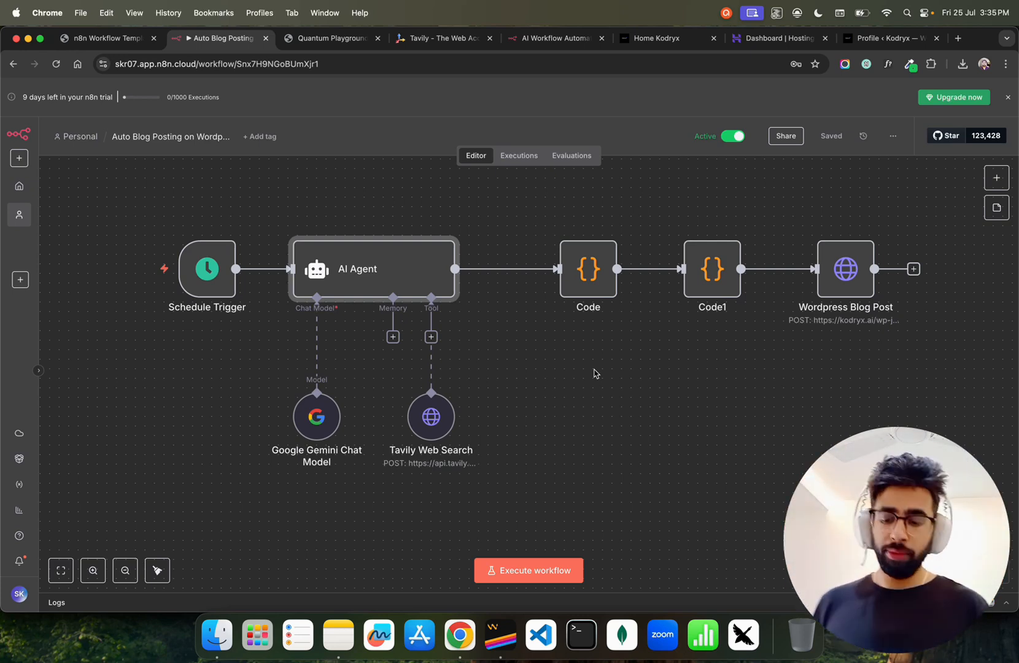
{"action": "mouse_move", "coordinate": [432, 416]}
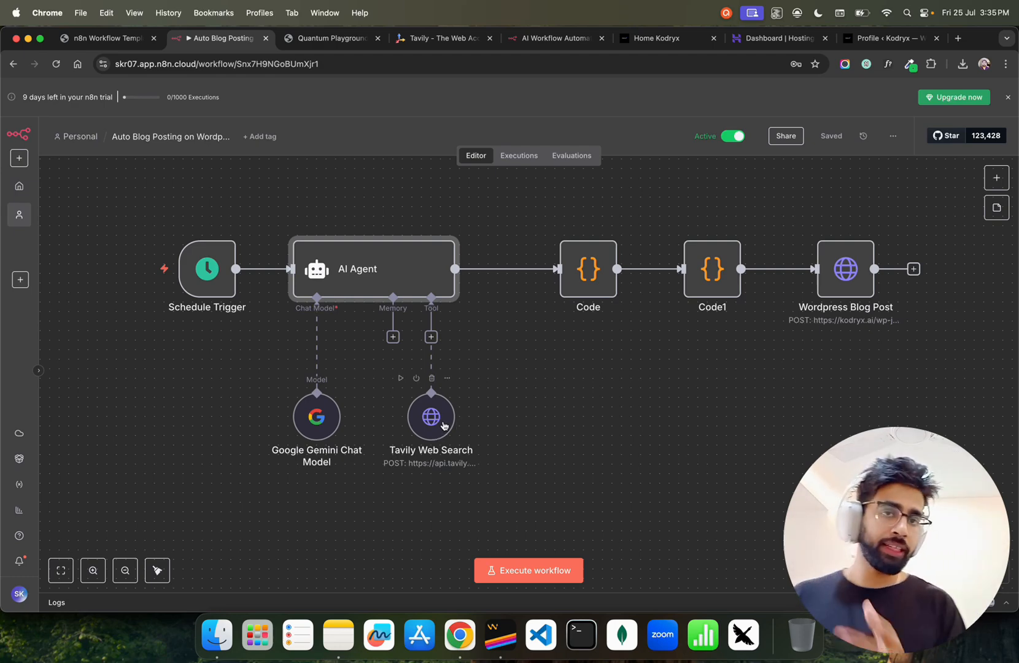
{"action": "mouse_move", "coordinate": [406, 280]}
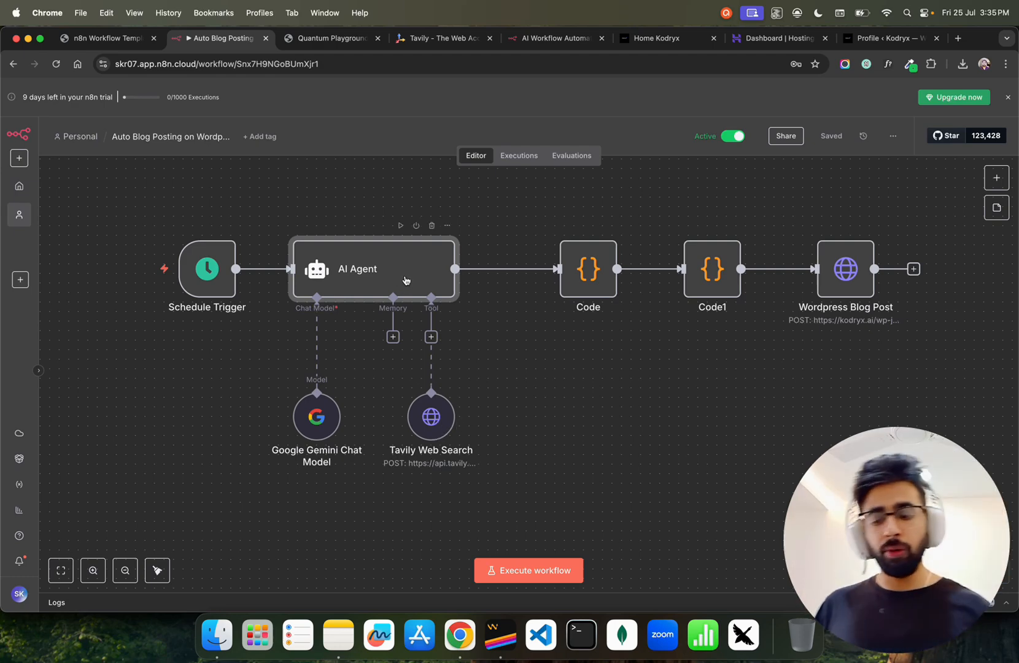
- Open the Tavily Web Search node and select its 'latest updates in Agentic AI' query
{"action": "double_click", "coordinate": [373, 268]}
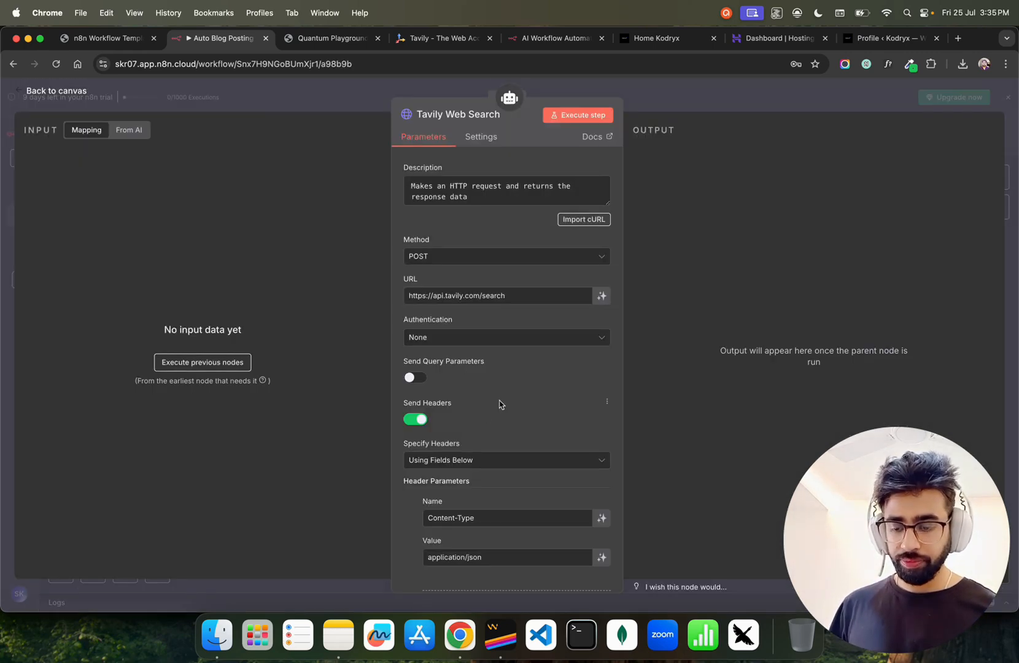
{"action": "scroll", "scroll_direction": "down", "scroll_amount": 3}
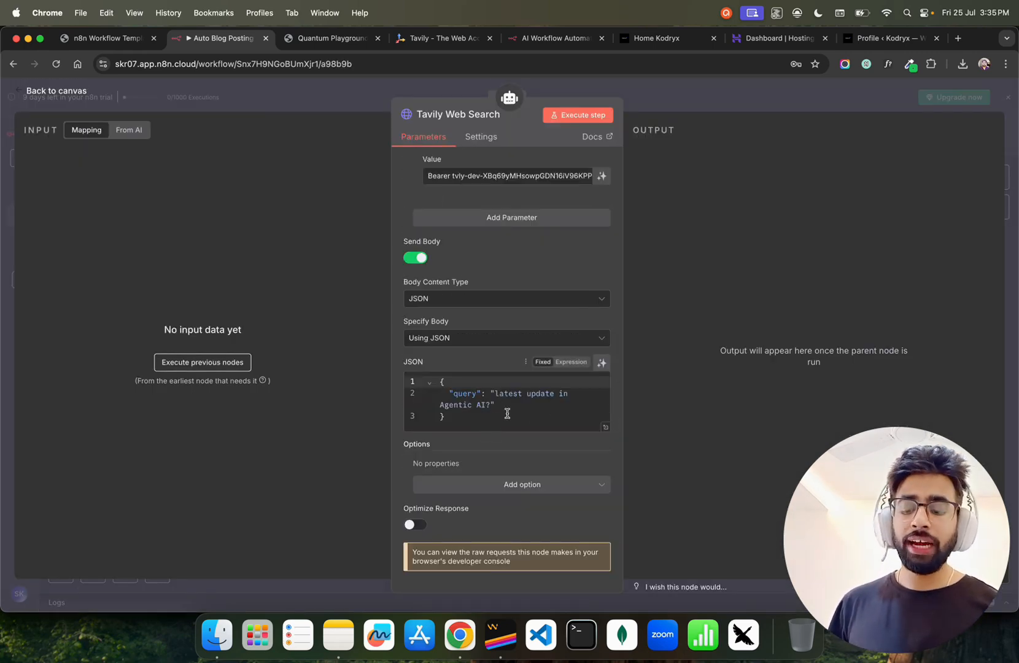
{"action": "double_click", "coordinate": [466, 405]}
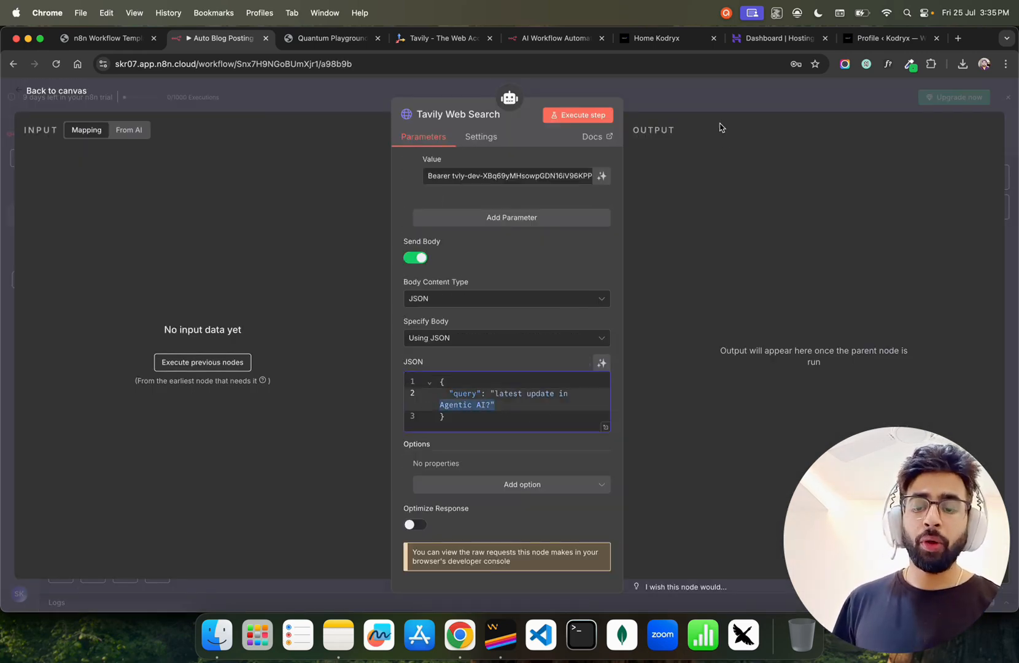
- Browse the kodryx.ai homepage sections, then return to the Auto Blog Posting workflow
{"action": "left_click", "coordinate": [657, 38]}
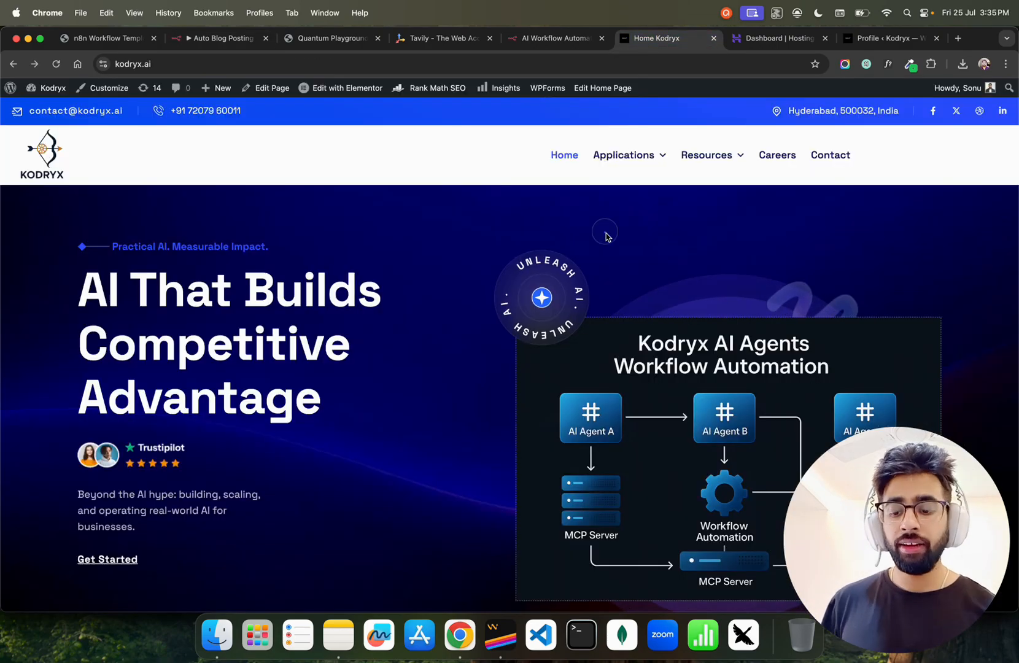
{"action": "scroll", "scroll_direction": "down", "scroll_amount": 3}
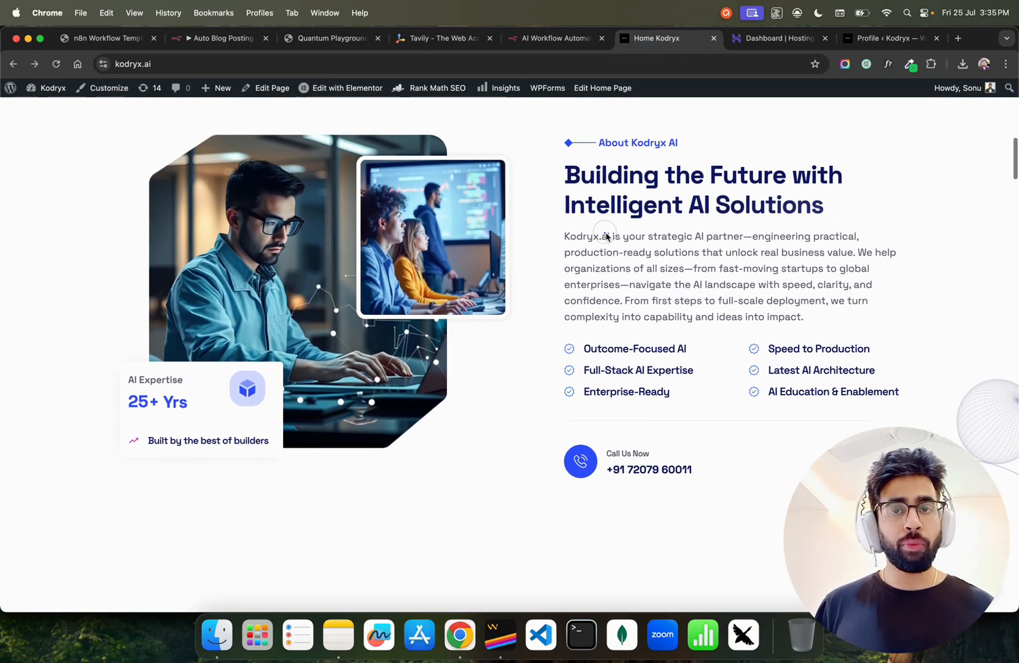
{"action": "scroll", "scroll_direction": "down", "scroll_amount": 3}
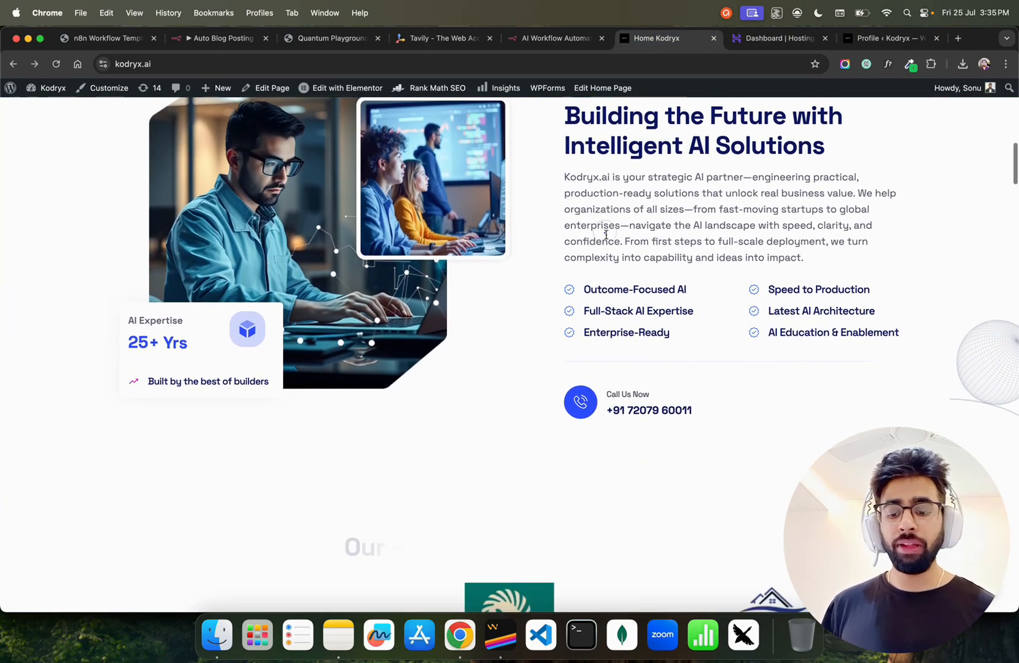
{"action": "scroll", "scroll_direction": "down", "scroll_amount": 3}
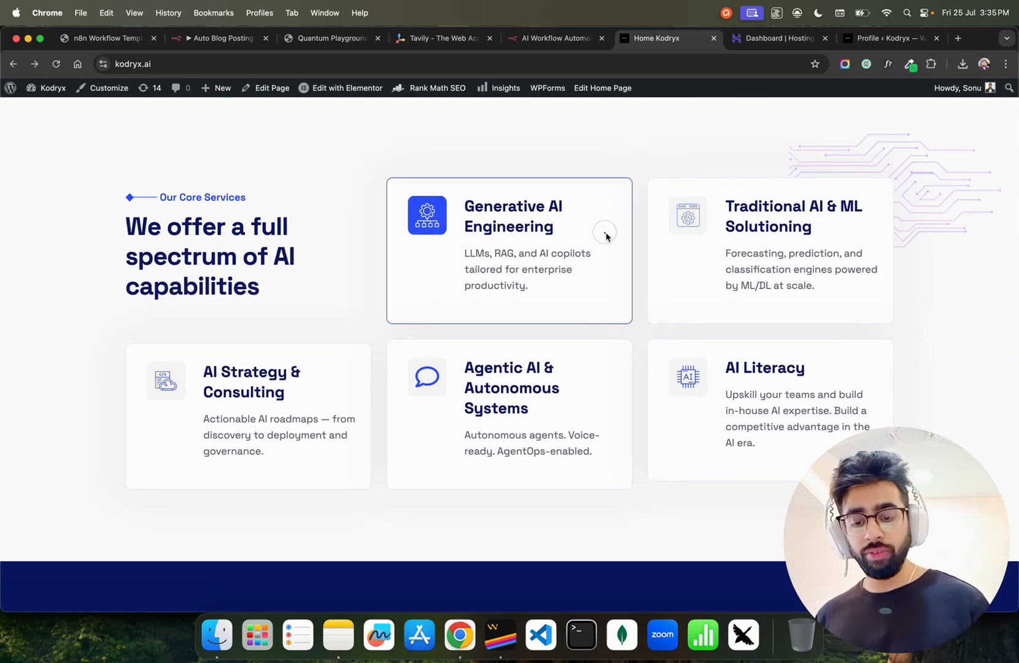
{"action": "scroll", "scroll_direction": "down", "scroll_amount": 3}
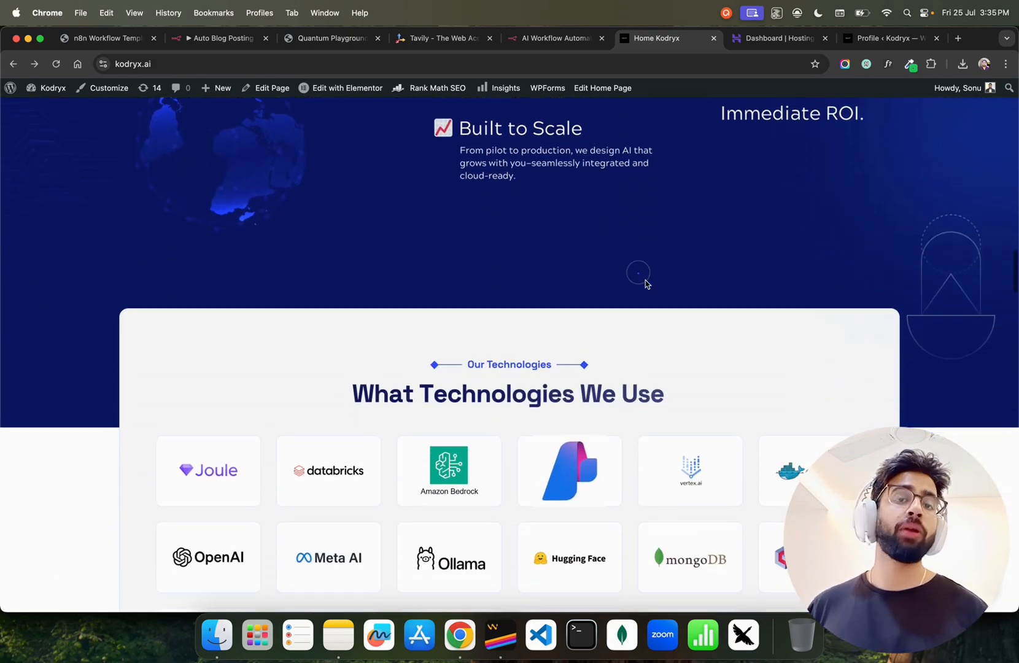
{"action": "scroll", "scroll_direction": "down", "scroll_amount": 3}
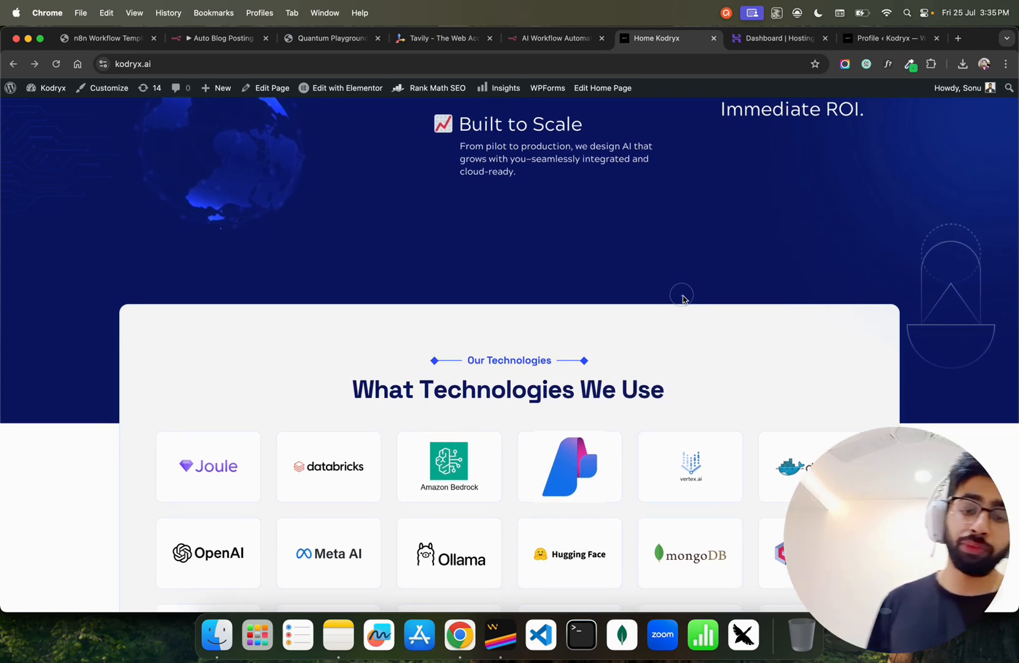
{"action": "left_click", "coordinate": [219, 38]}
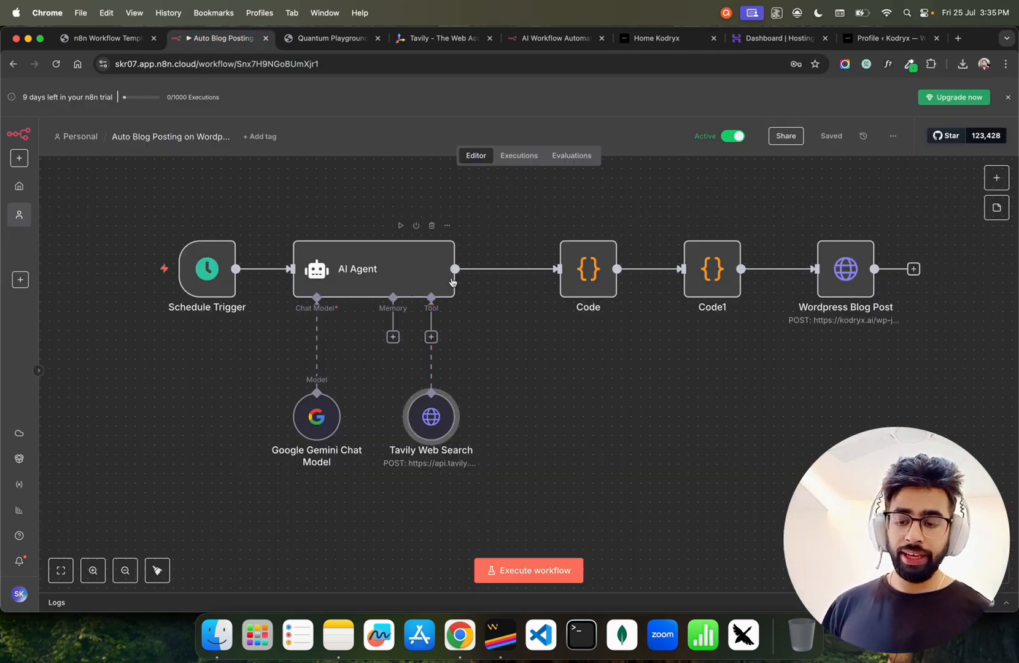
{"action": "double_click", "coordinate": [587, 268]}
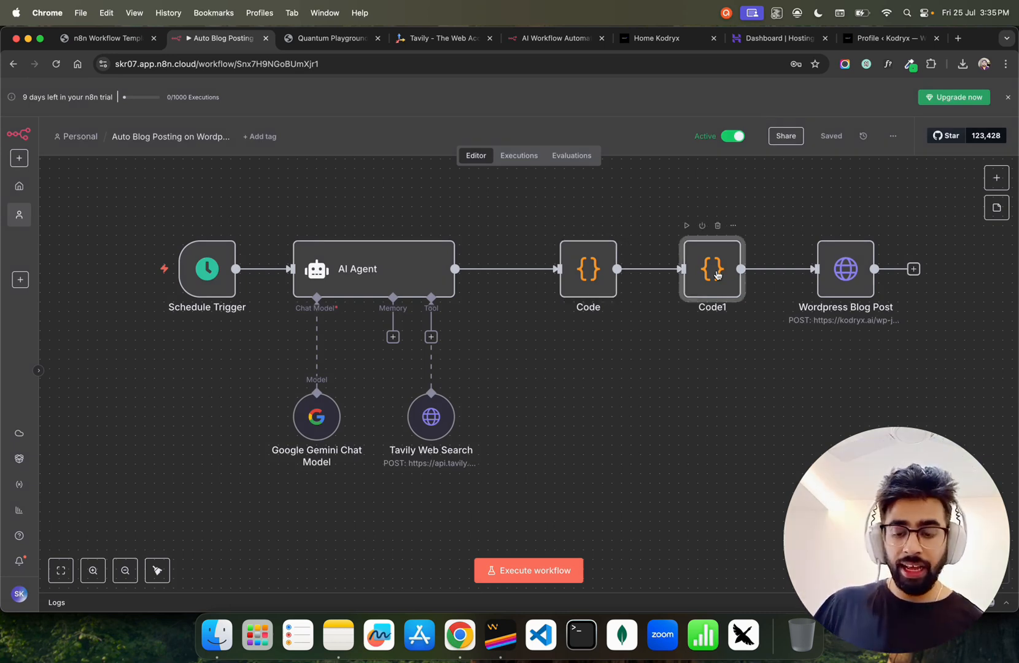
{"action": "double_click", "coordinate": [712, 269]}
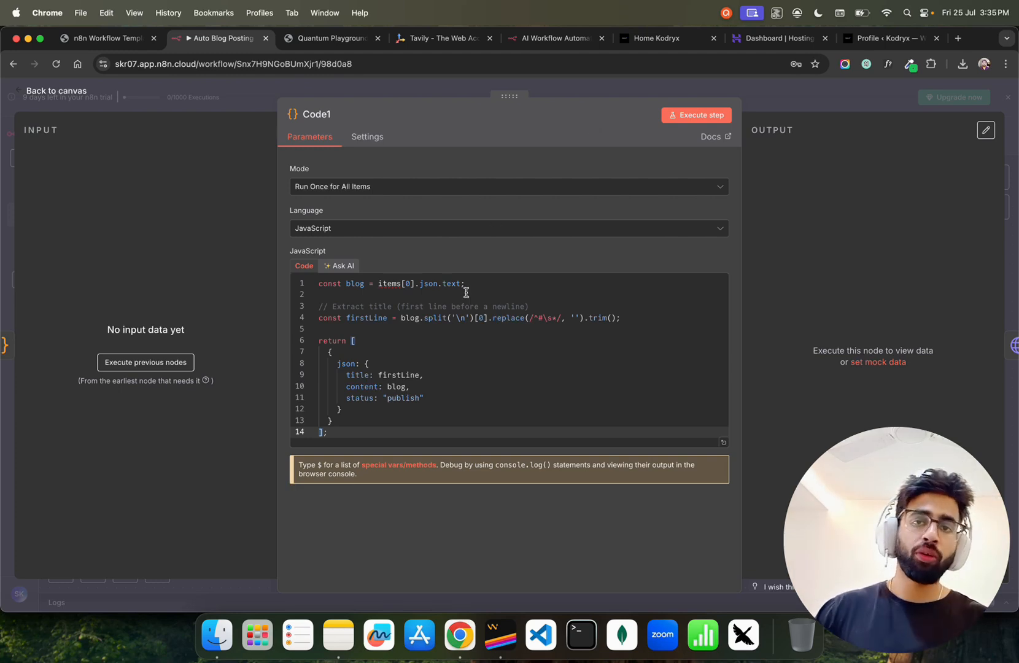
{"action": "mouse_move", "coordinate": [413, 375]}
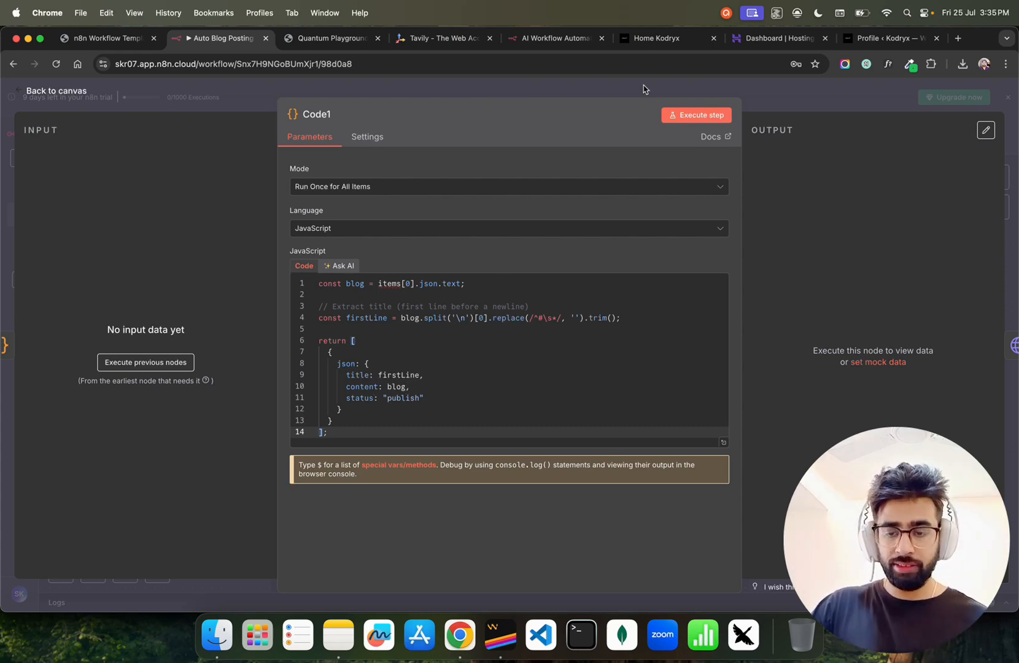
{"action": "left_click", "coordinate": [56, 90]}
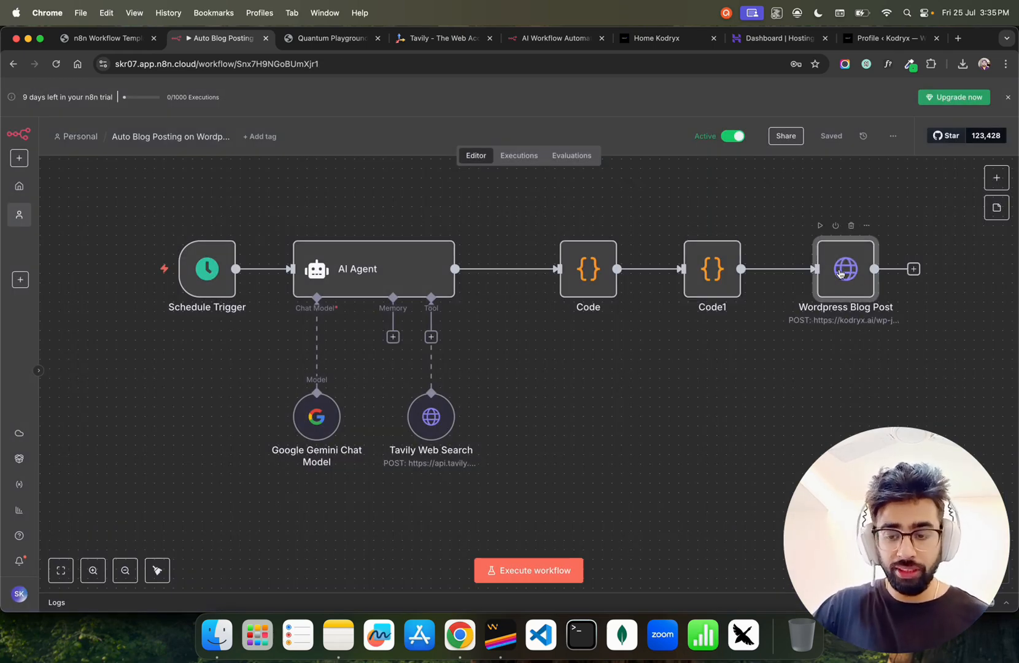
- Review the Wordpress Blog Post node's kodryx.ai wp/v2/posts URL and Wordpress creds Basic Auth
{"action": "double_click", "coordinate": [845, 268]}
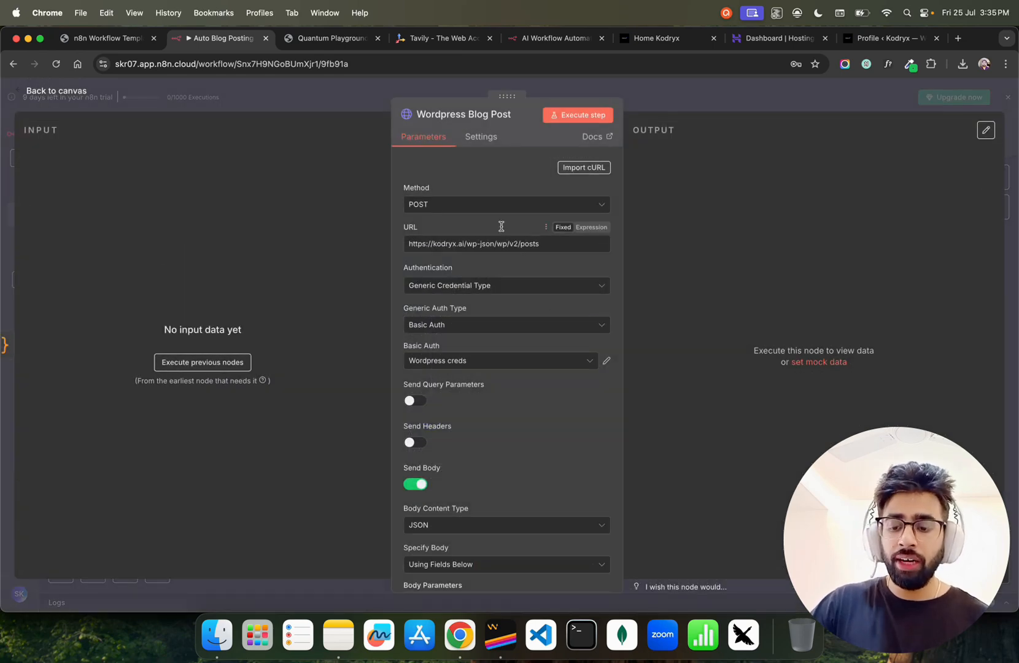
{"action": "left_click", "coordinate": [882, 37]}
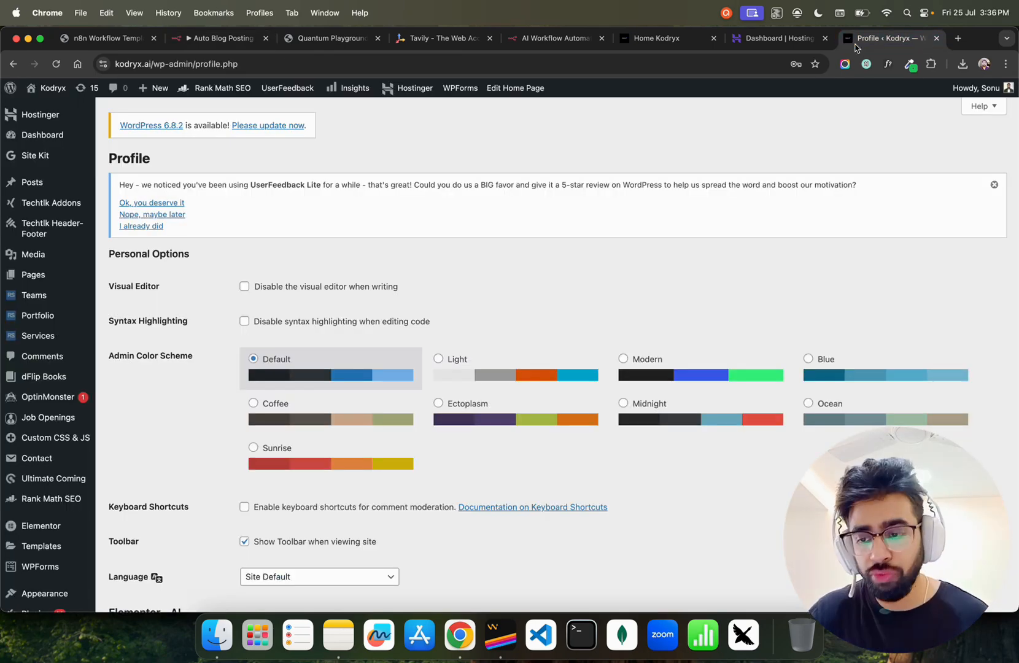
{"action": "left_click", "coordinate": [219, 38]}
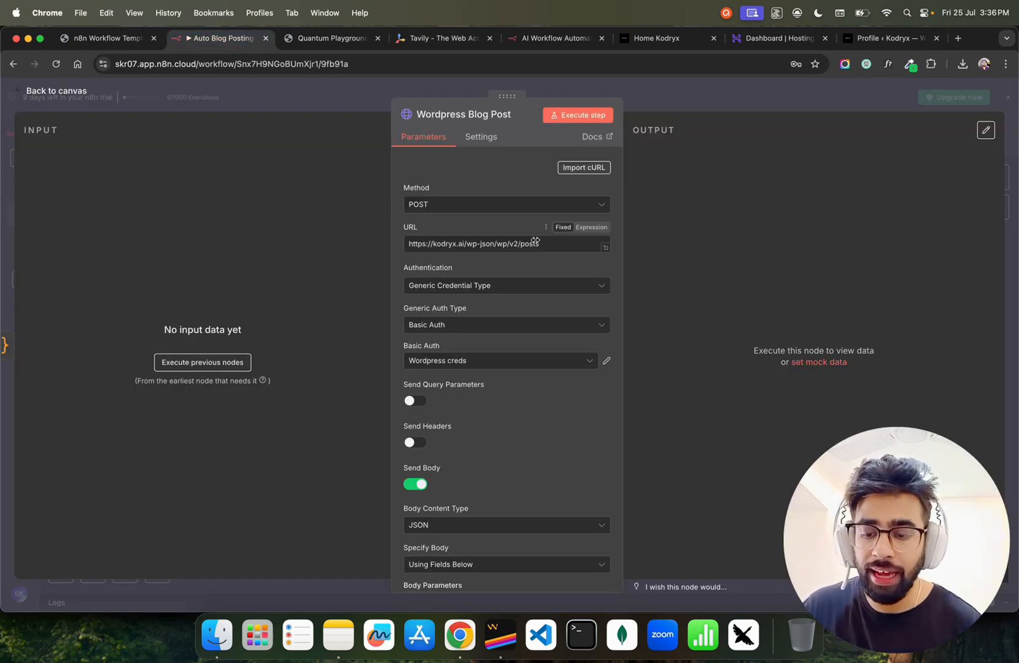
{"action": "mouse_move", "coordinate": [475, 245]}
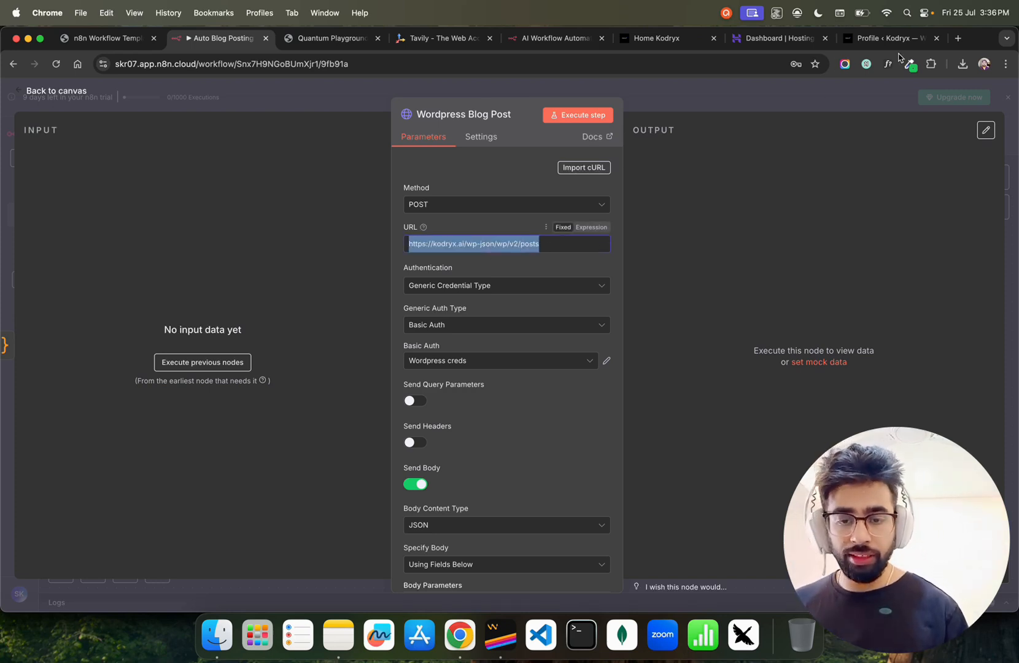
{"action": "left_click", "coordinate": [958, 37]}
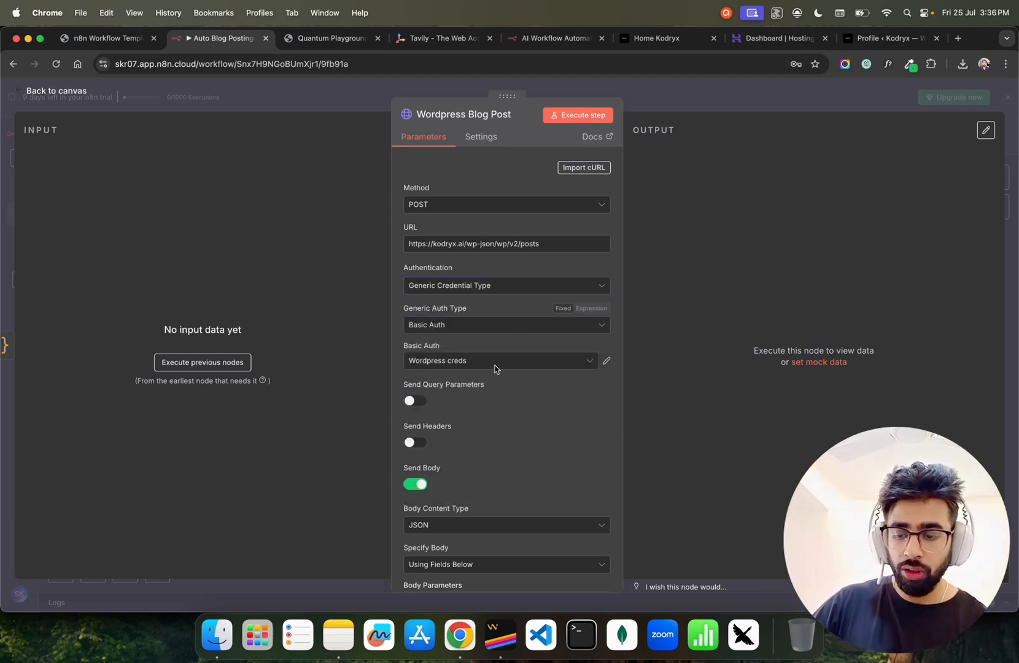
{"action": "mouse_move", "coordinate": [778, 247]}
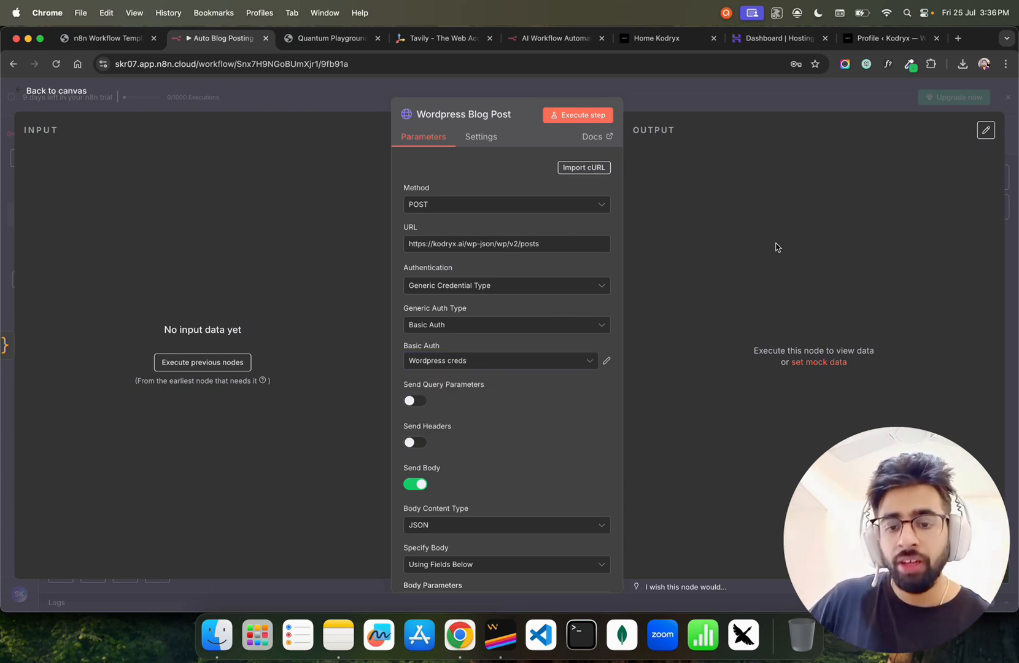
{"action": "left_click", "coordinate": [875, 37]}
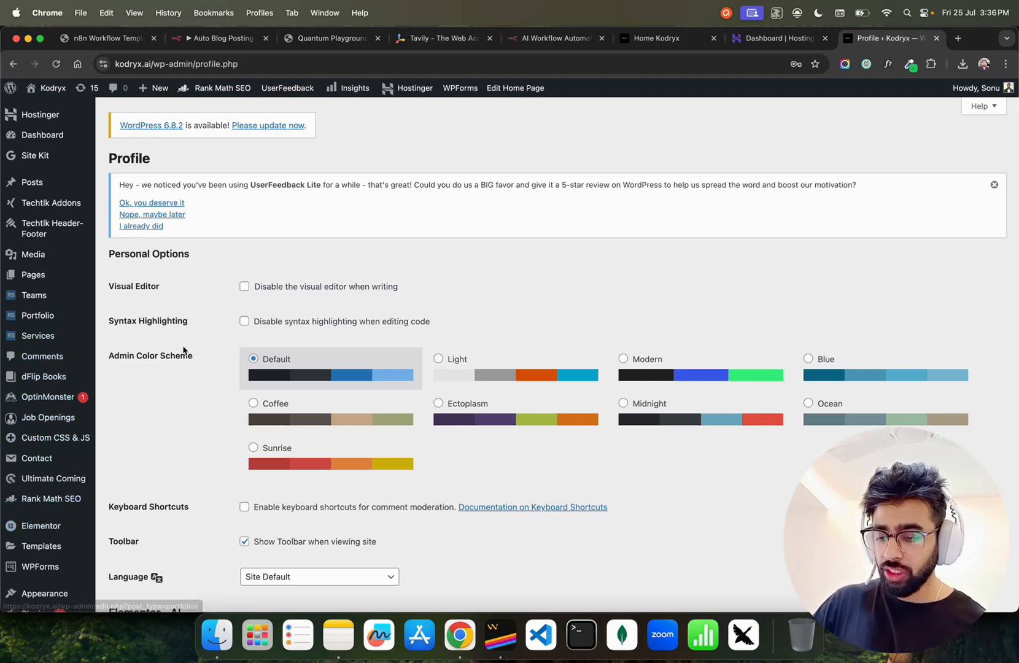
{"action": "scroll", "scroll_direction": "down", "scroll_amount": 3}
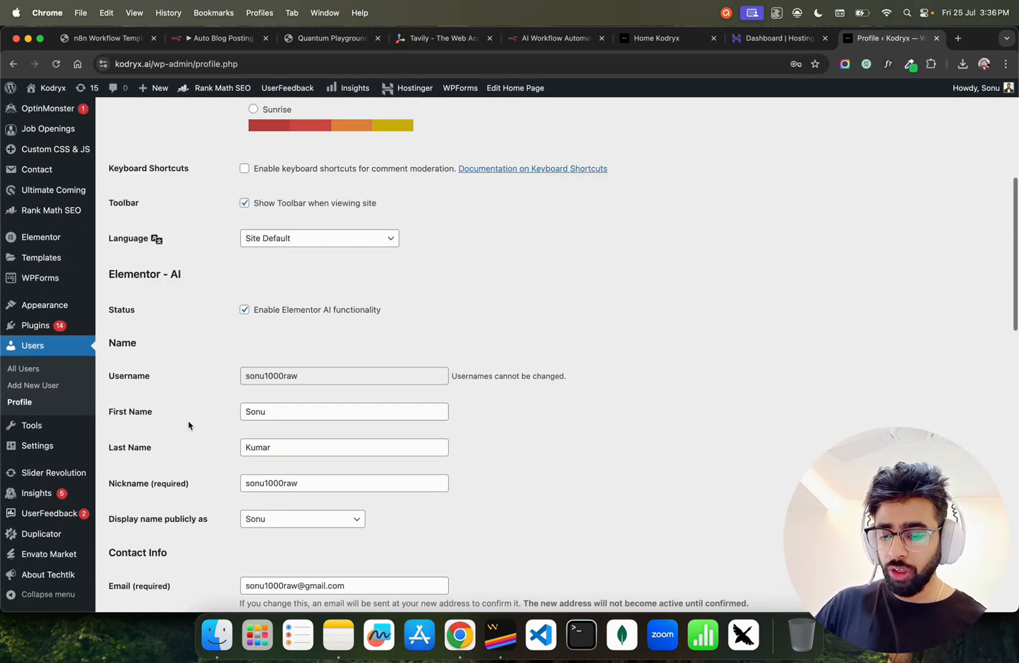
{"action": "scroll", "scroll_direction": "down", "scroll_amount": 3}
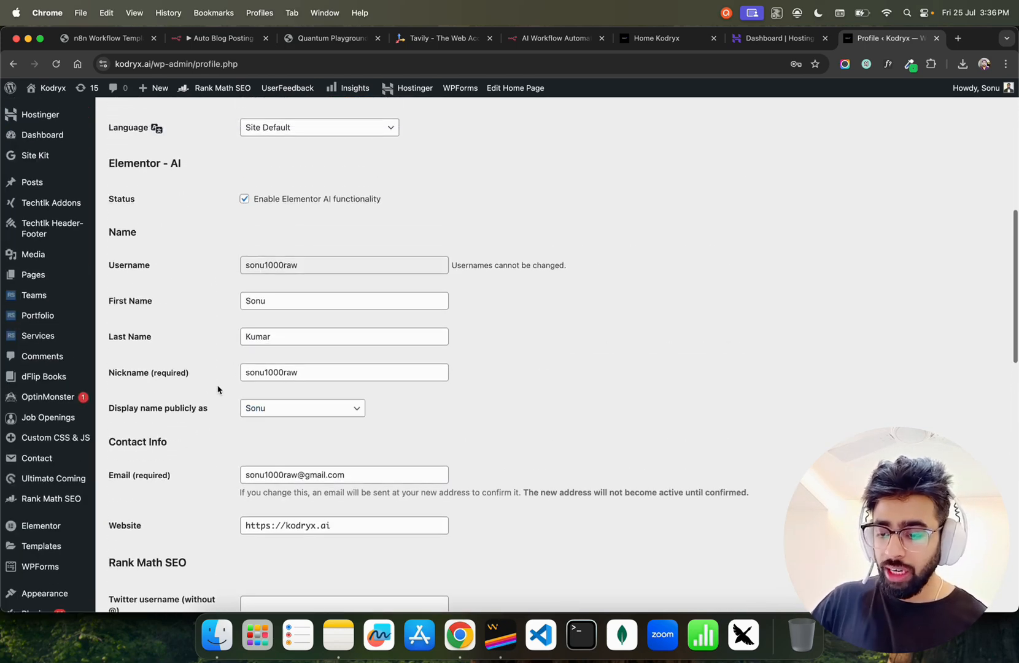
{"action": "double_click", "coordinate": [299, 265]}
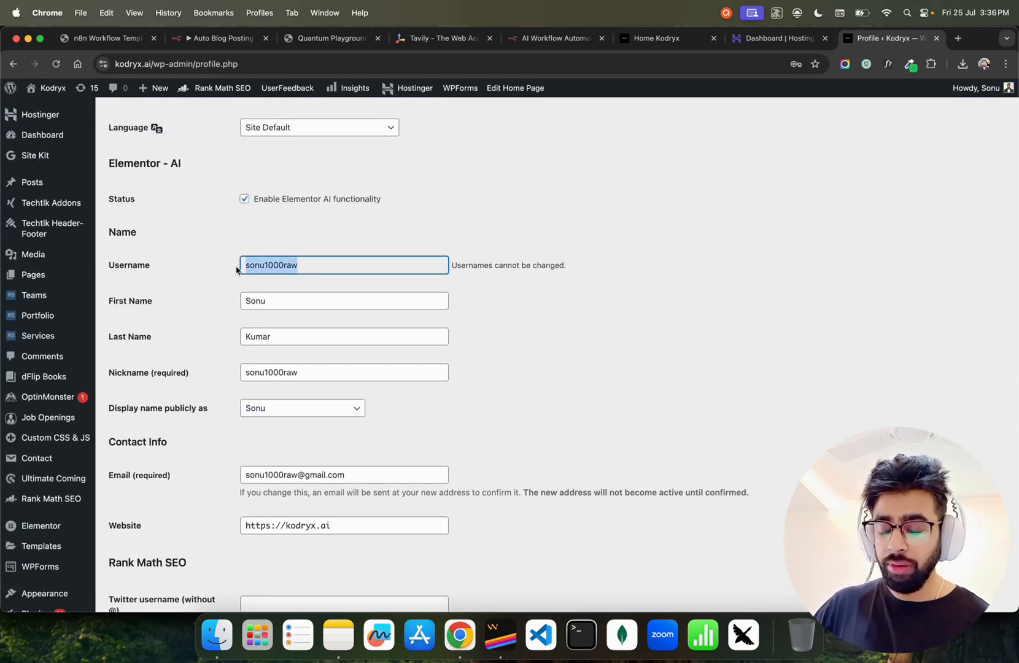
{"action": "scroll", "scroll_direction": "down", "scroll_amount": 3}
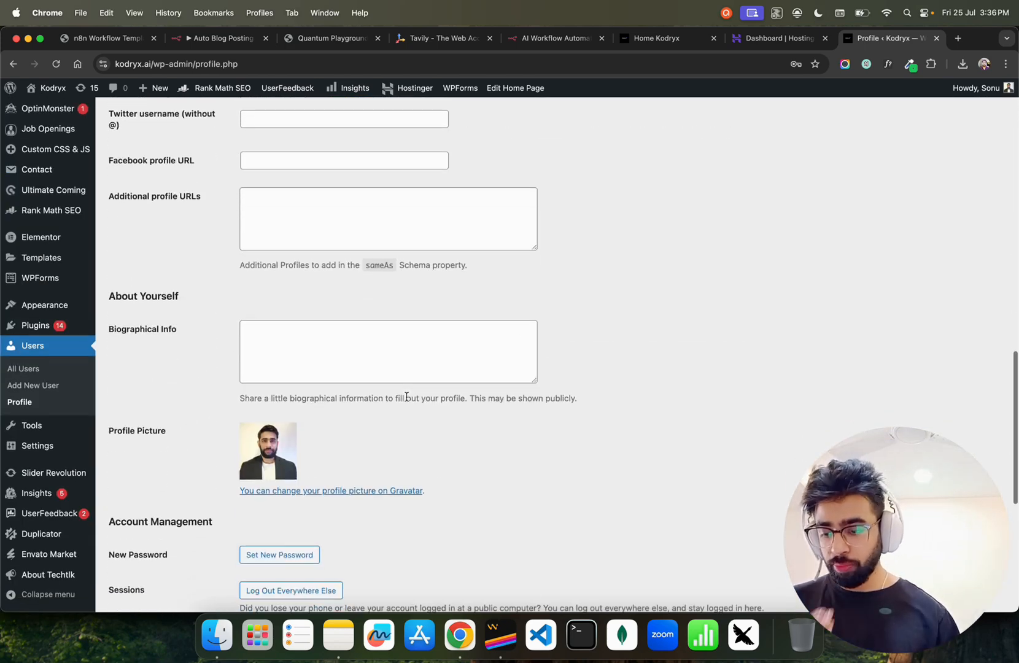
{"action": "scroll", "scroll_direction": "down", "scroll_amount": 3}
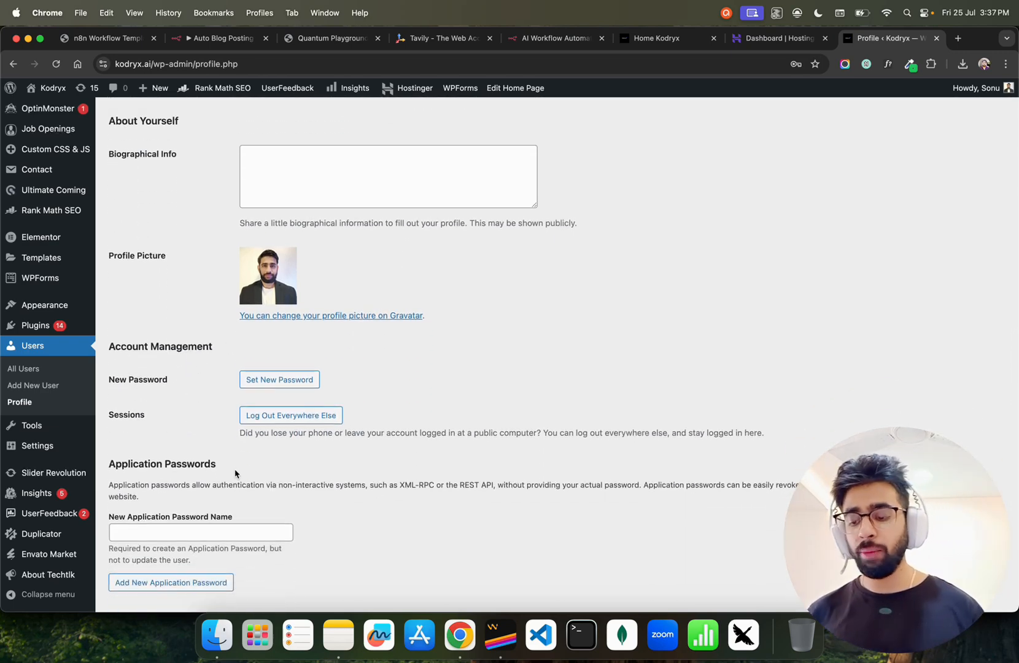
{"action": "double_click", "coordinate": [162, 463]}
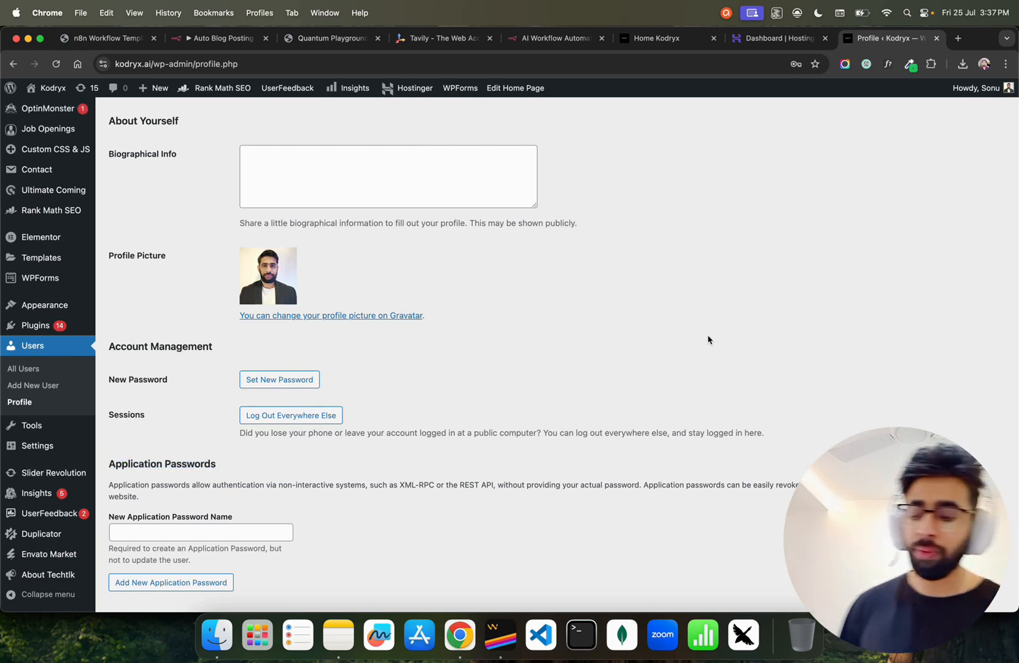
{"action": "mouse_move", "coordinate": [587, 343]}
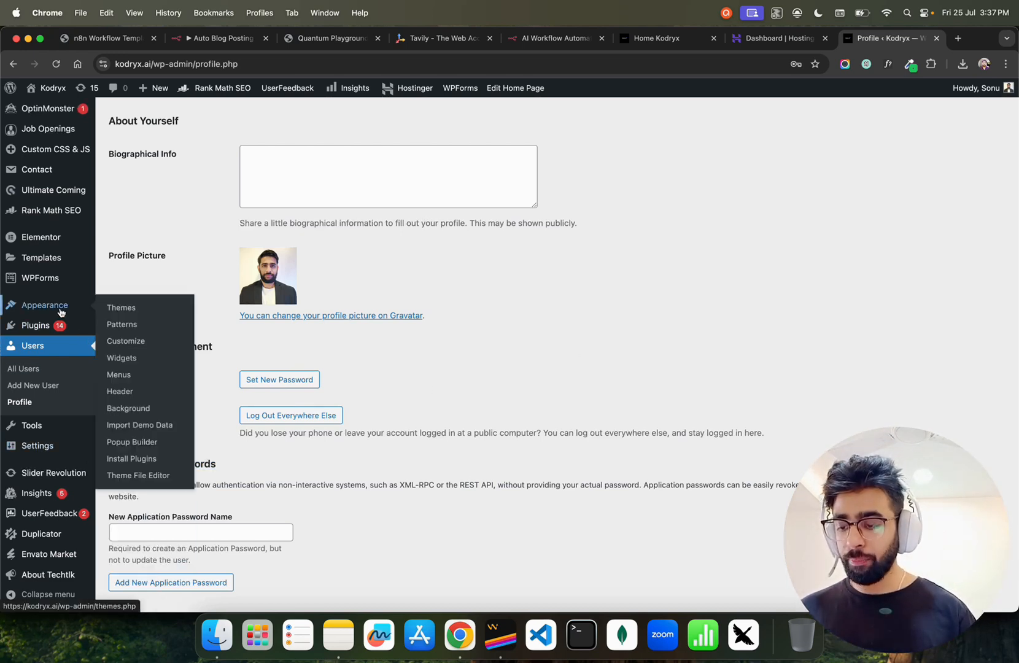
{"action": "mouse_move", "coordinate": [138, 476]}
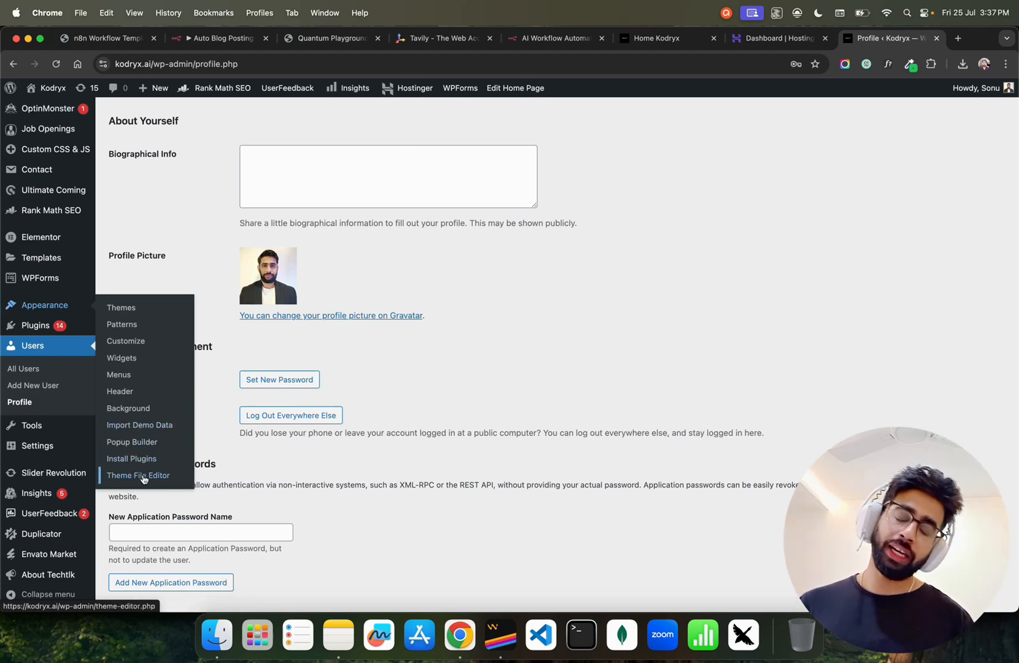
- View the techtlk theme's functions.php ending with the wp_is_application_passwords_available filter
{"action": "left_click", "coordinate": [138, 475]}
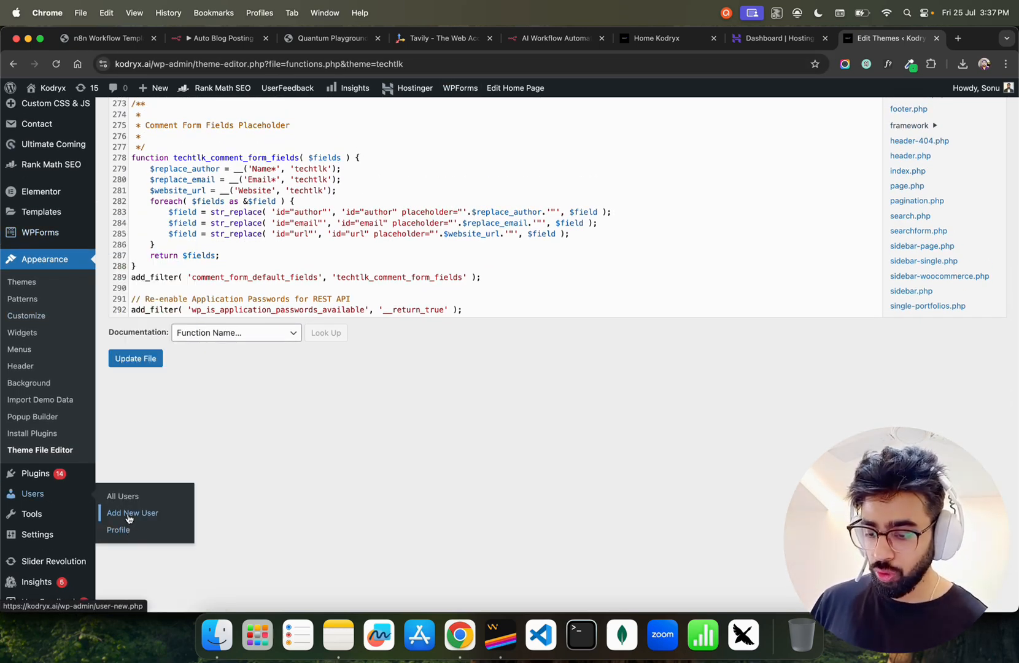
- Open your own profile from All Users and scroll to the n8n-bot application password
{"action": "left_click", "coordinate": [122, 499]}
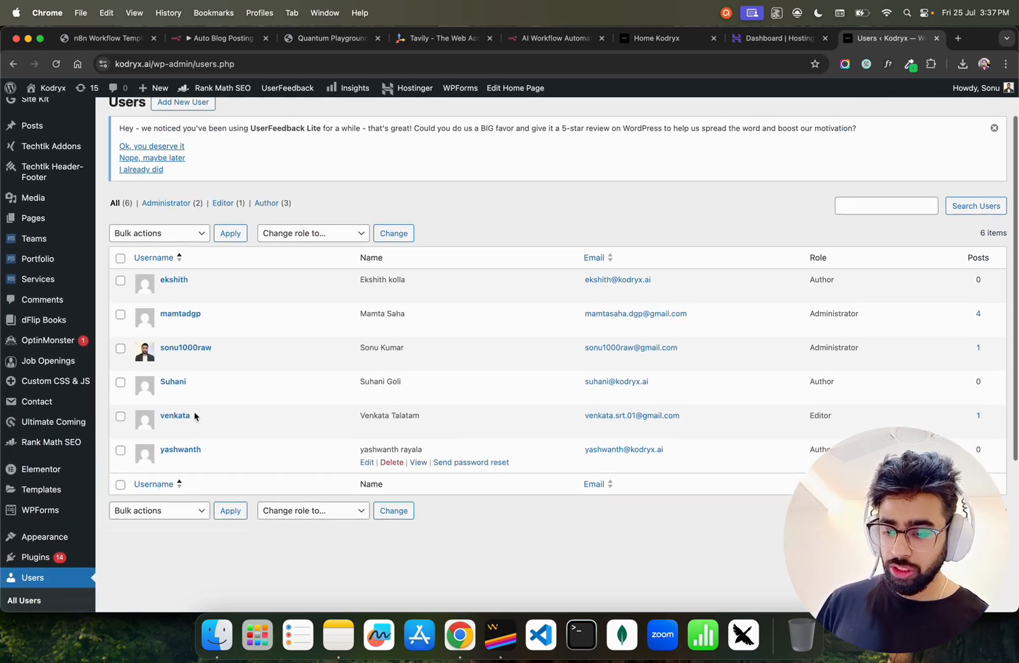
{"action": "left_click", "coordinate": [186, 347]}
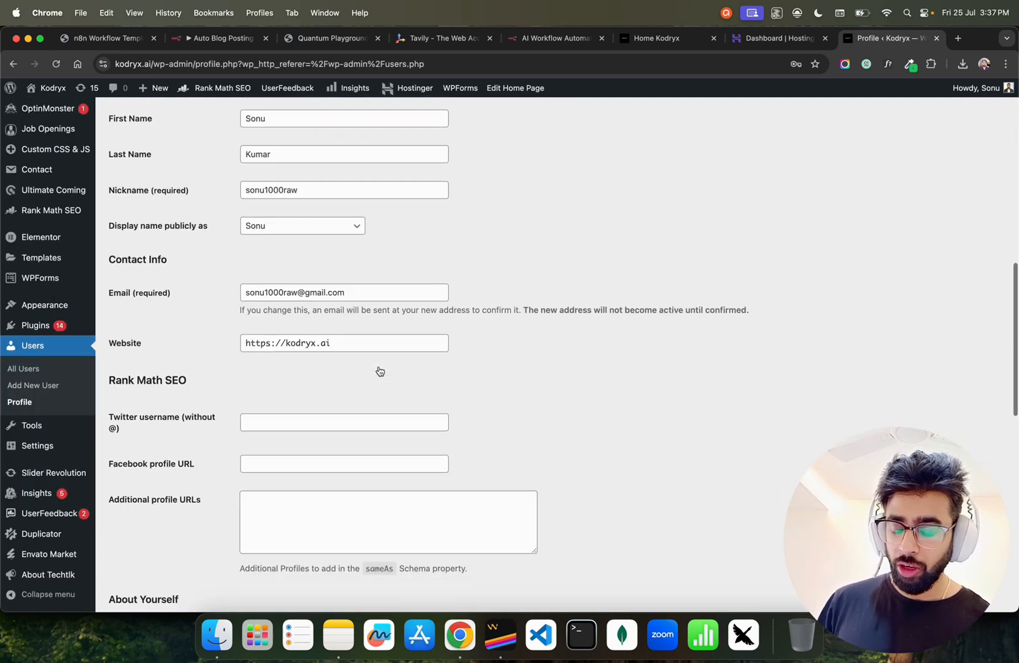
{"action": "scroll", "scroll_direction": "down", "scroll_amount": 3}
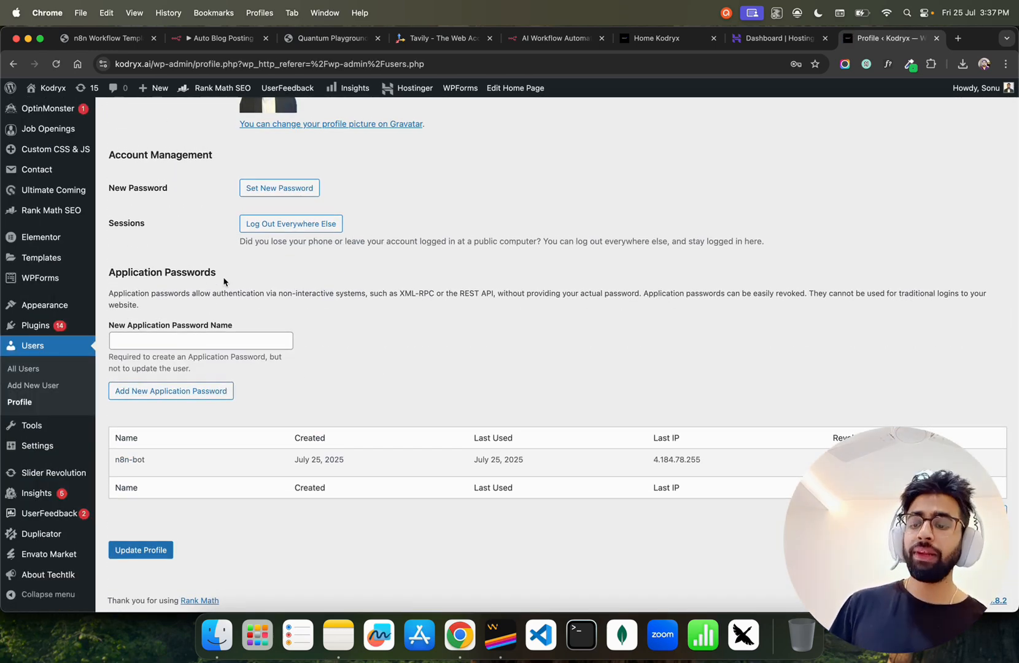
{"action": "mouse_move", "coordinate": [99, 287]}
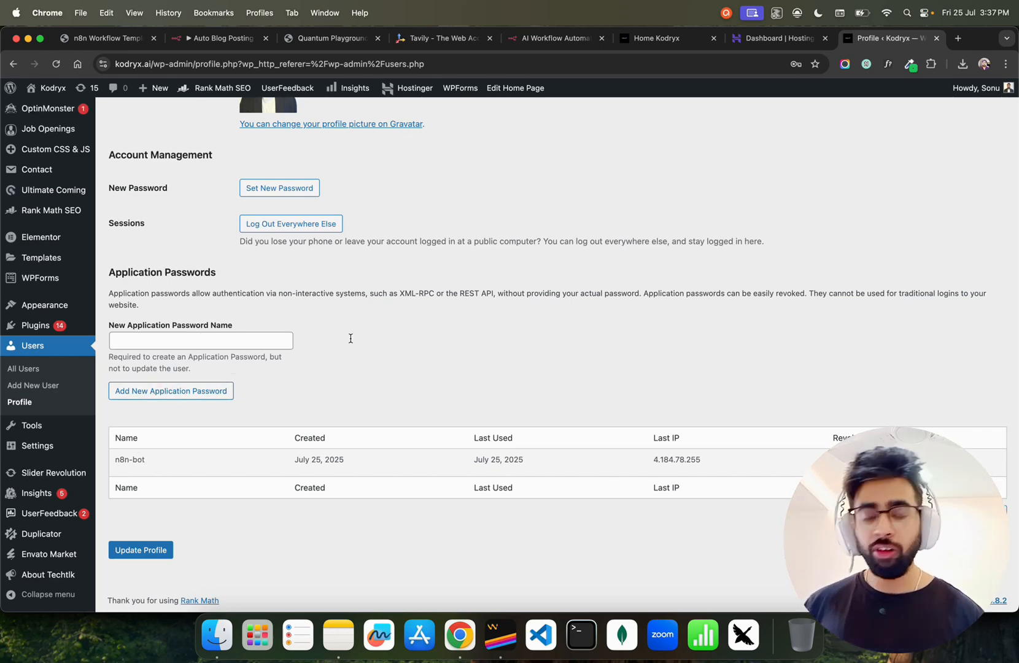
{"action": "mouse_move", "coordinate": [652, 30]}
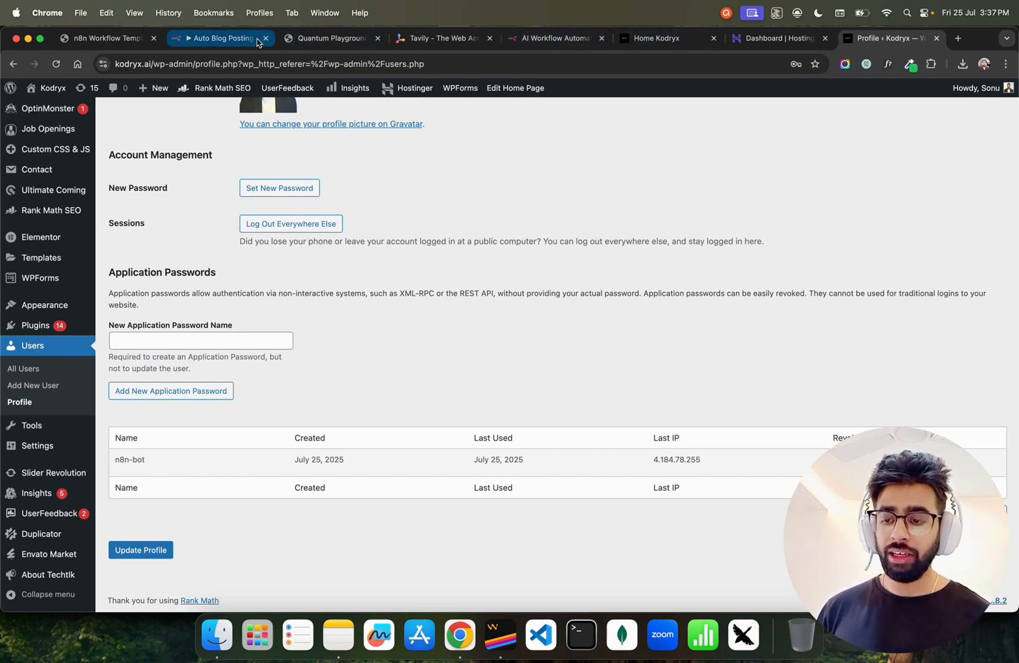
- Back in n8n, inspect and close the Wordpress creds Basic Auth credential dialog
{"action": "left_click", "coordinate": [217, 38]}
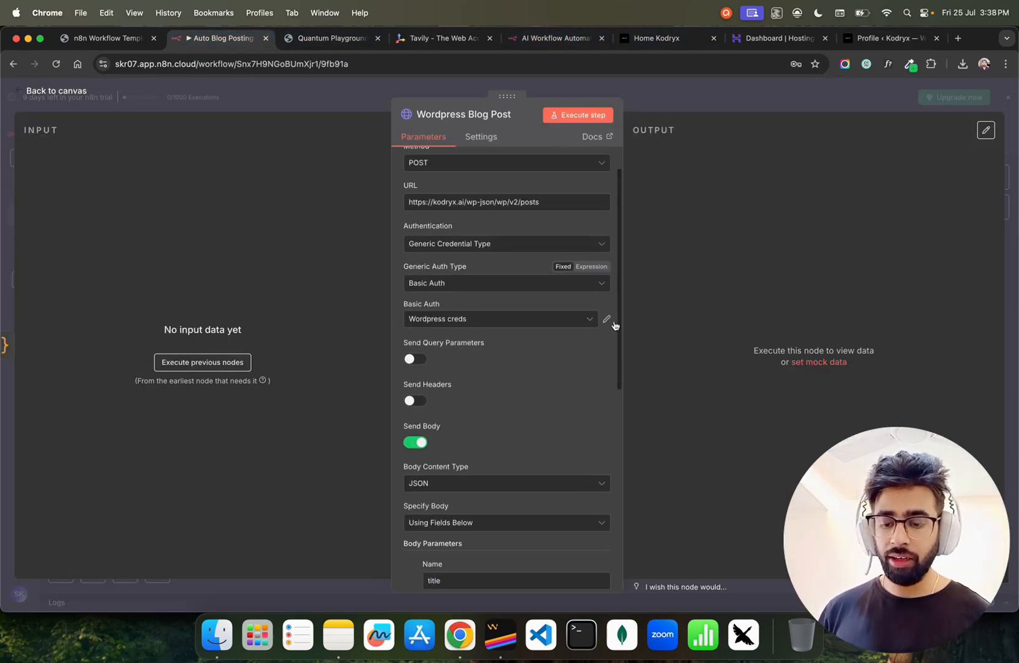
{"action": "left_click", "coordinate": [606, 318]}
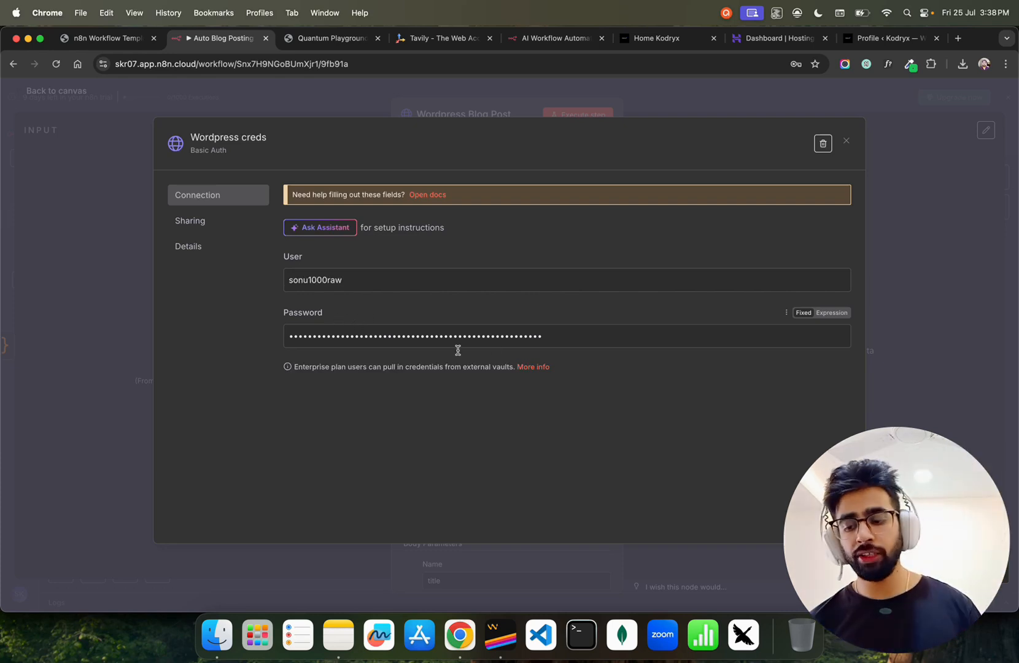
{"action": "left_click", "coordinate": [846, 141]}
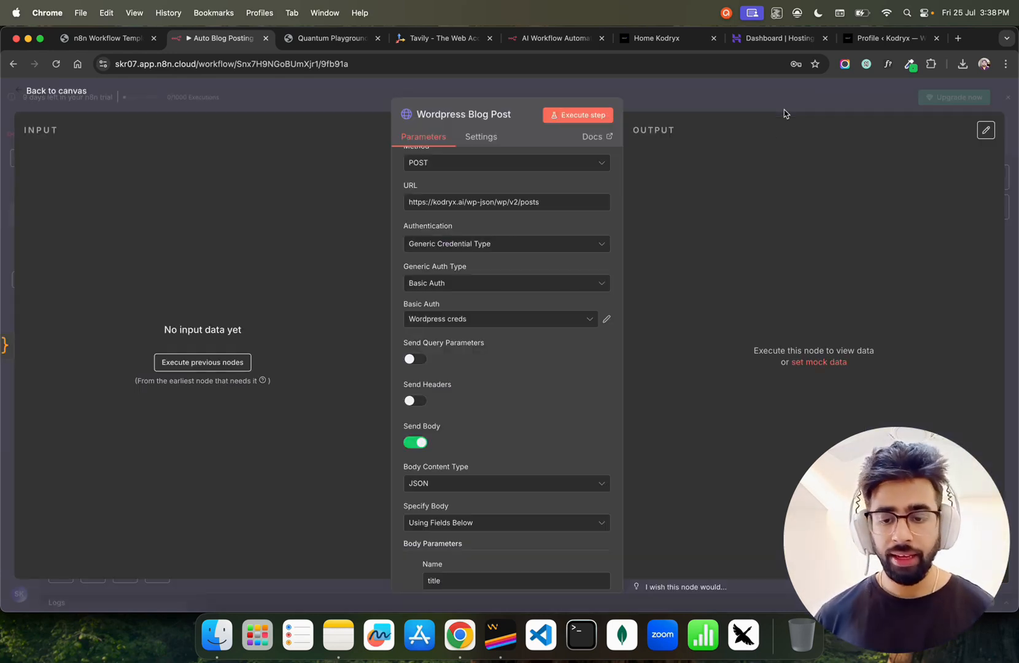
{"action": "scroll", "scroll_direction": "down", "scroll_amount": 3}
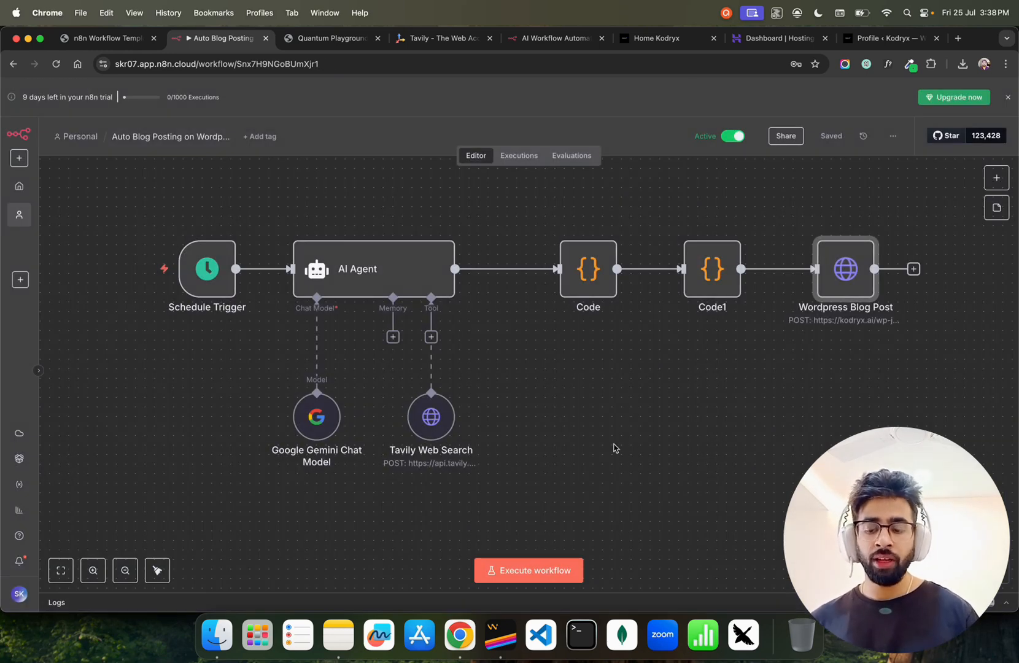
- Execute the Auto Blog Posting workflow until every node is green with item counts
{"action": "left_click", "coordinate": [529, 570]}
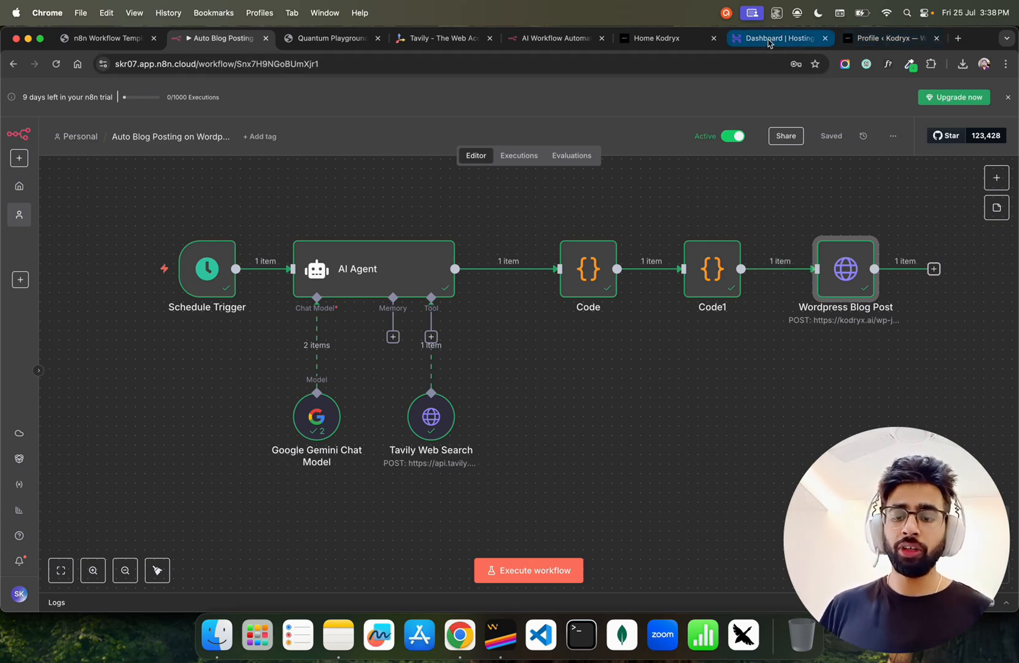
{"action": "left_click", "coordinate": [656, 38]}
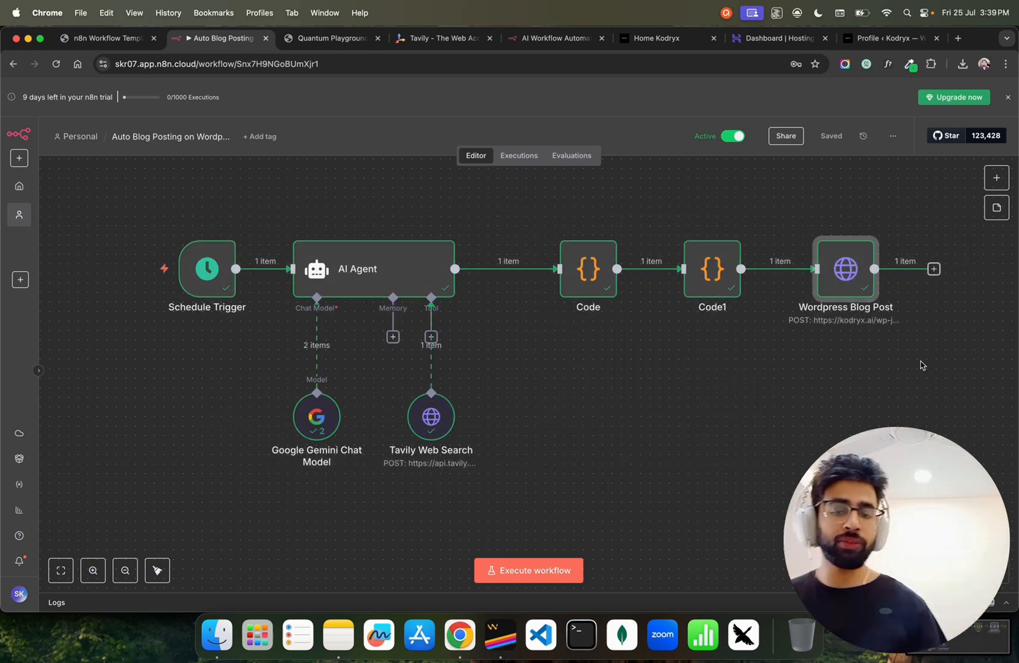
{"action": "left_click", "coordinate": [104, 38]}
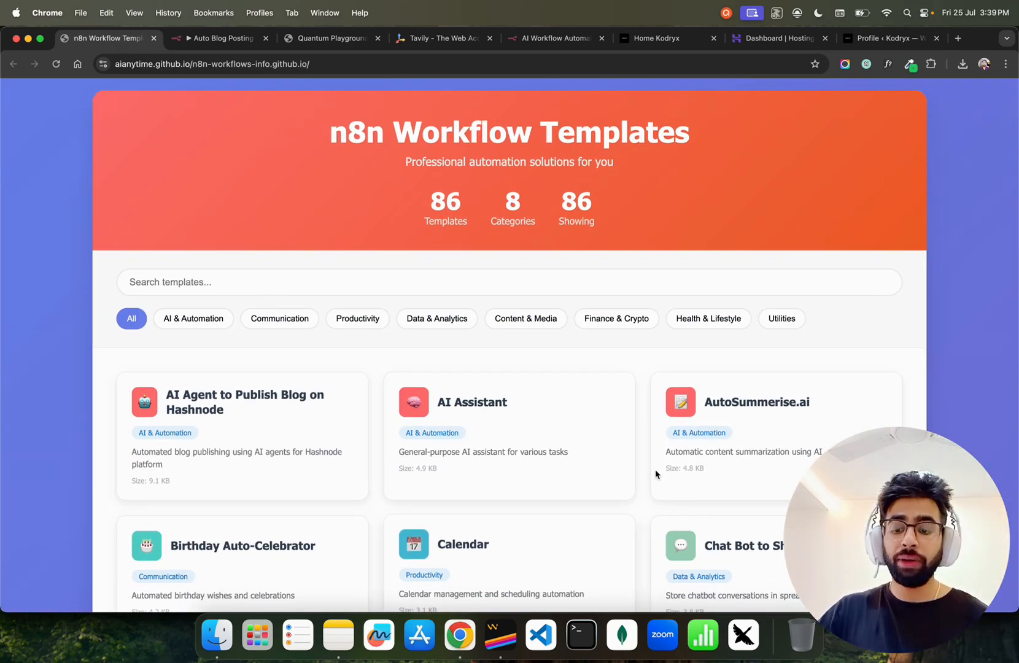
- Scroll through the n8n template cards, then bring up the kodryx.ai homepage partners section
{"action": "scroll", "scroll_direction": "down", "scroll_amount": 3}
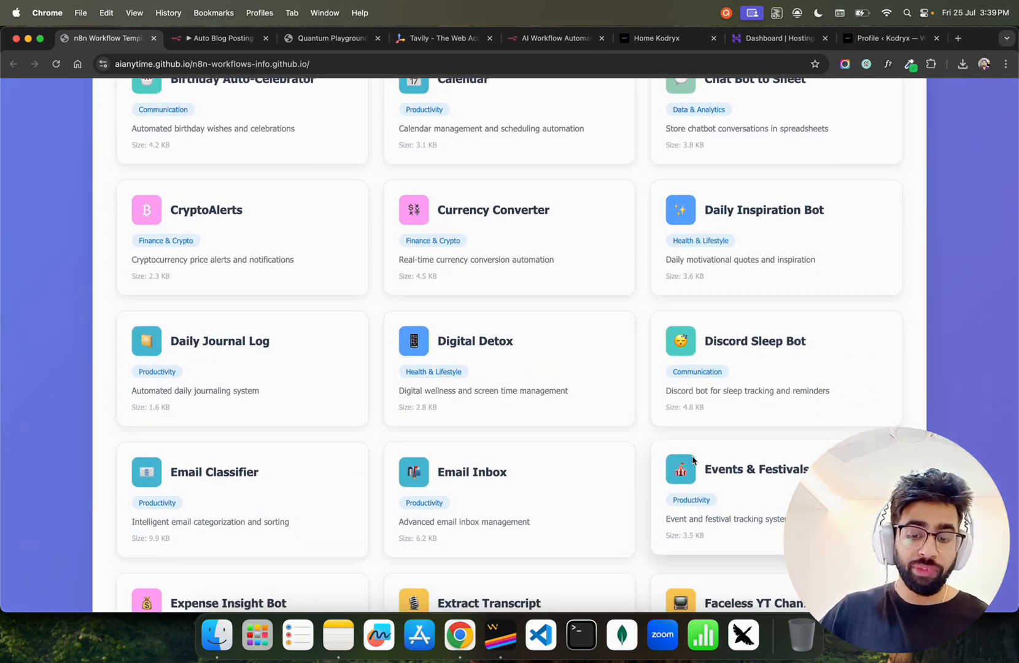
{"action": "scroll", "scroll_direction": "down", "scroll_amount": 3}
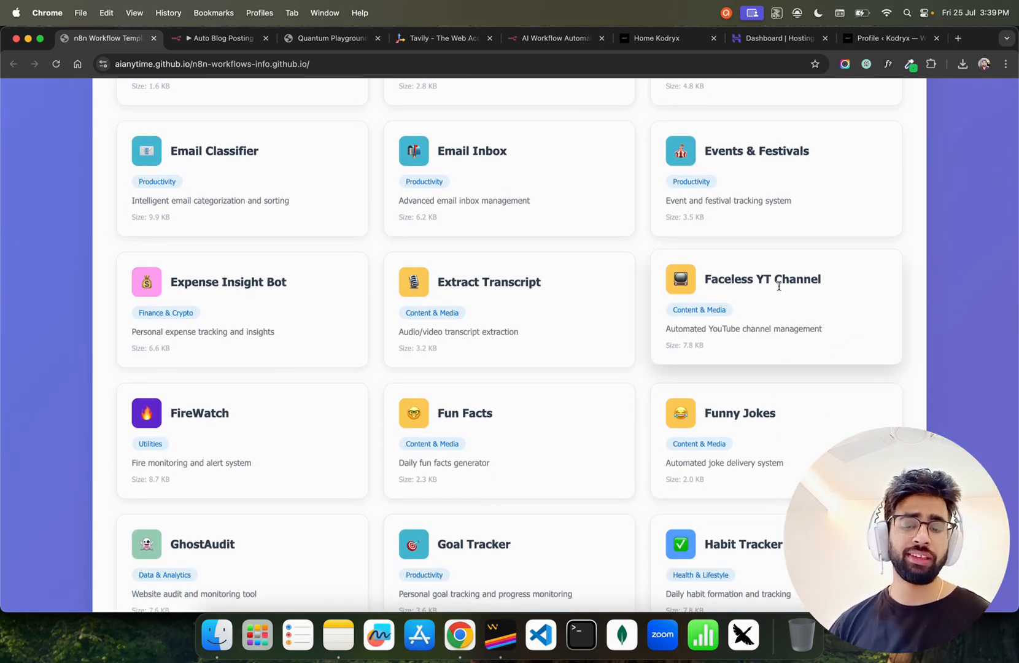
{"action": "mouse_move", "coordinate": [926, 242]}
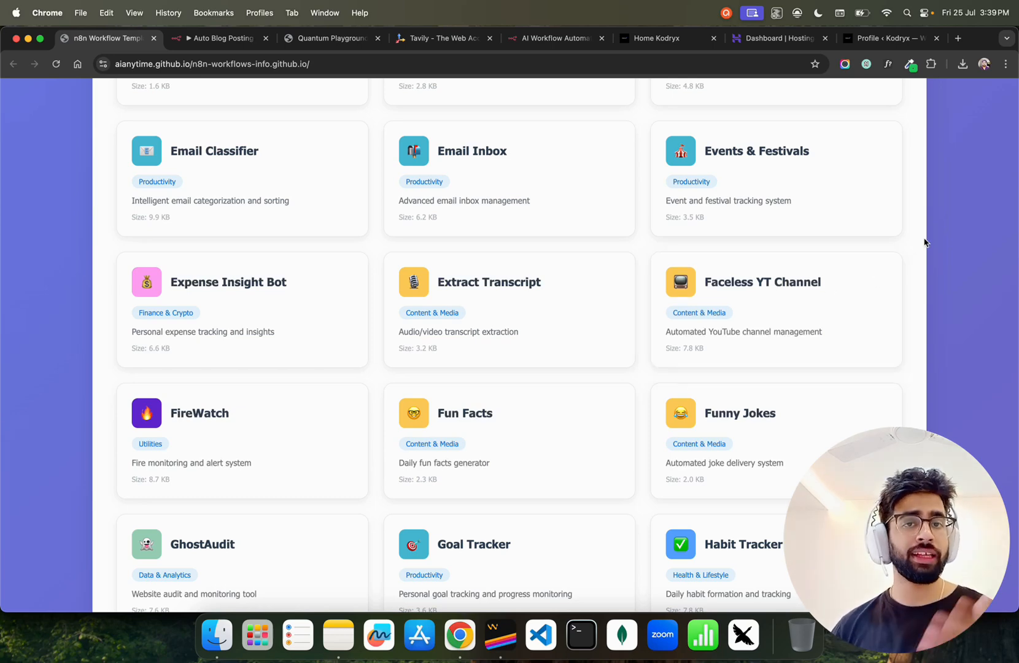
{"action": "mouse_move", "coordinate": [810, 290]}
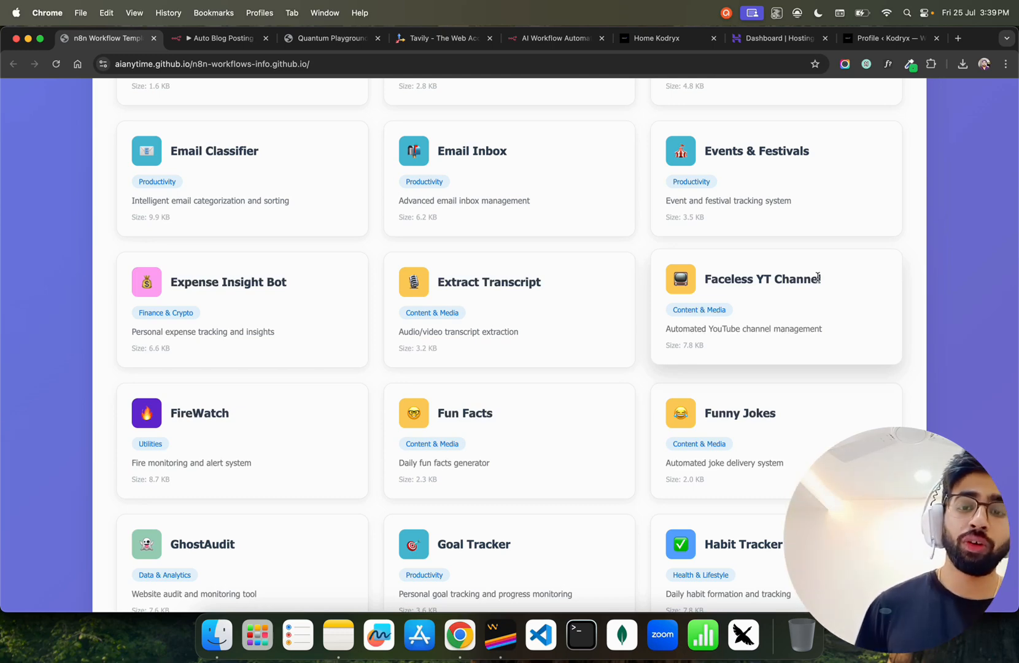
{"action": "double_click", "coordinate": [762, 279]}
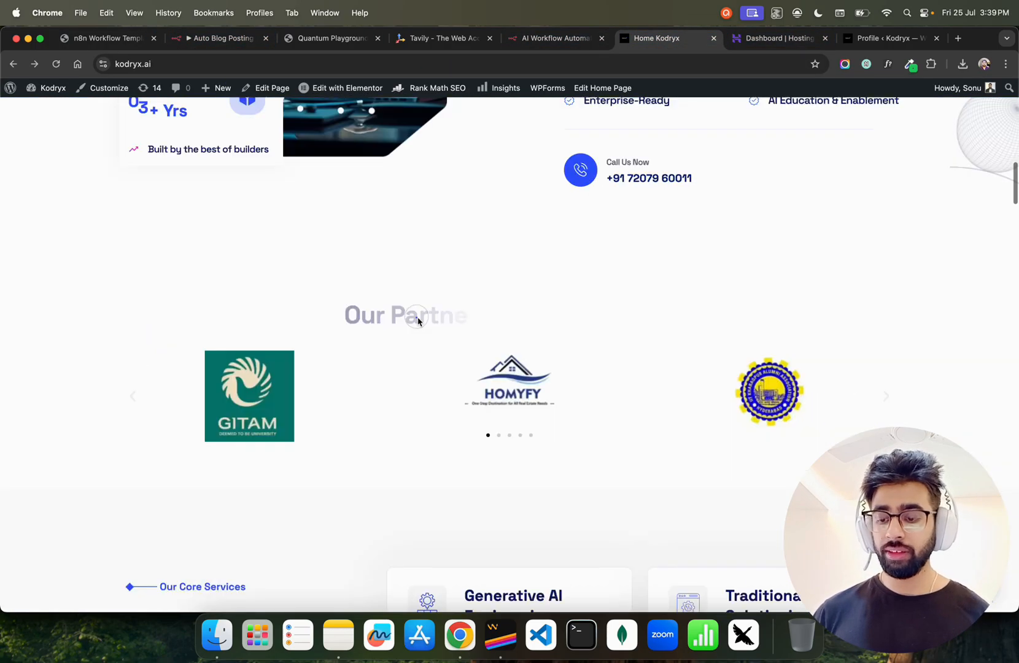
- Scroll the kodryx.ai homepage to Latest News & Articles showing the new Agentic AI post
{"action": "scroll", "scroll_direction": "down", "scroll_amount": 3}
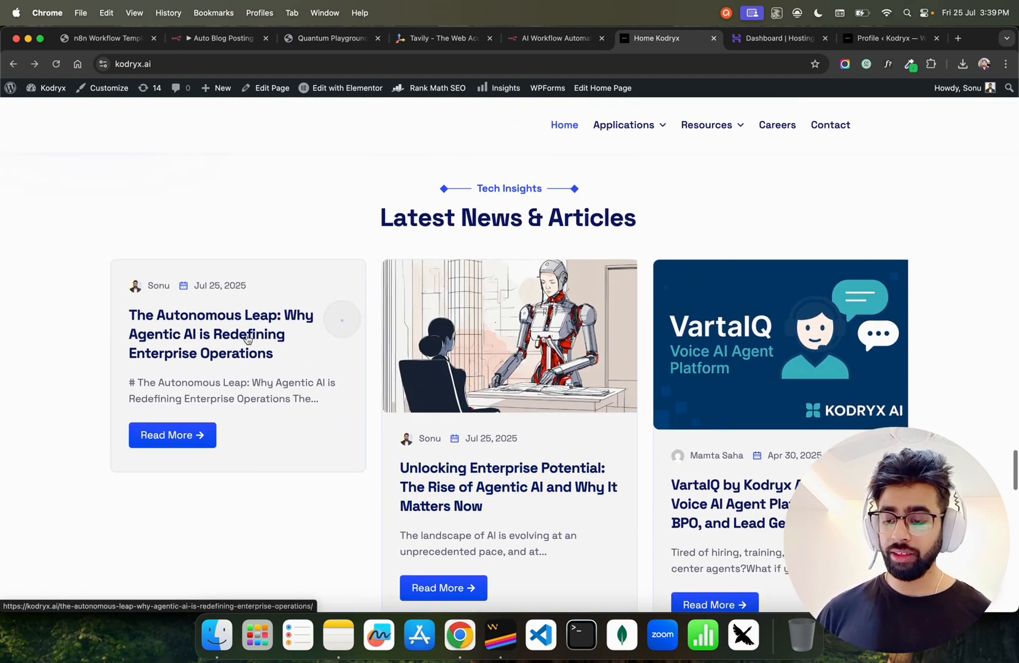
{"action": "scroll", "scroll_direction": "down", "scroll_amount": 3}
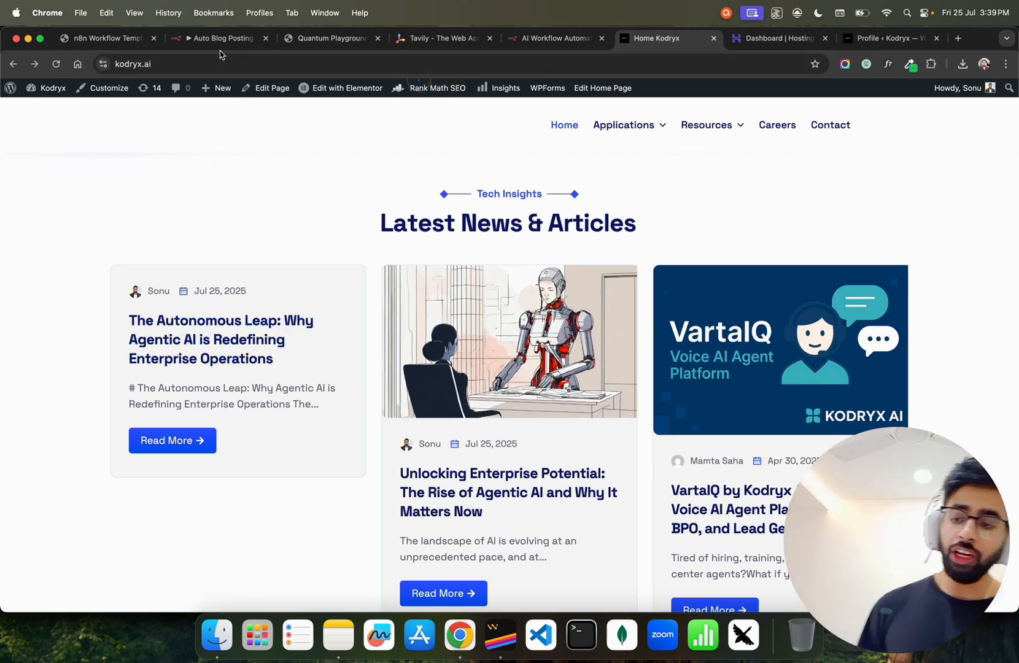
{"action": "left_click", "coordinate": [220, 37]}
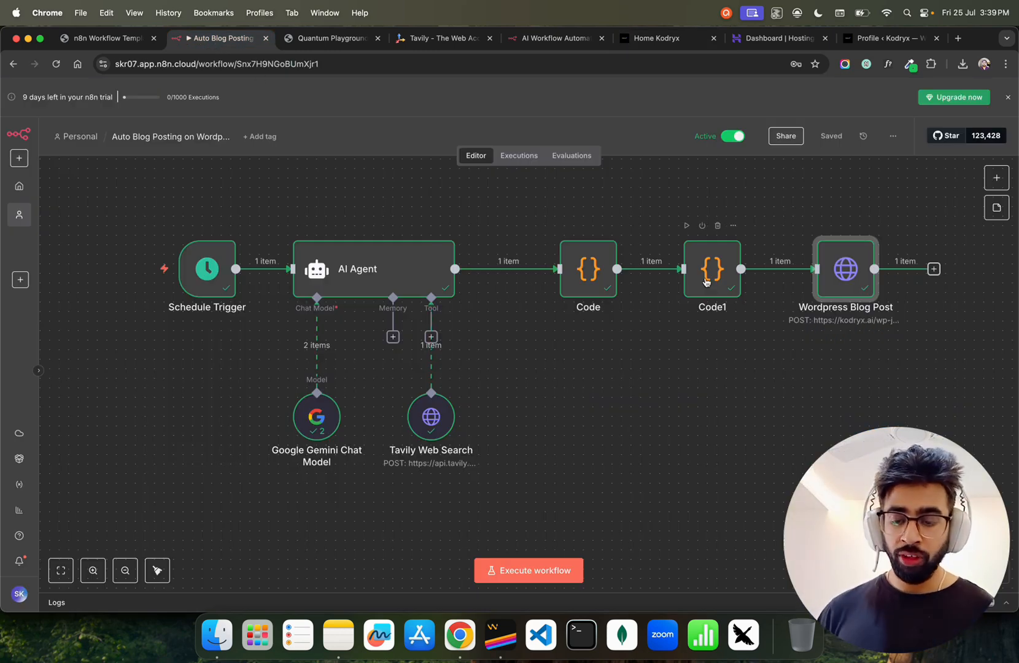
- Open the AI Agent node and resize its panels to inspect the generated output
{"action": "double_click", "coordinate": [374, 268]}
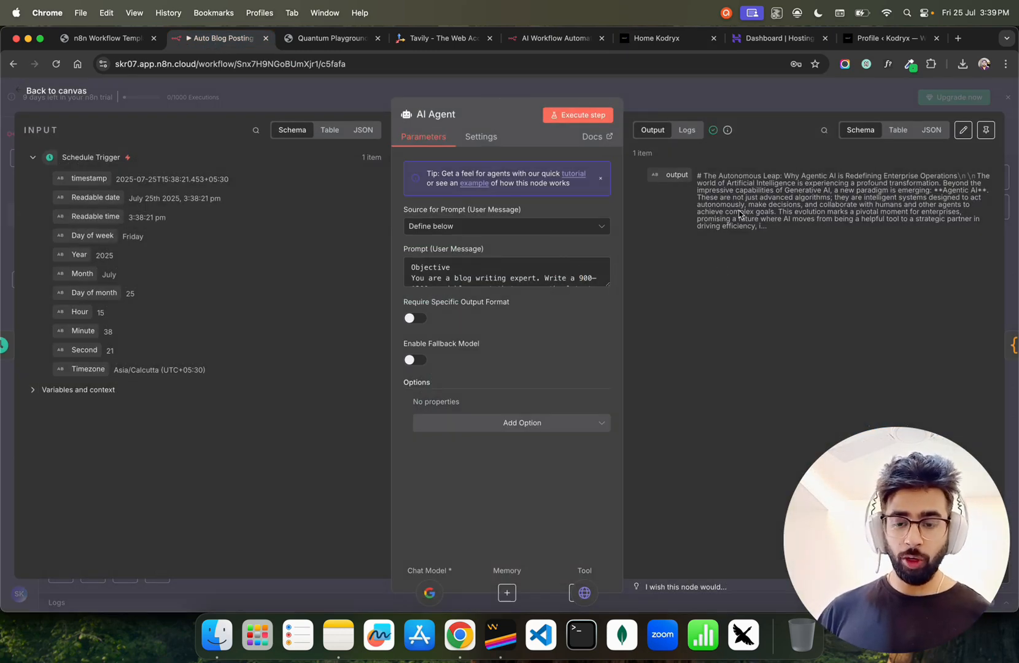
{"action": "left_click_drag", "start_coordinate": [698, 175], "coordinate": [767, 226]}
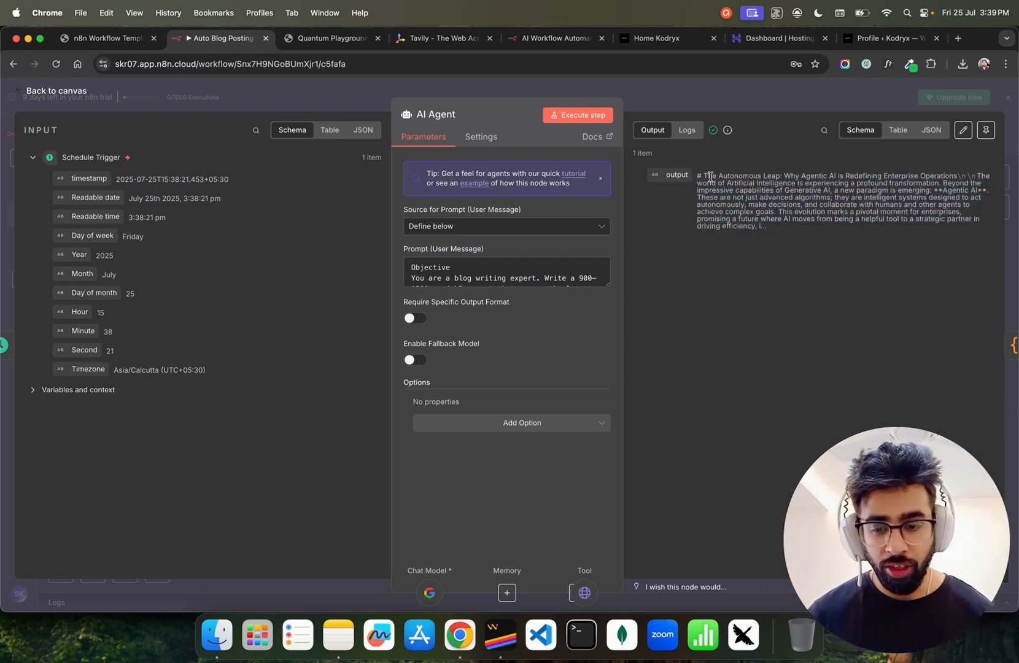
{"action": "left_click_drag", "start_coordinate": [703, 176], "coordinate": [964, 177]}
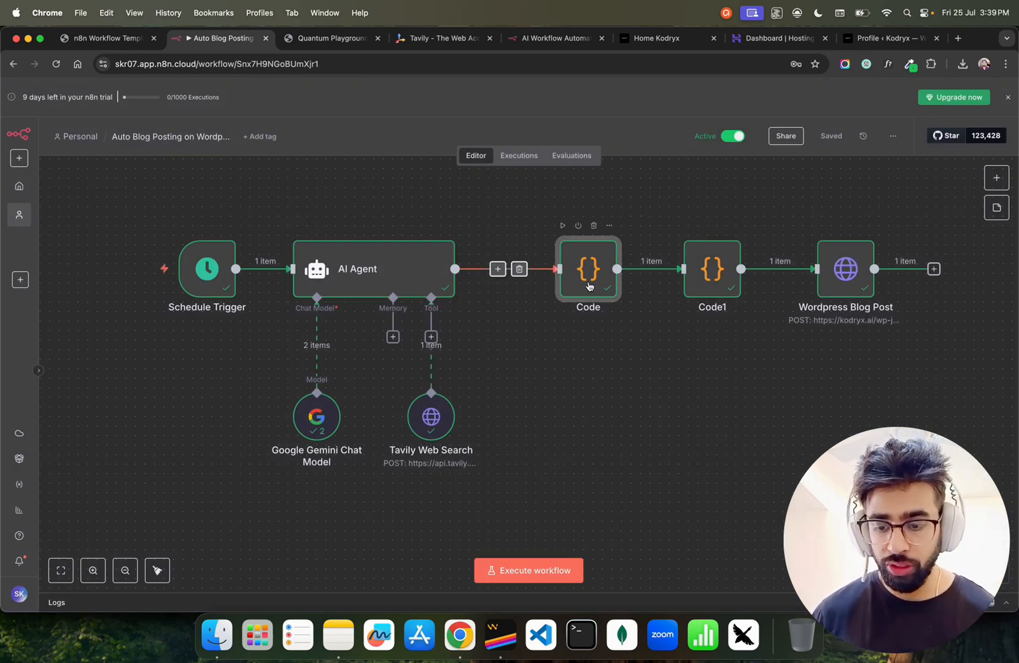
- Open the Code and Code1 nodes to view the title, content and publish status output
{"action": "double_click", "coordinate": [587, 268]}
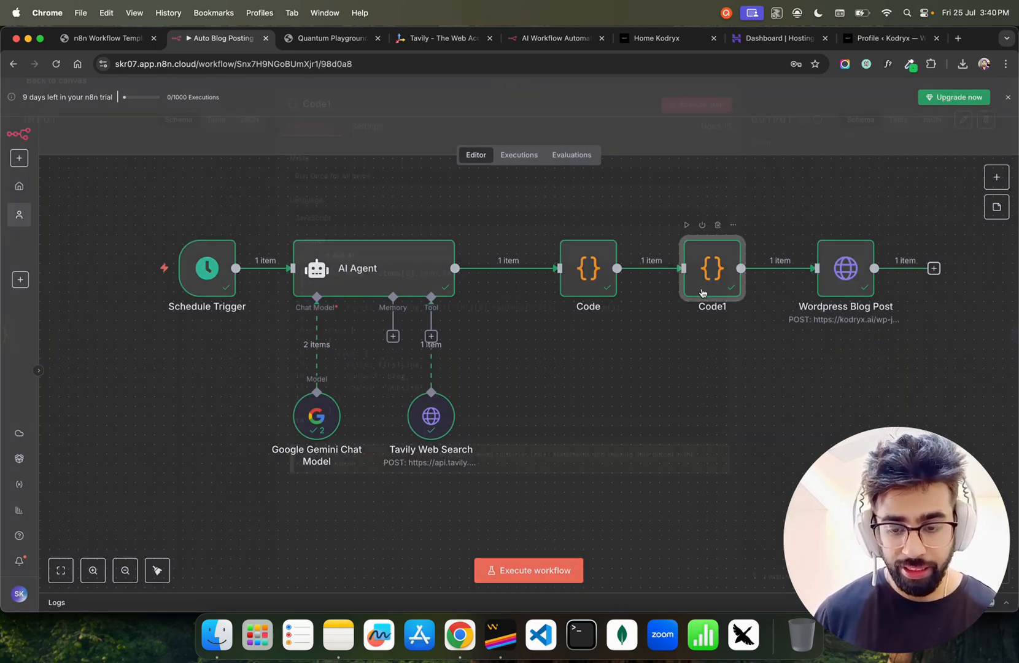
{"action": "double_click", "coordinate": [711, 268]}
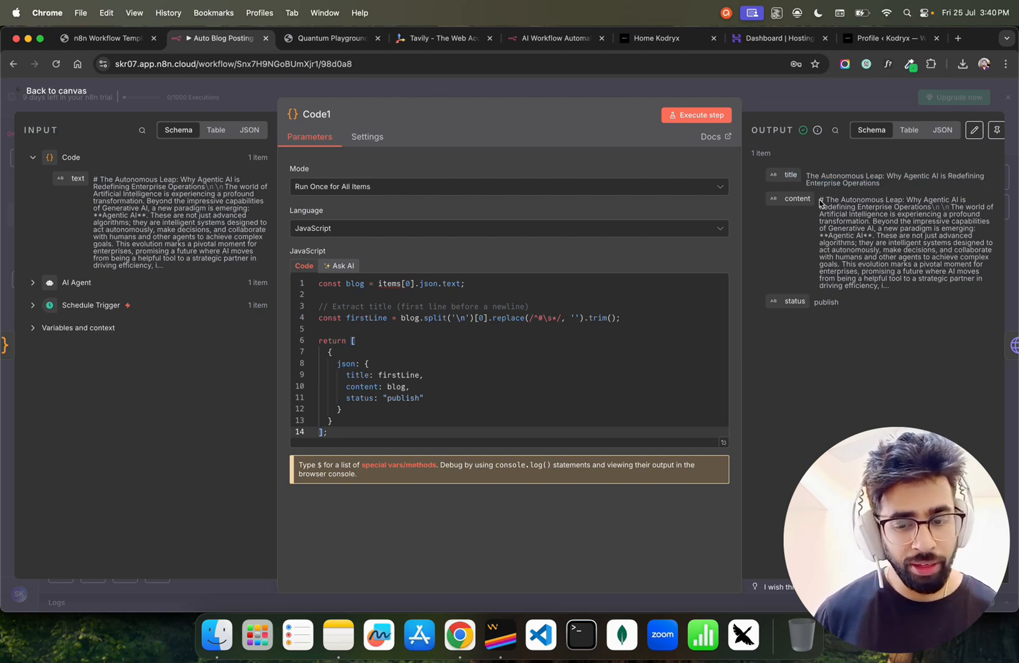
{"action": "left_click_drag", "start_coordinate": [821, 200], "coordinate": [874, 285]}
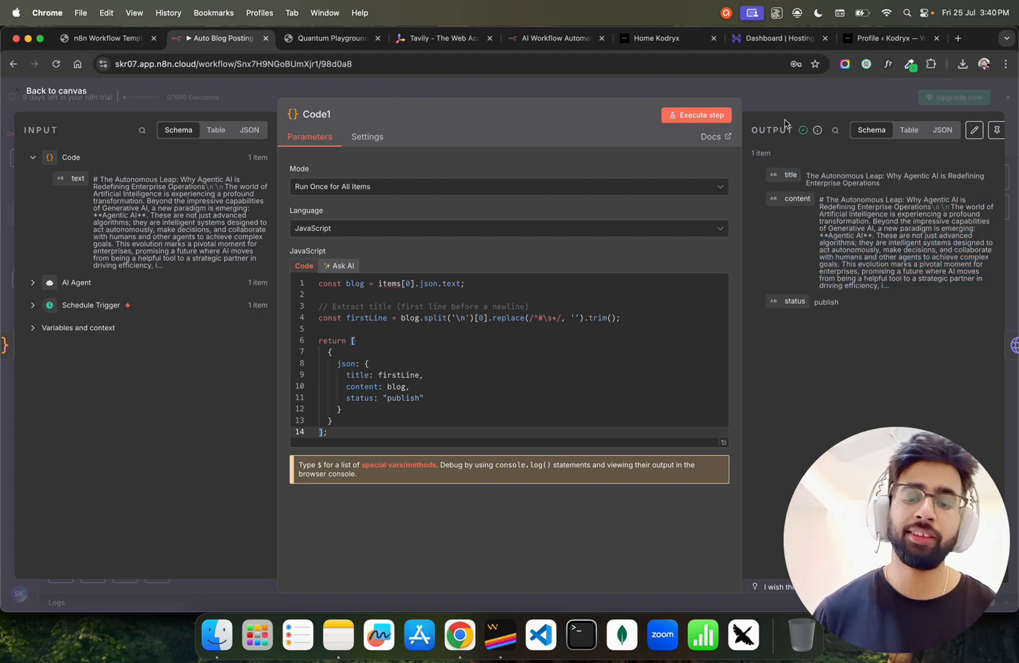
- Confirm the Autonomous Leap Agentic AI post leads the kodryx.ai news section, then return to n8n
{"action": "left_click", "coordinate": [884, 38]}
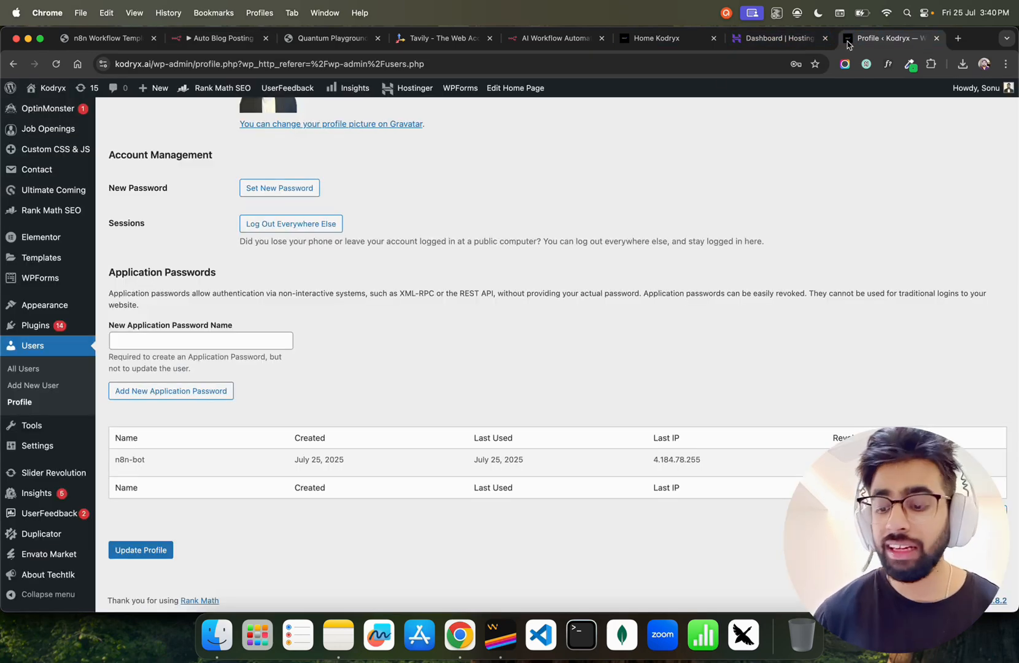
{"action": "left_click", "coordinate": [657, 37]}
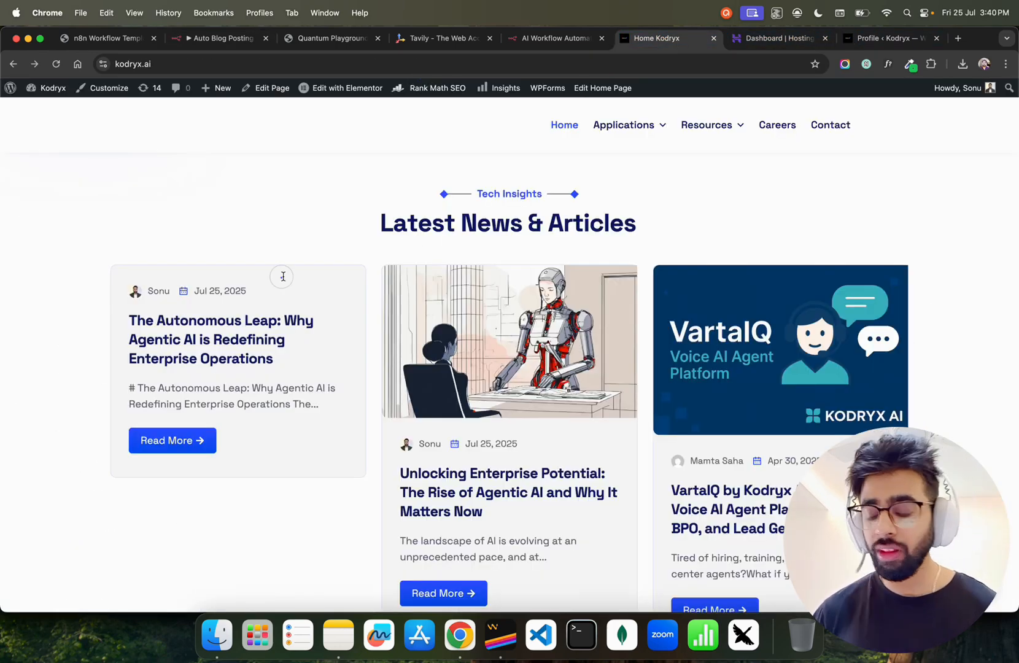
{"action": "mouse_move", "coordinate": [311, 198]}
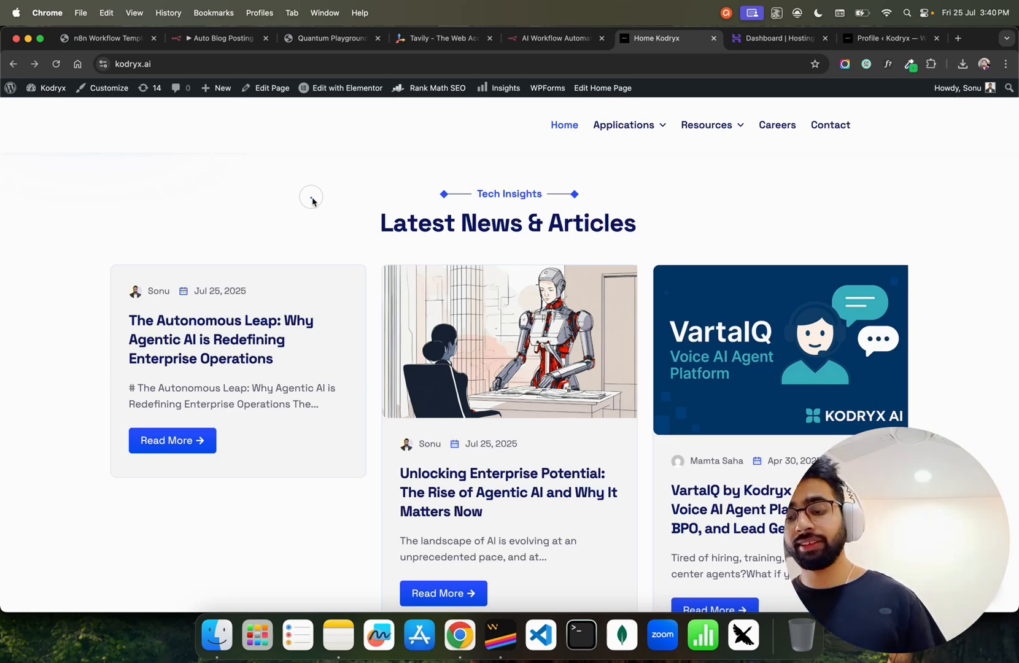
{"action": "mouse_move", "coordinate": [336, 214]}
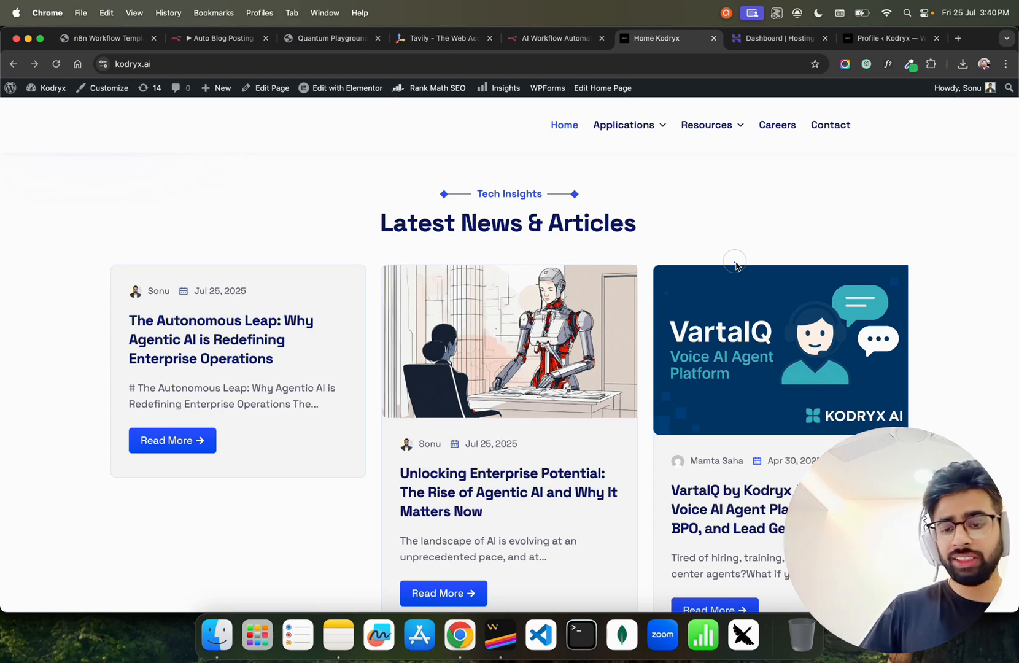
{"action": "mouse_move", "coordinate": [724, 211]}
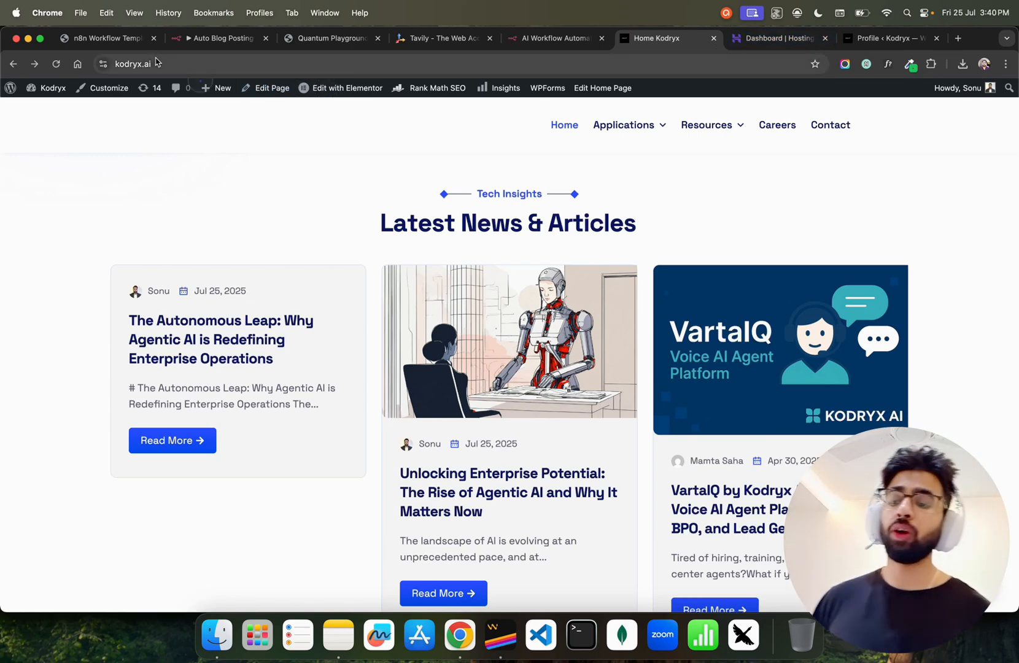
{"action": "left_click", "coordinate": [219, 37]}
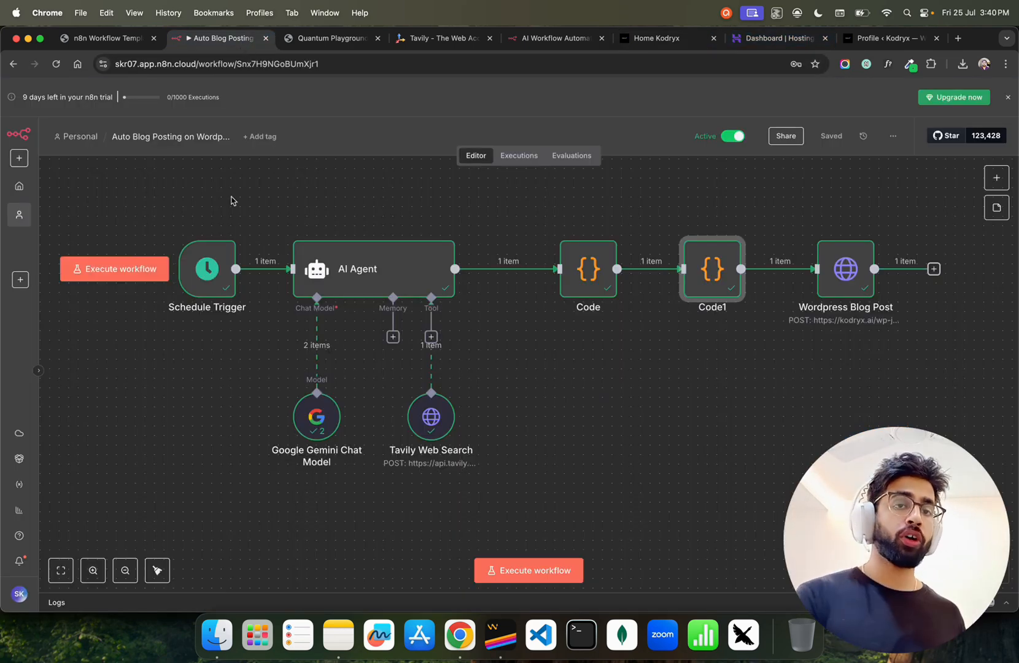